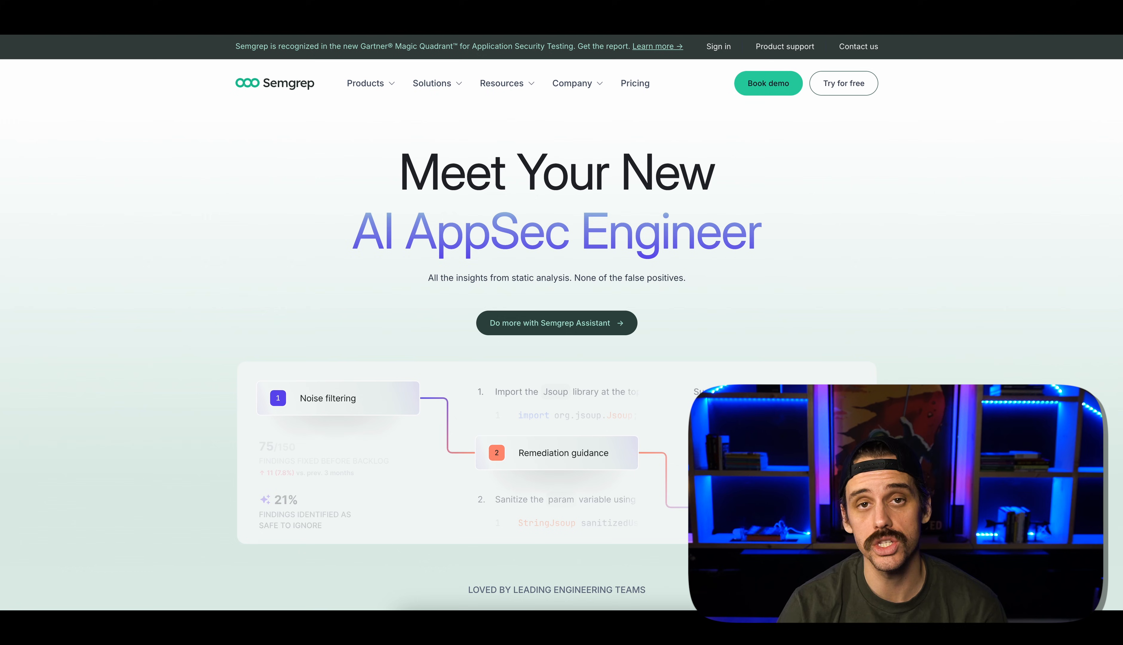
Step: Scroll the Semgrep homepage through its false-positive, developer-friction and scale sections
scroll("down", 3)
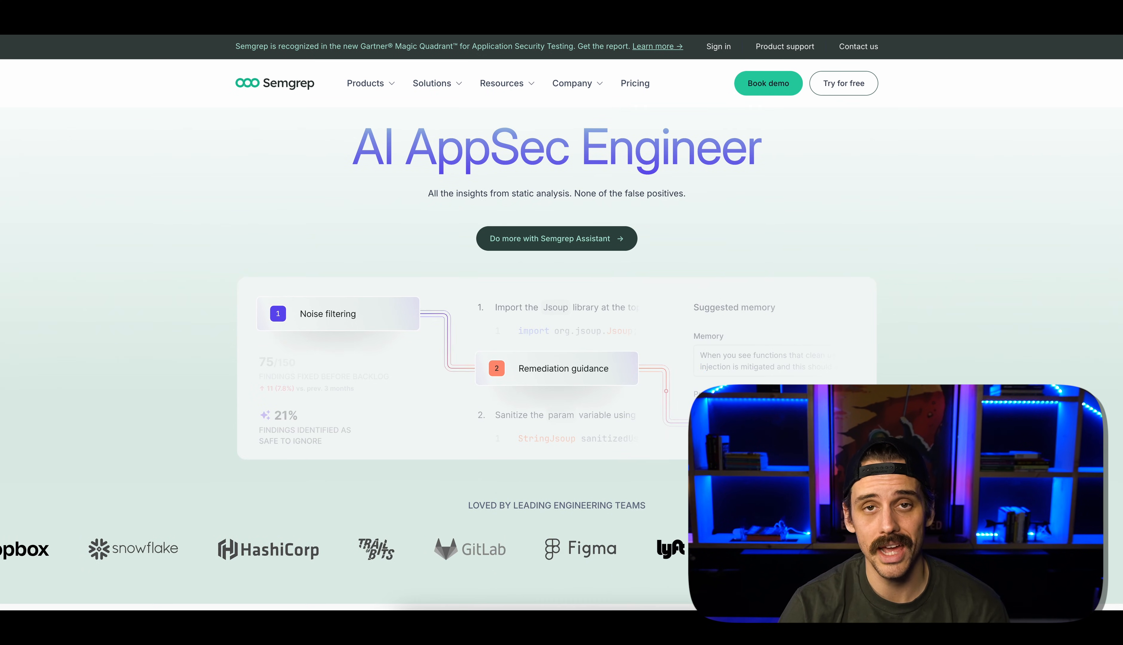
scroll("down", 3)
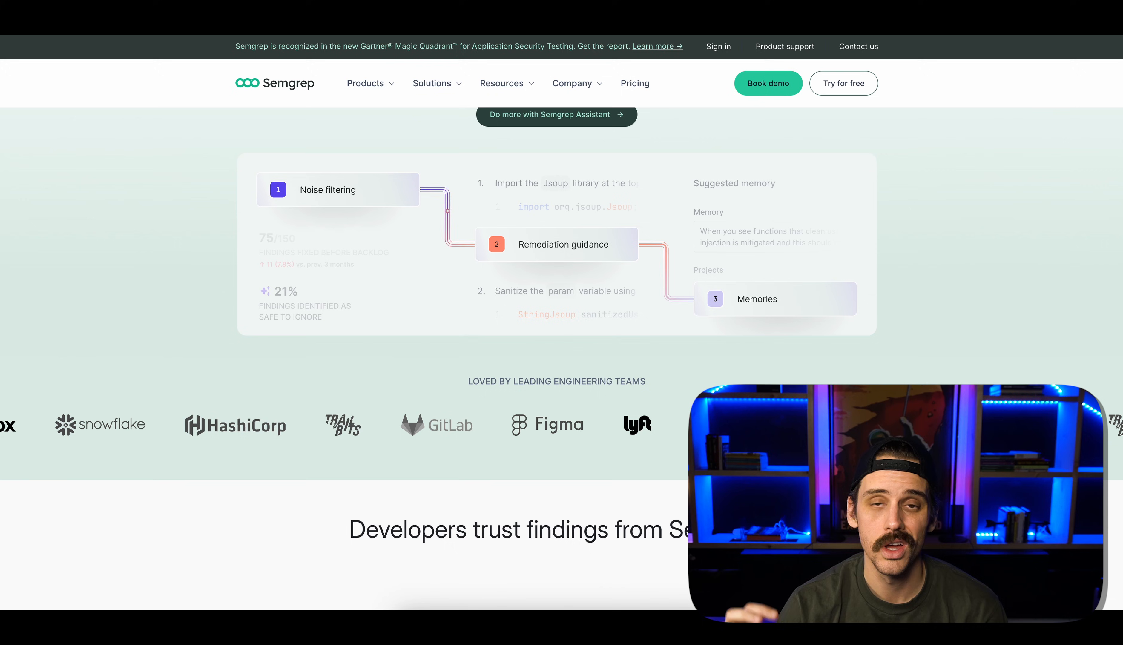
scroll("down", 3)
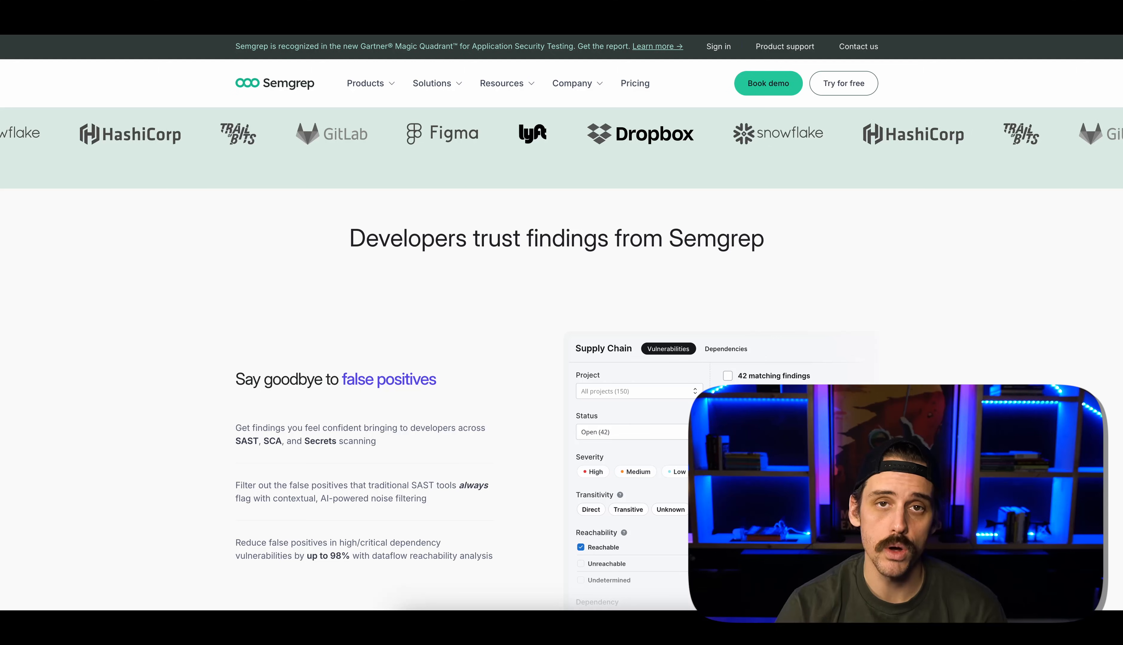
scroll("down", 3)
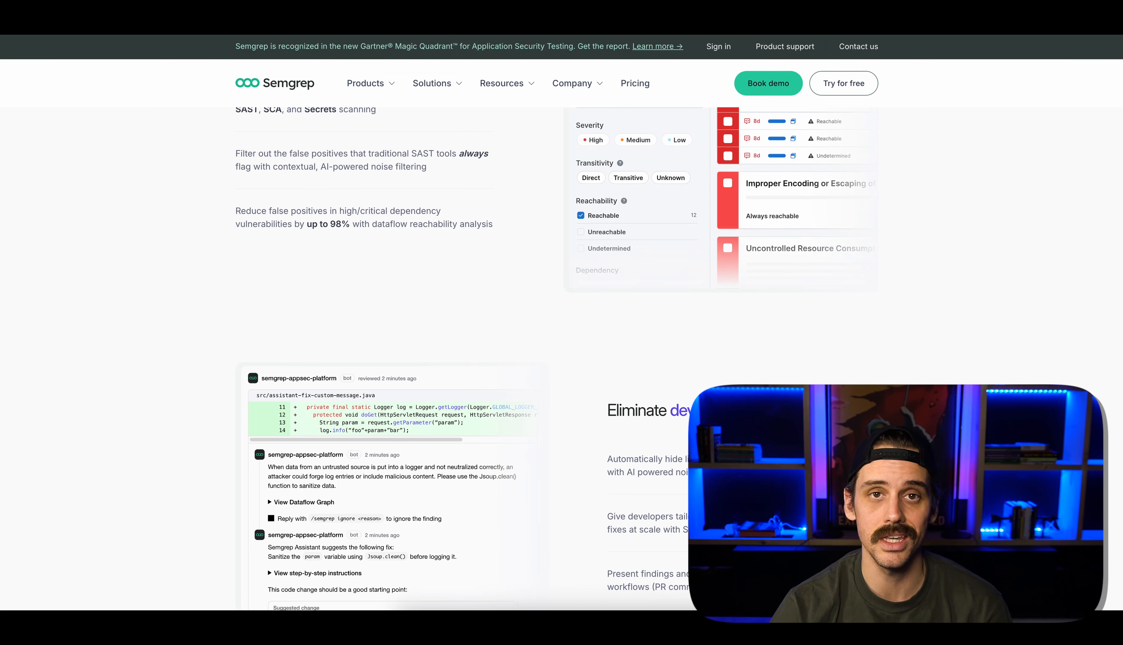
scroll("down", 3)
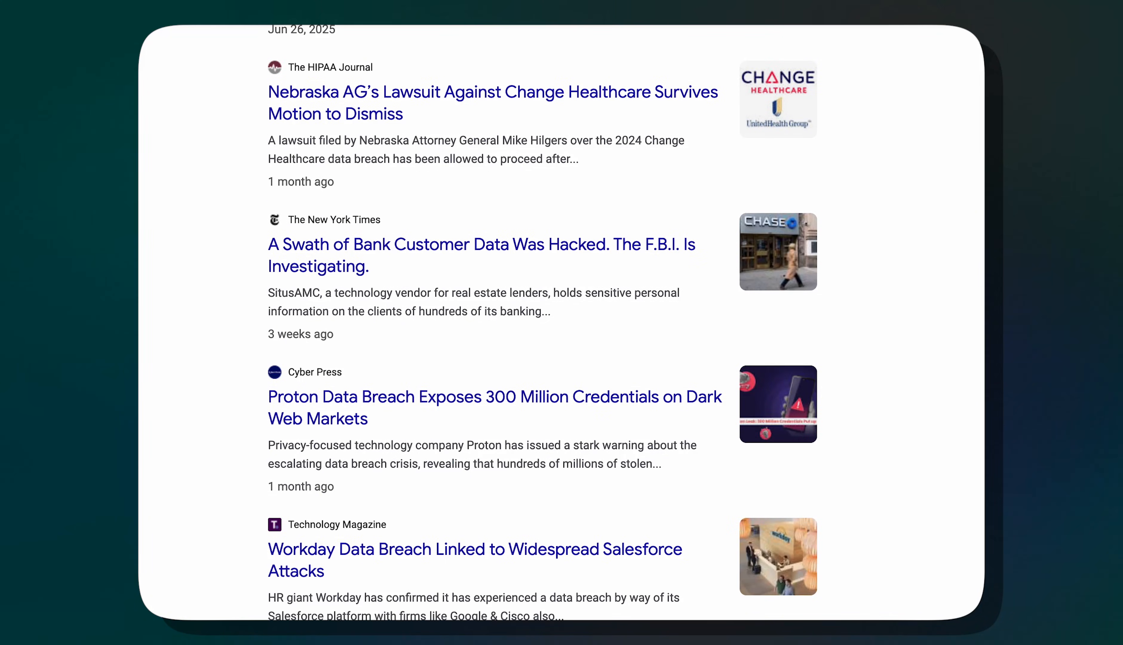
scroll("down", 3)
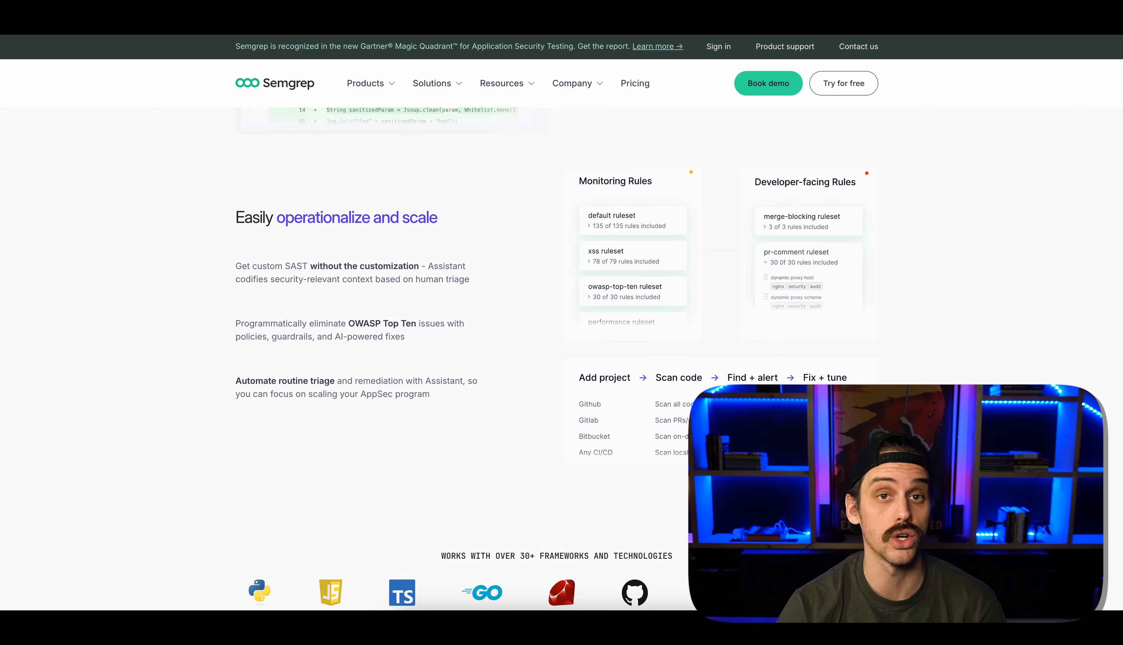
scroll("down", 3)
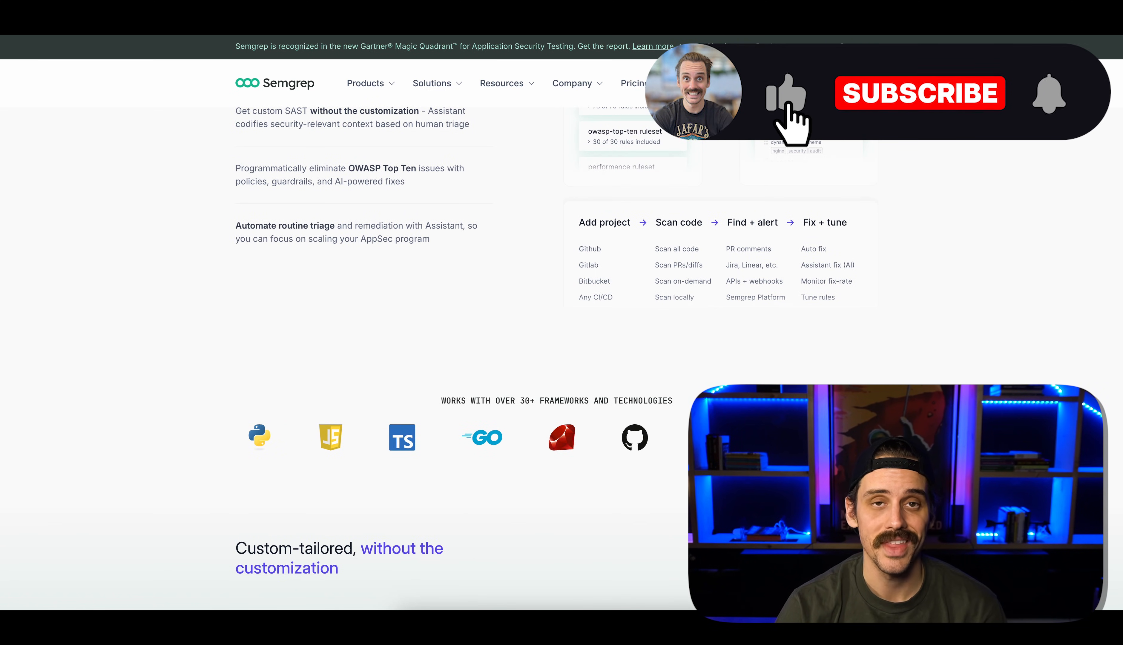
scroll("down", 3)
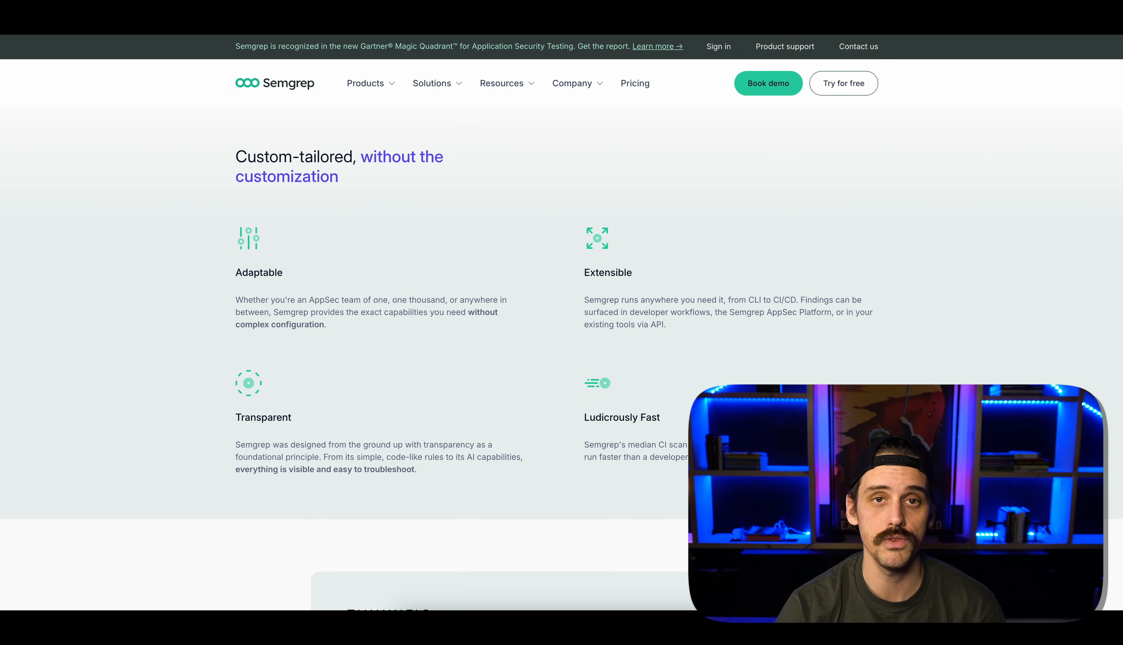
scroll("down", 3)
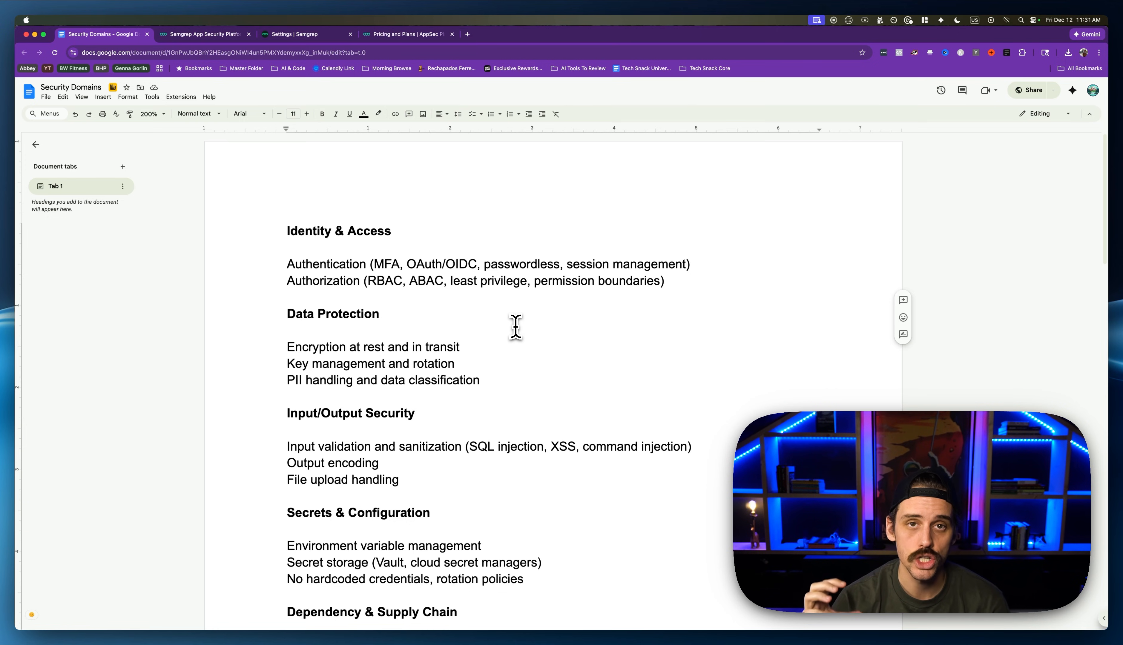
Step: Review the text around Key management and rotation and the Secrets & Configuration section
left_click(454, 363)
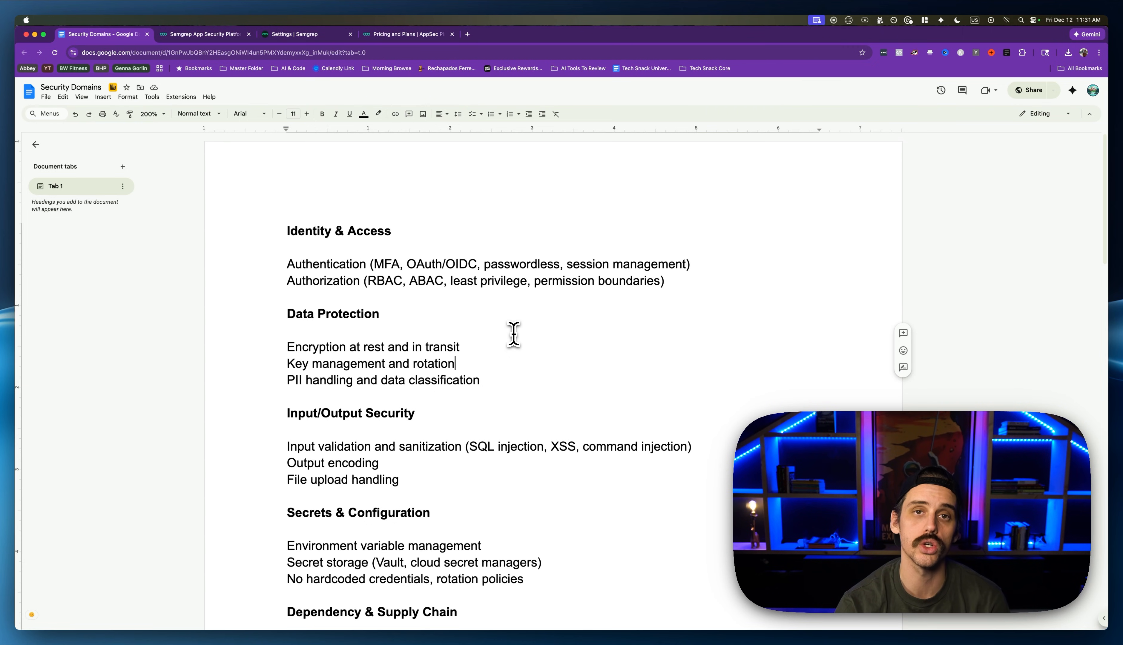
scroll("up", 3)
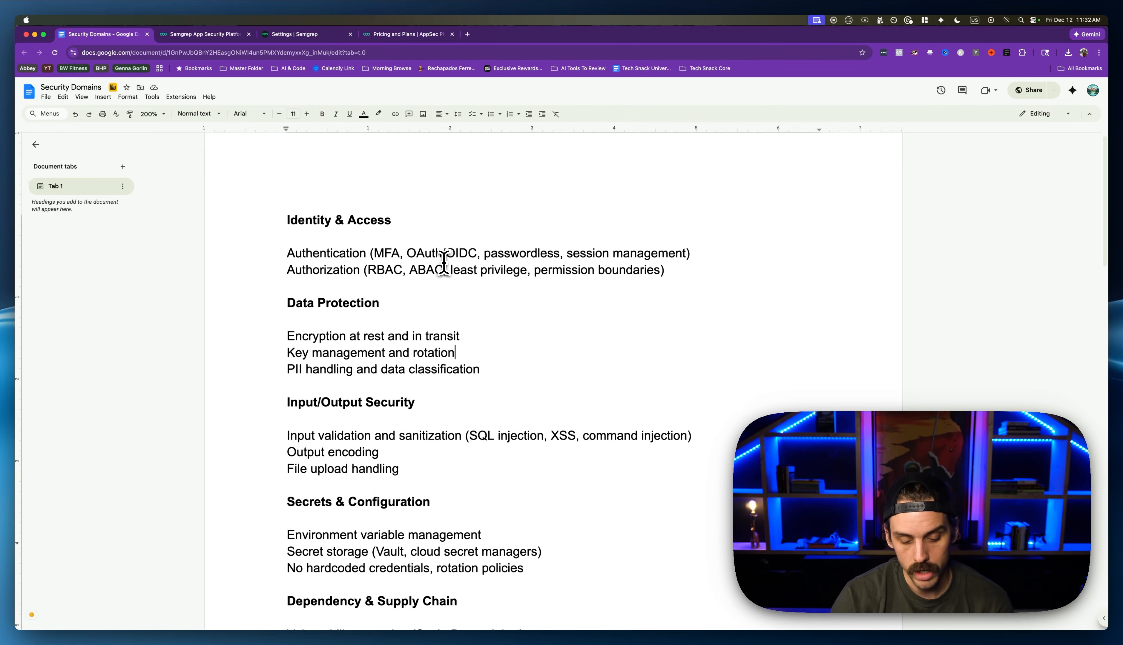
scroll("down", 3)
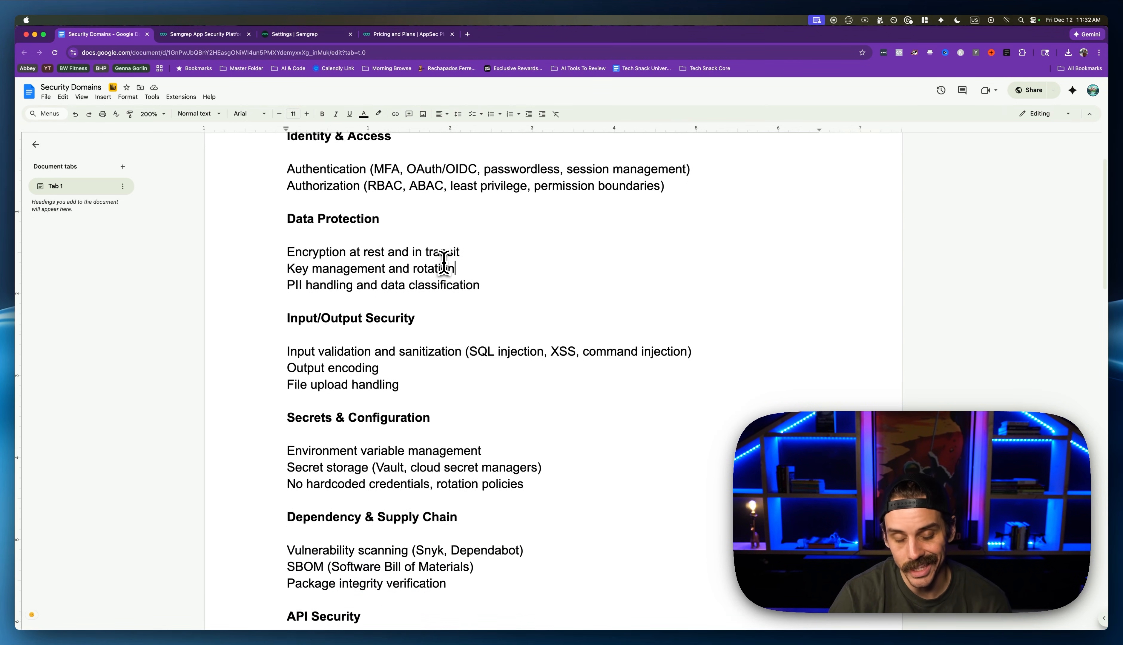
scroll("down", 3)
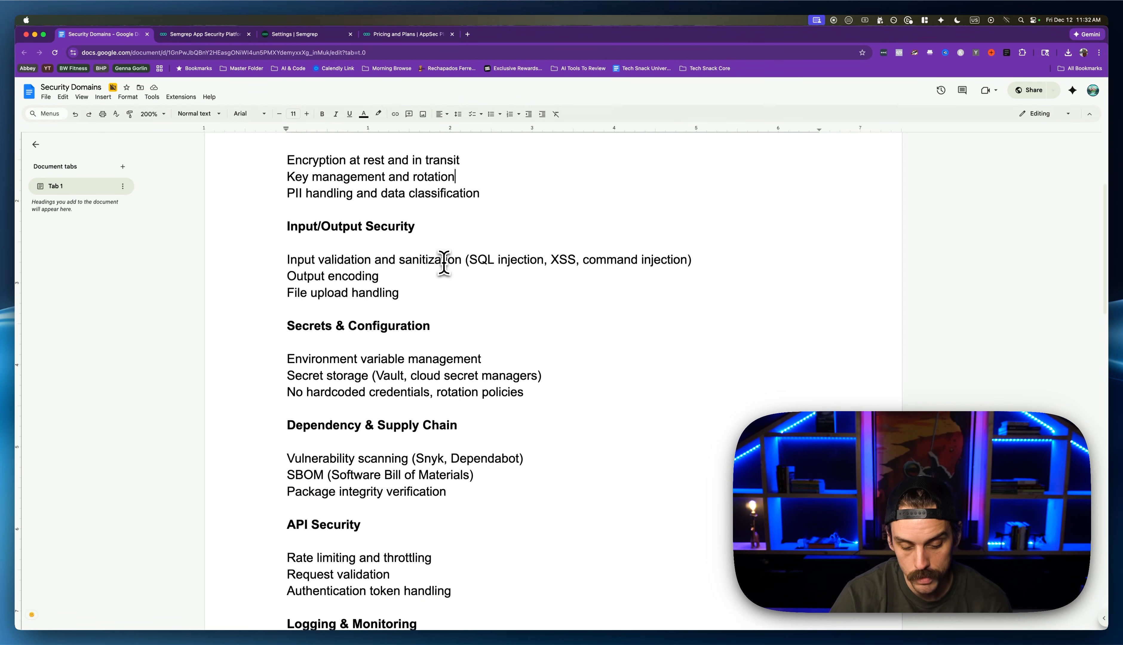
scroll("down", 3)
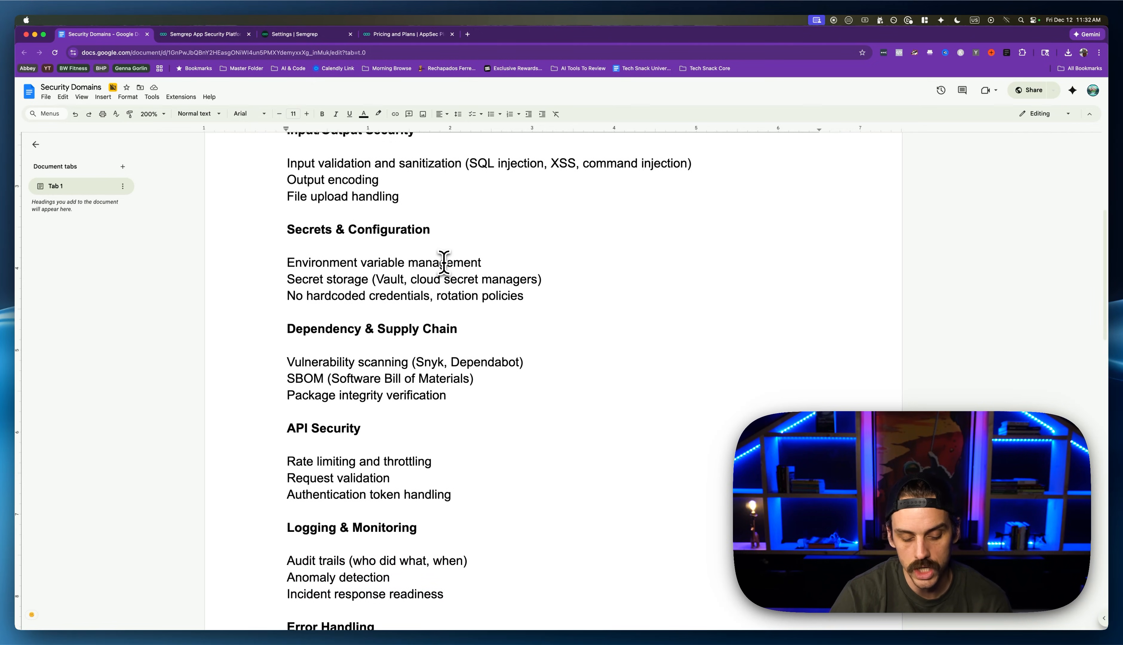
scroll("down", 3)
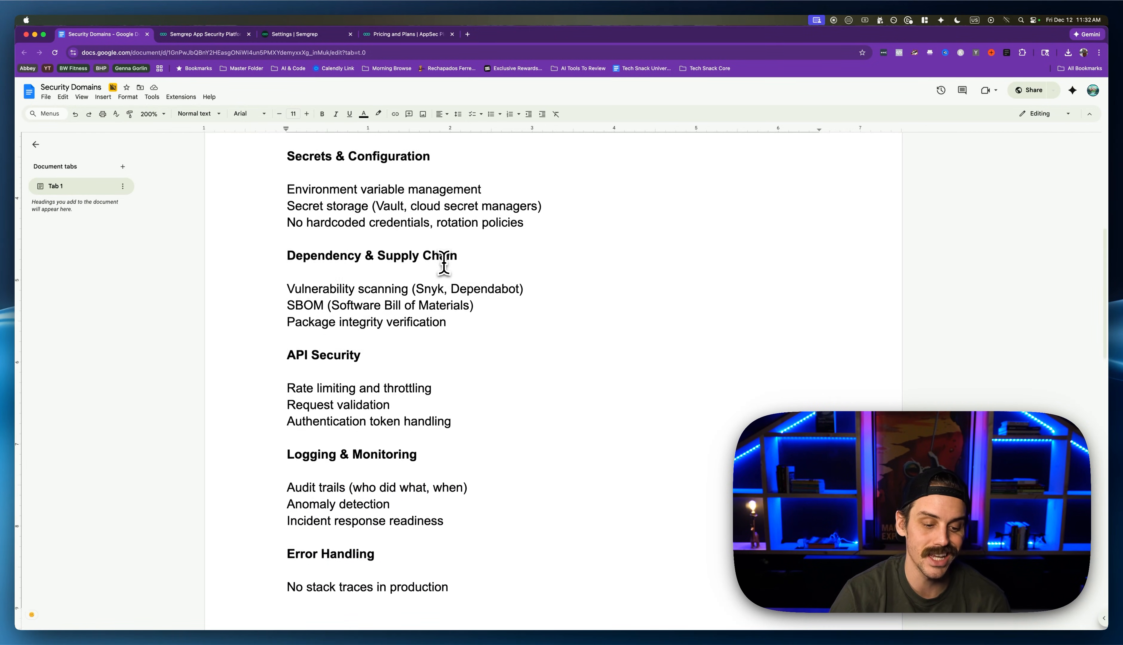
scroll("up", 3)
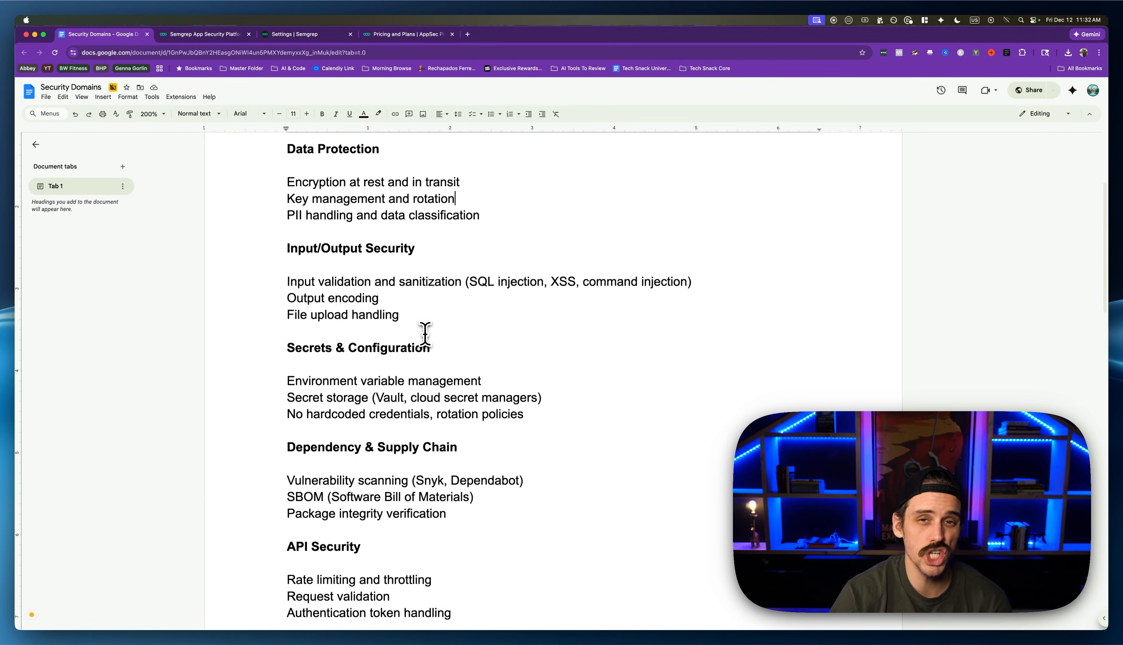
scroll("up", 3)
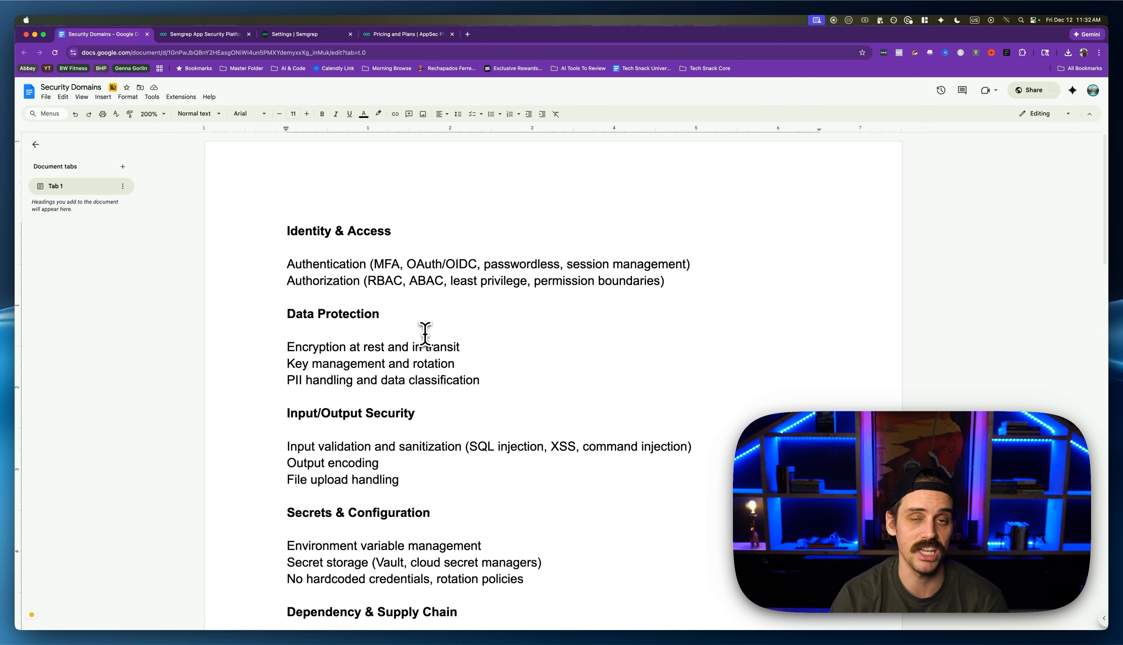
scroll("down", 3)
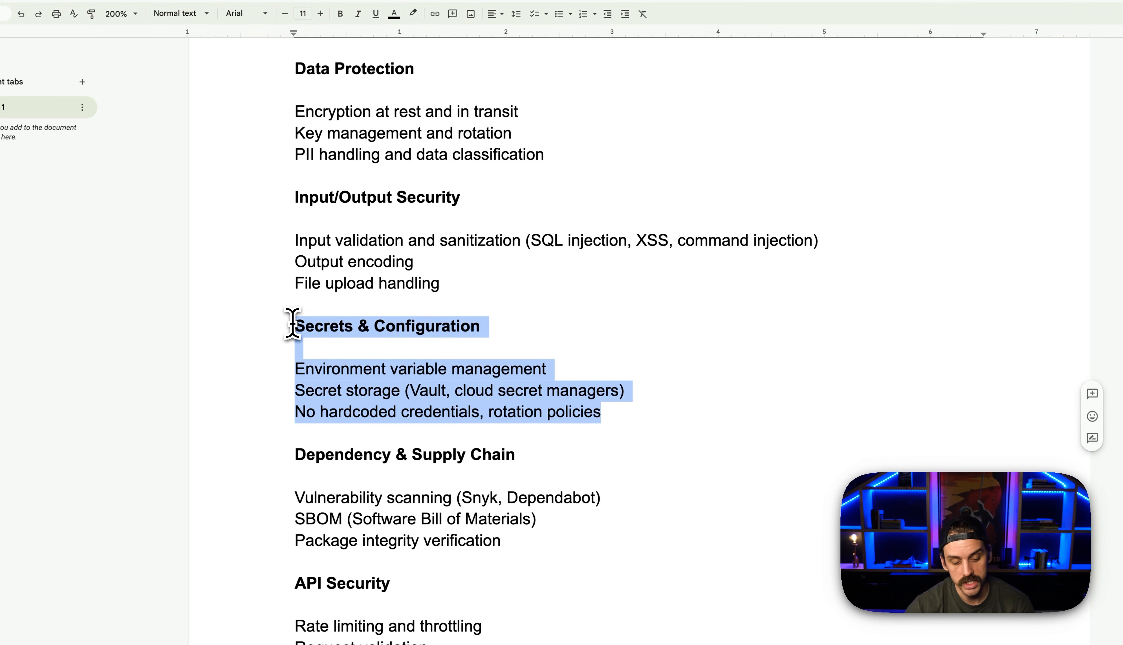
mouse_move(331, 336)
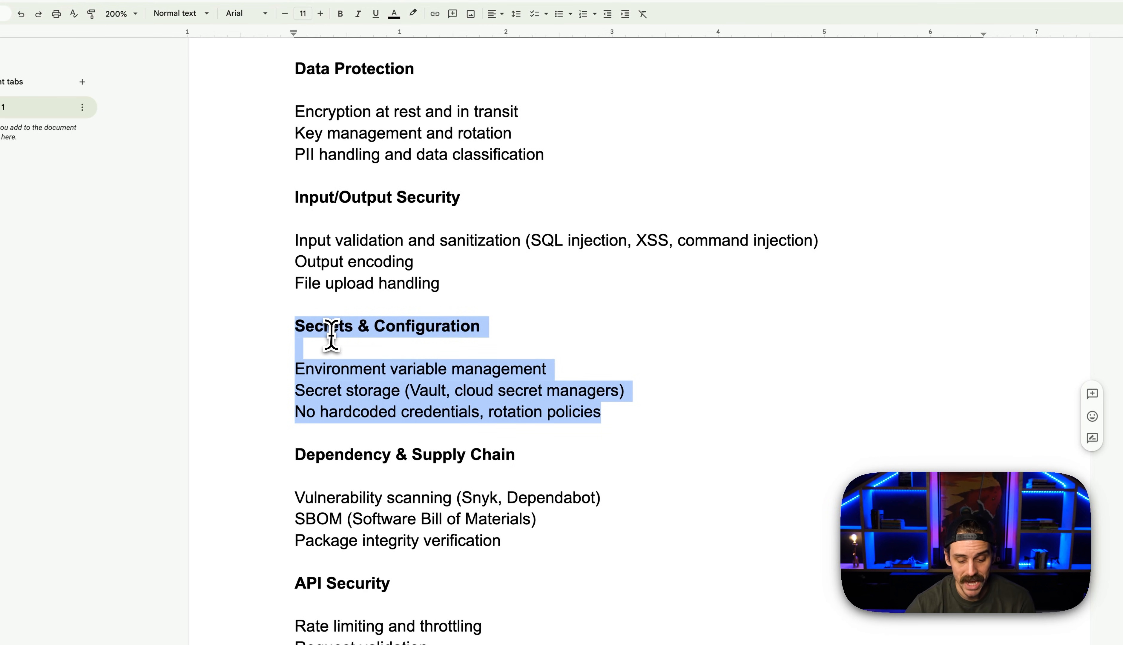
Step: Highlight the Environment variable management line and the words Authentication and Authorization
left_click(433, 363)
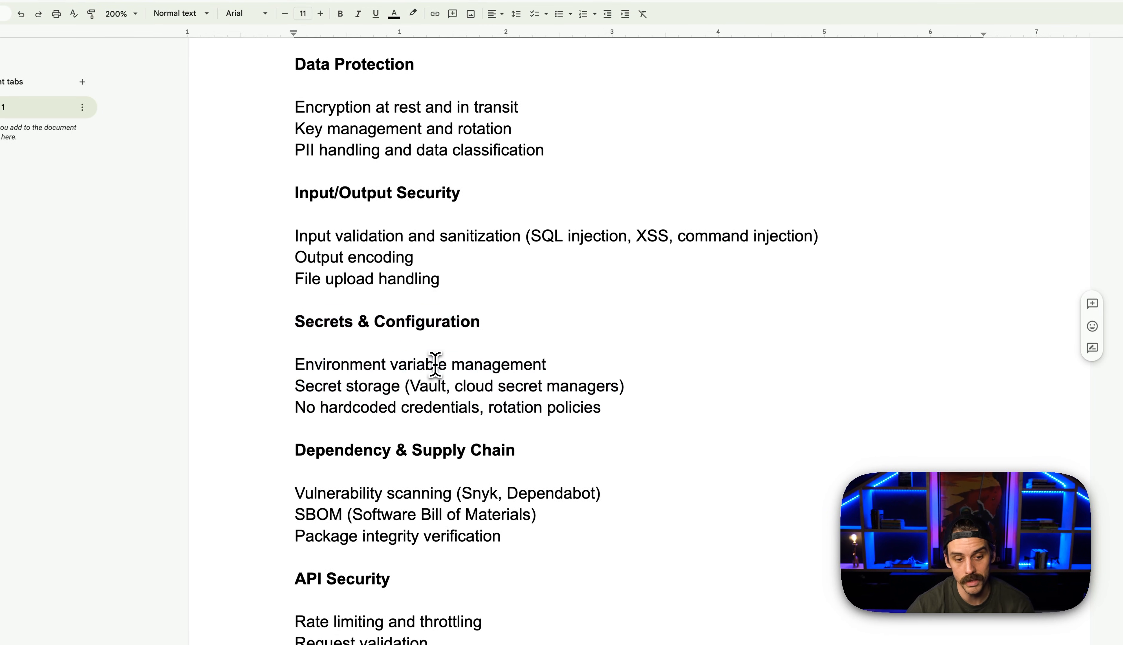
triple_click(423, 365)
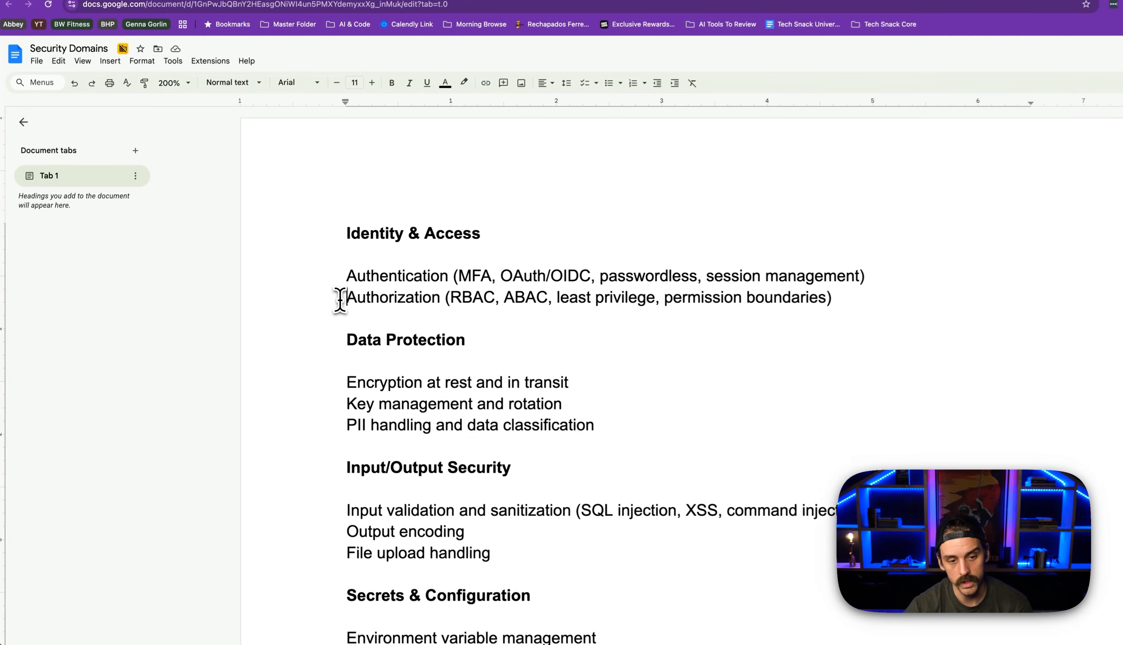
double_click(394, 298)
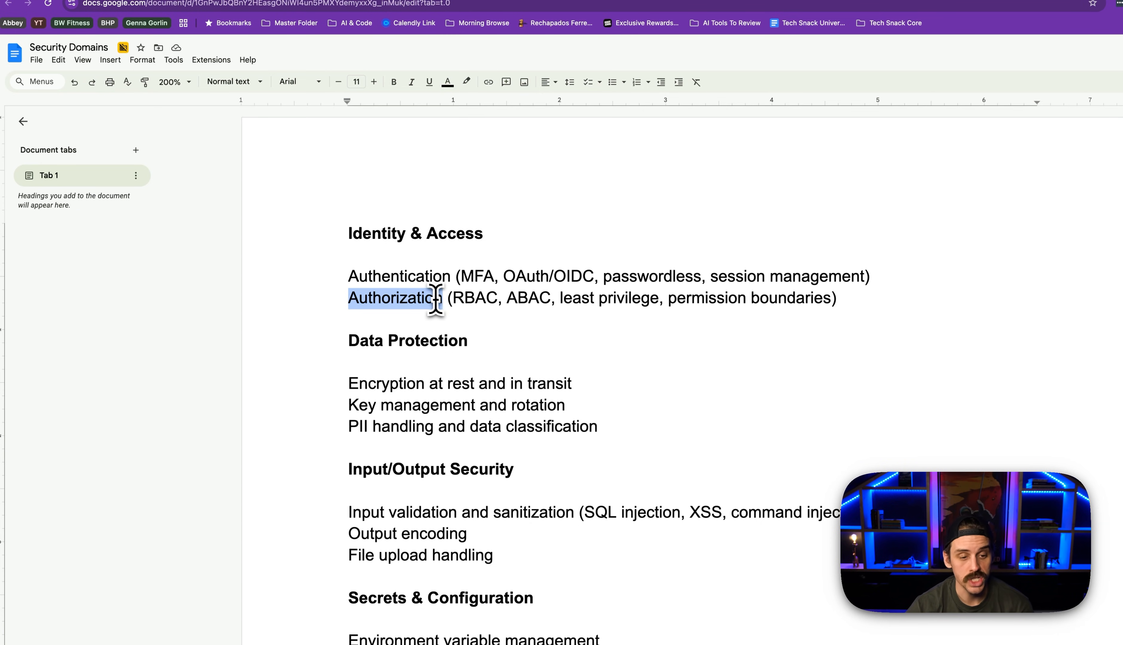
left_click(419, 277)
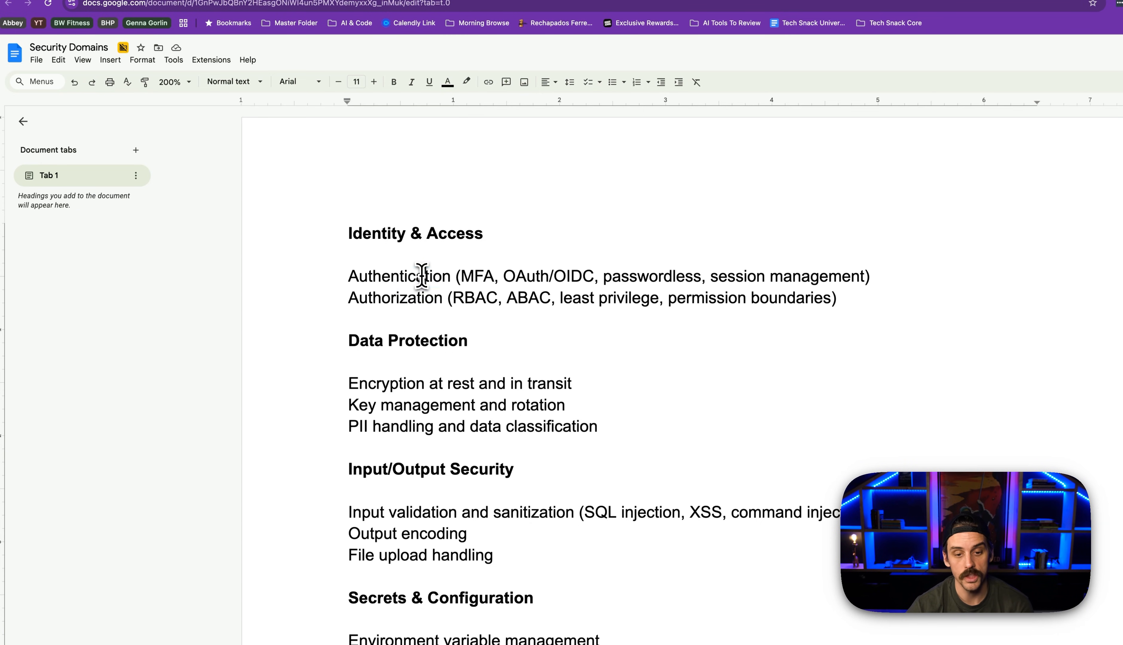
double_click(399, 277)
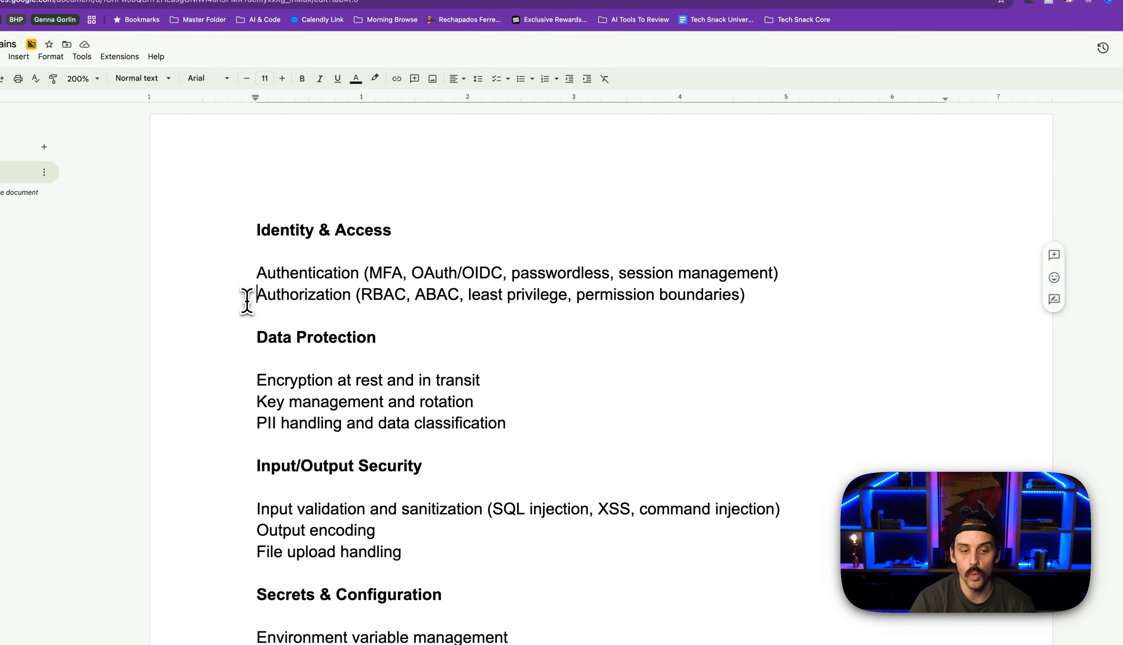
double_click(304, 295)
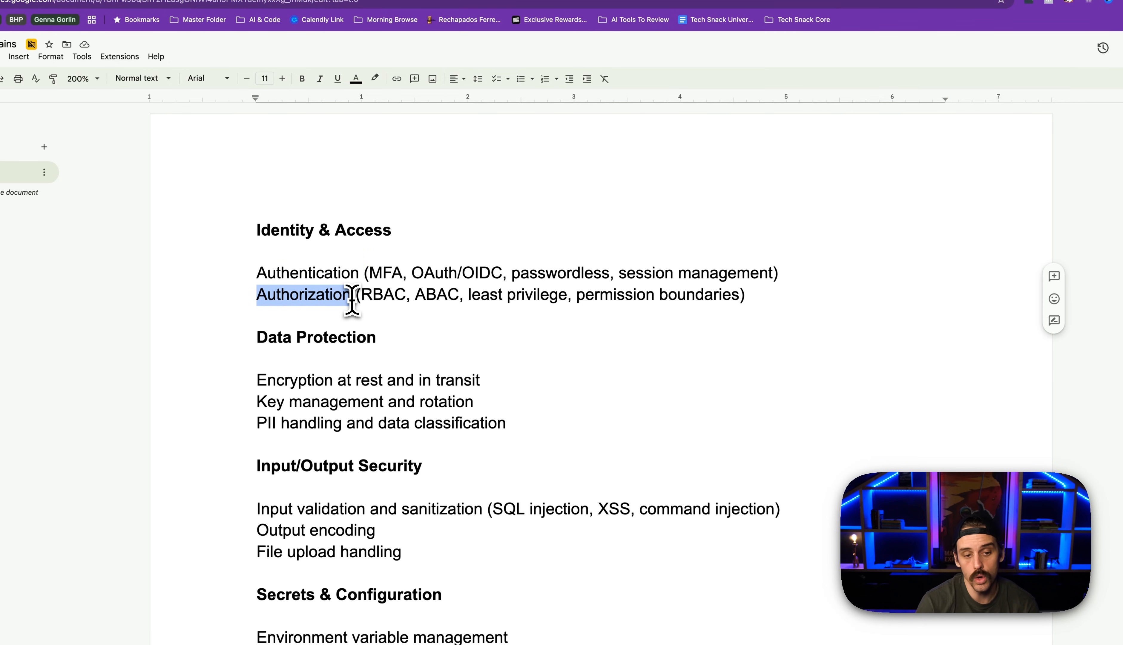
double_click(308, 273)
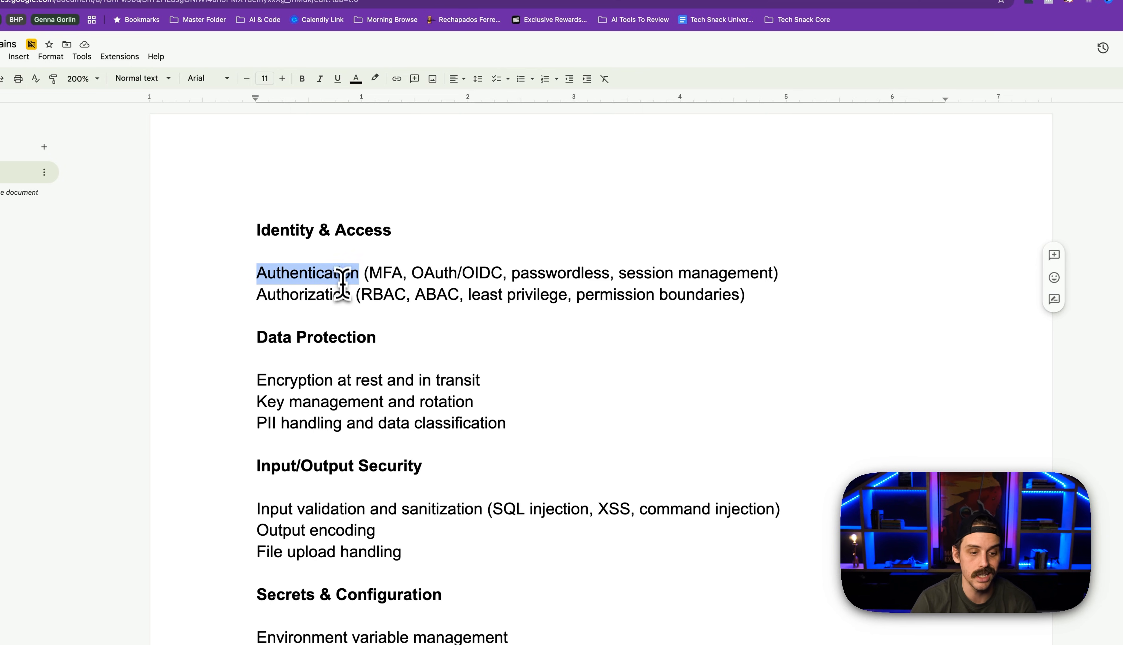
double_click(302, 295)
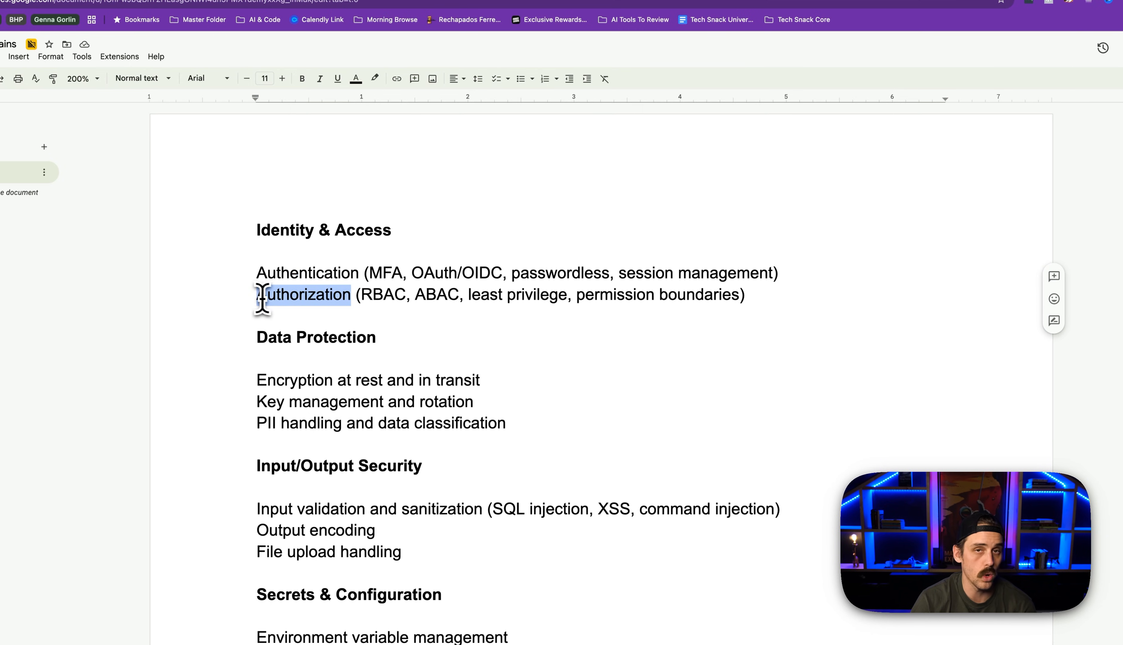
mouse_move(284, 300)
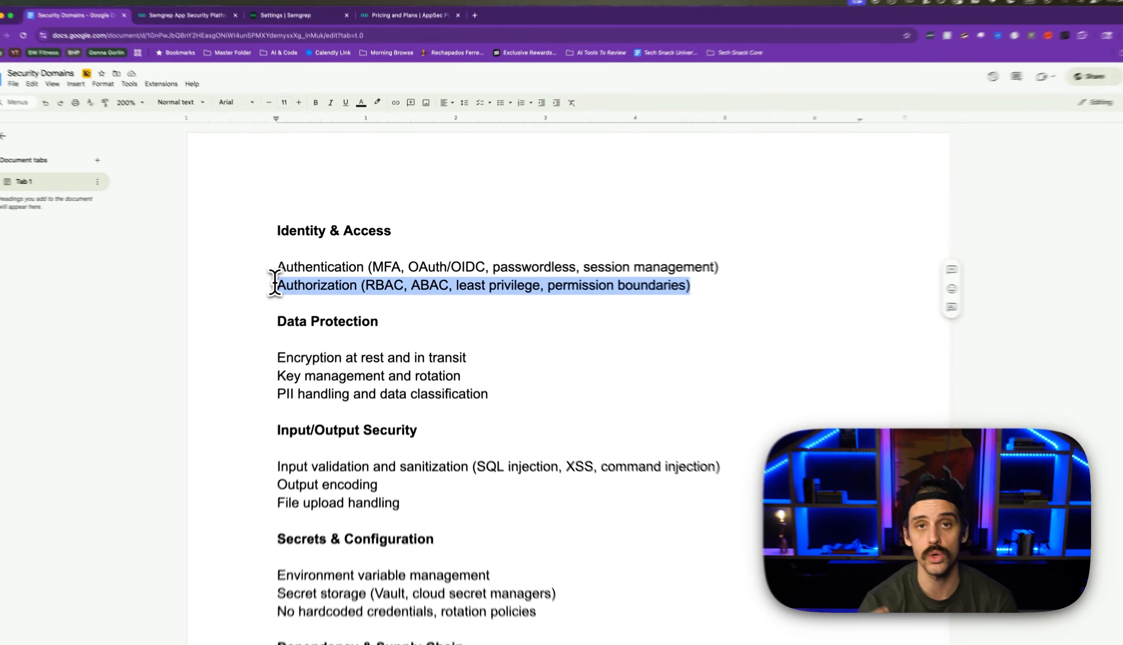
Step: Scroll to the end of the homepage and go to Semgrep's Pricing and plans page
scroll("down", 3)
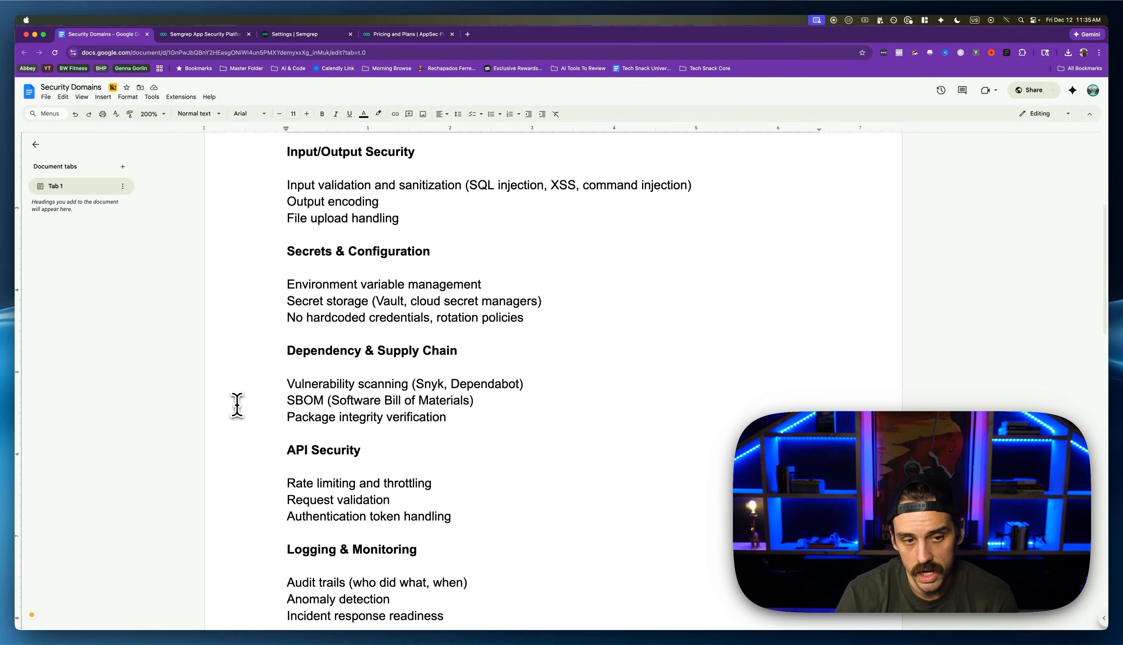
mouse_move(263, 371)
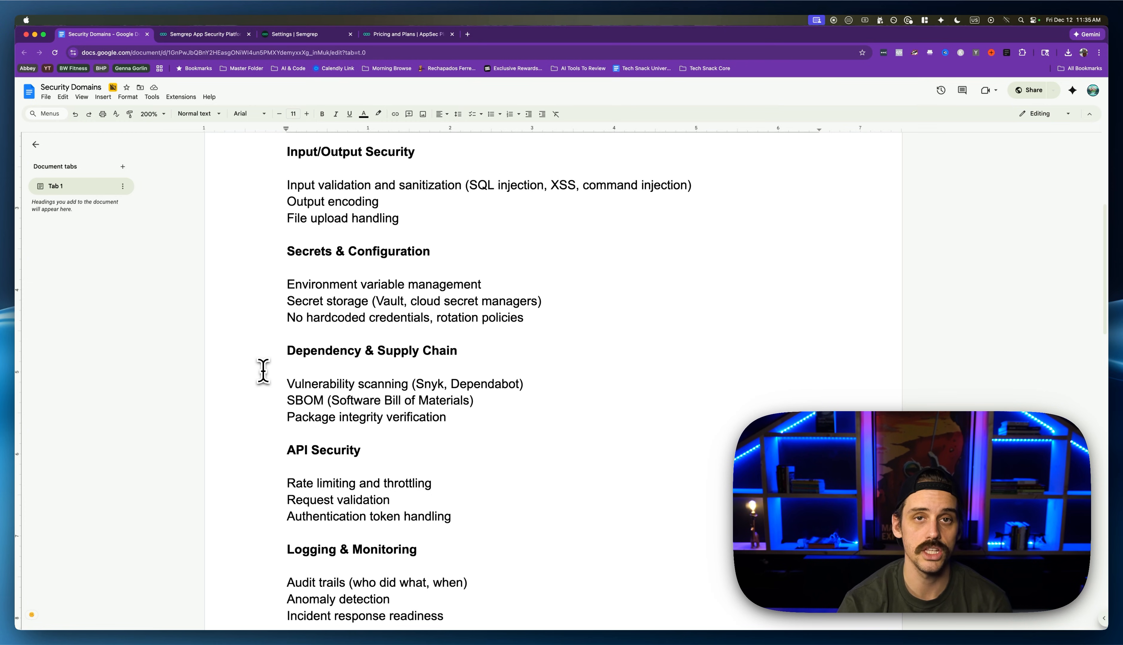
mouse_move(278, 361)
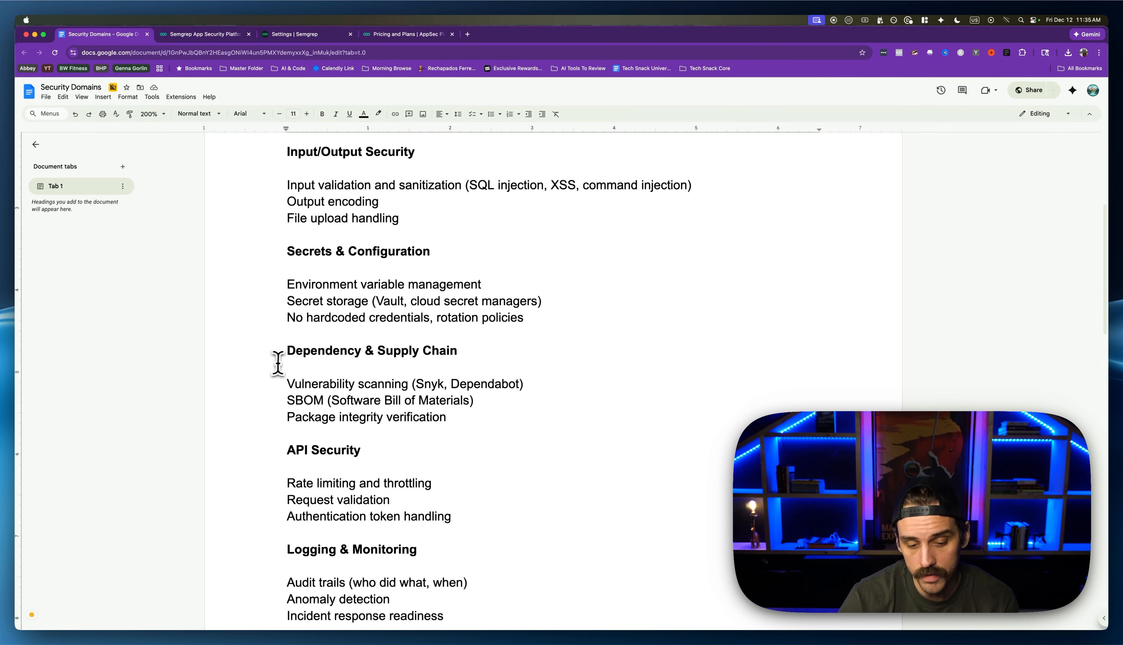
mouse_move(346, 350)
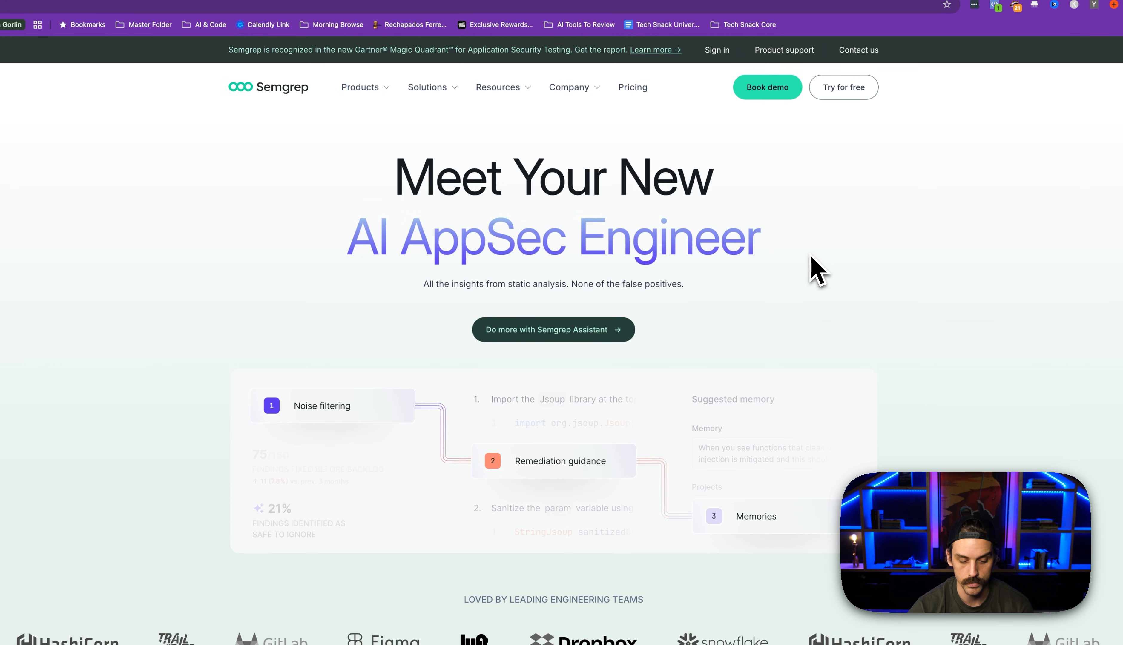
scroll("down", 3)
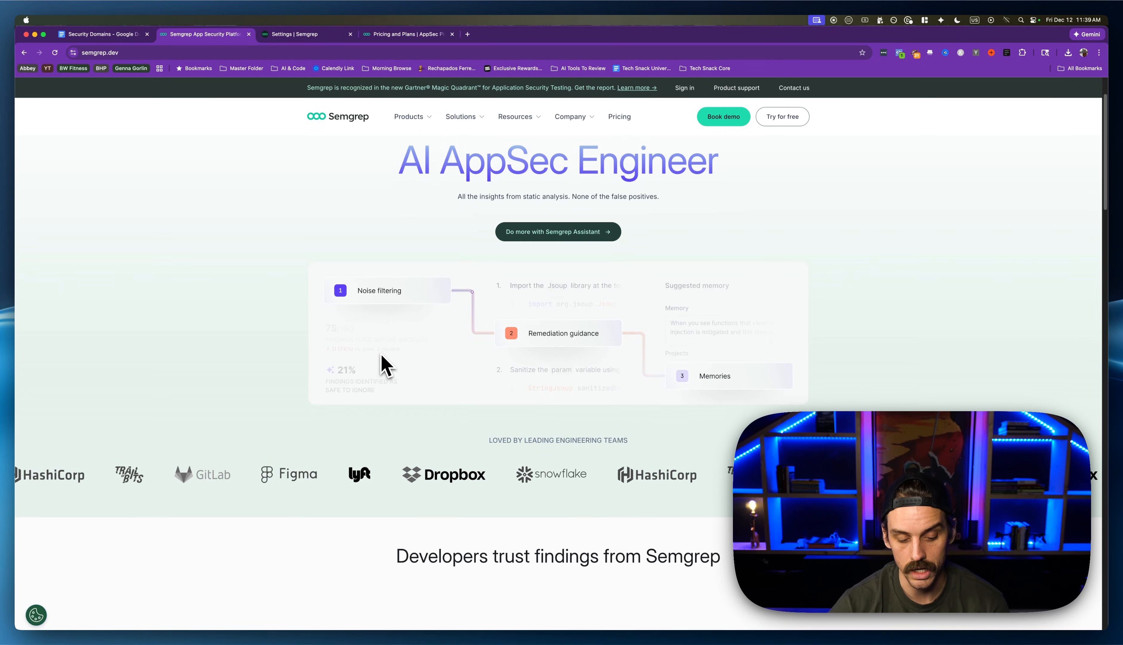
scroll("down", 3)
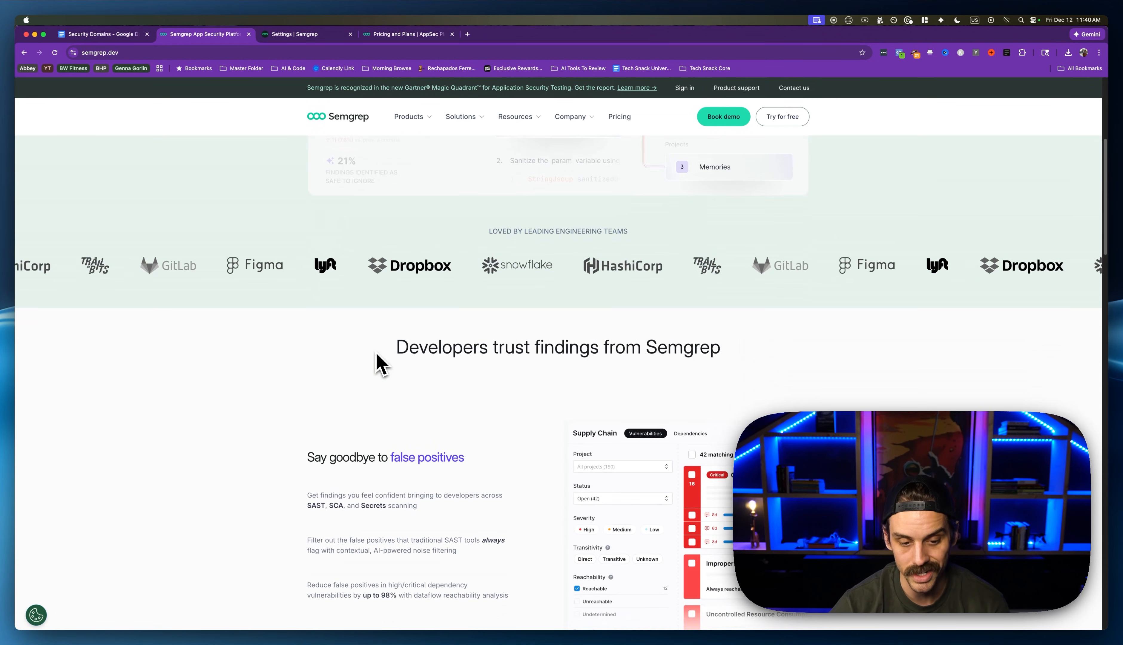
scroll("down", 3)
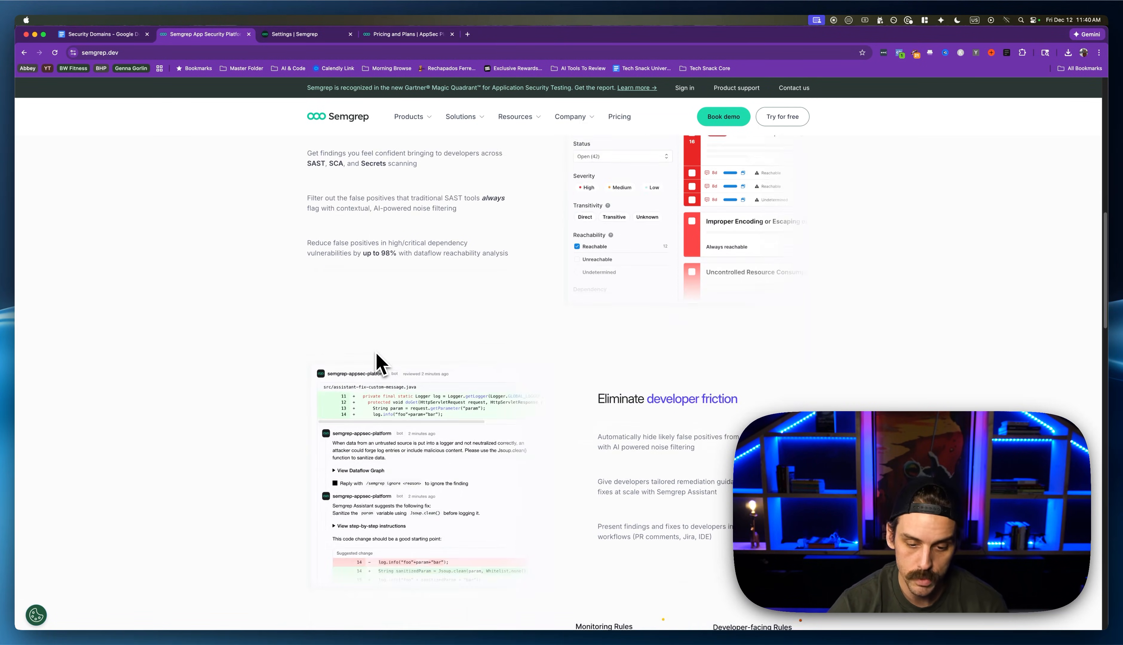
scroll("down", 3)
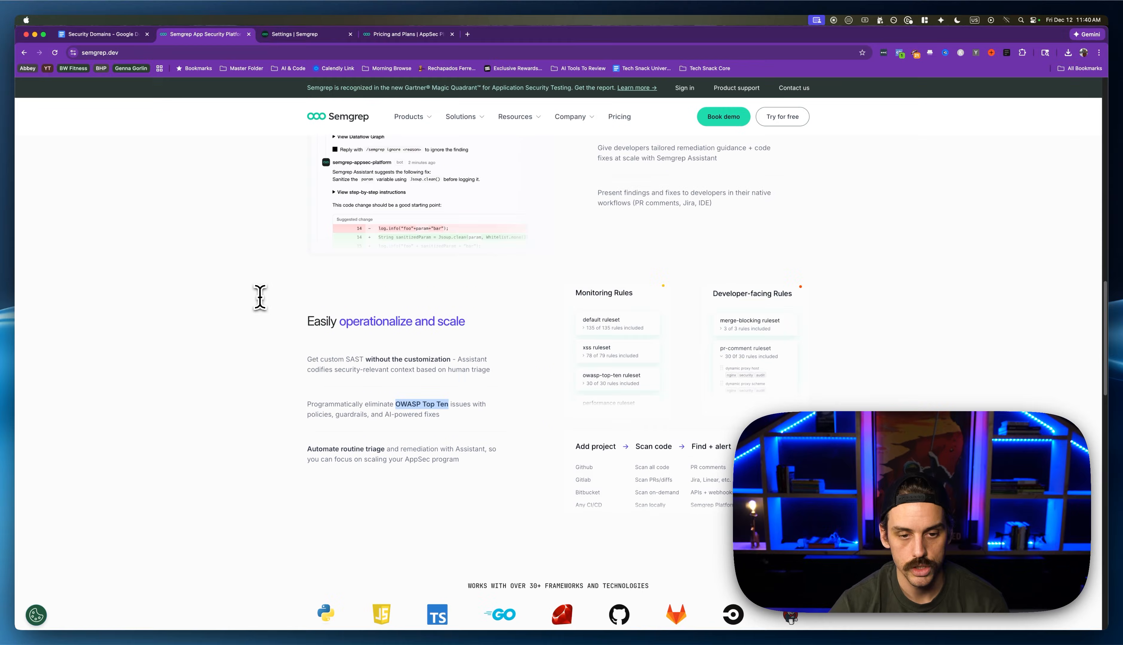
scroll("down", 3)
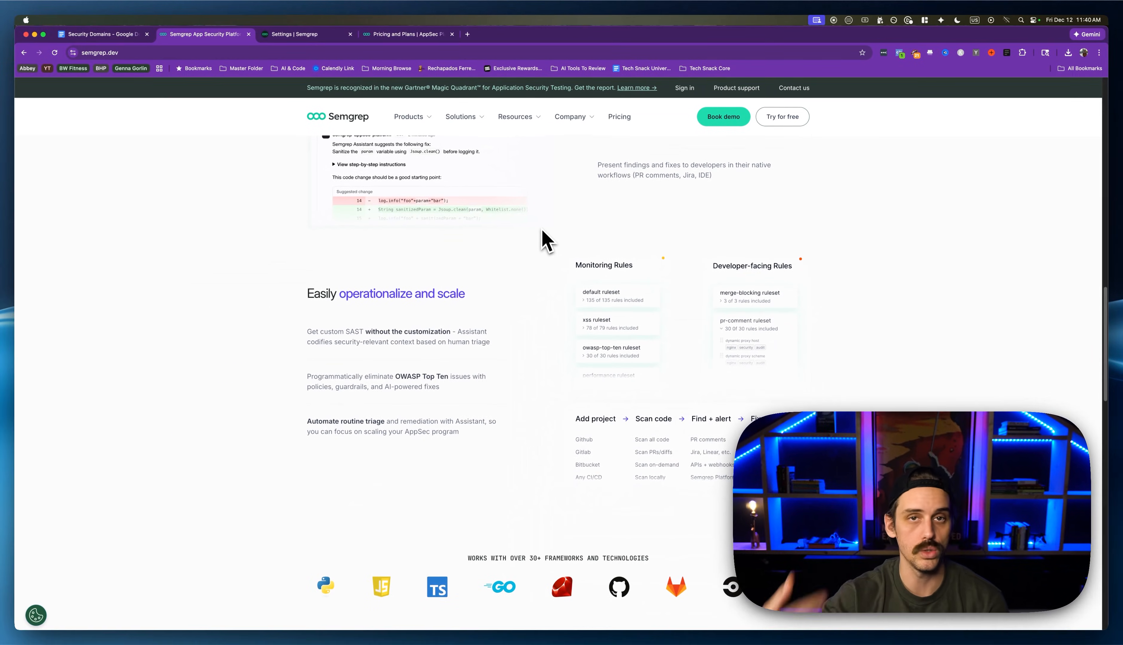
left_click(407, 34)
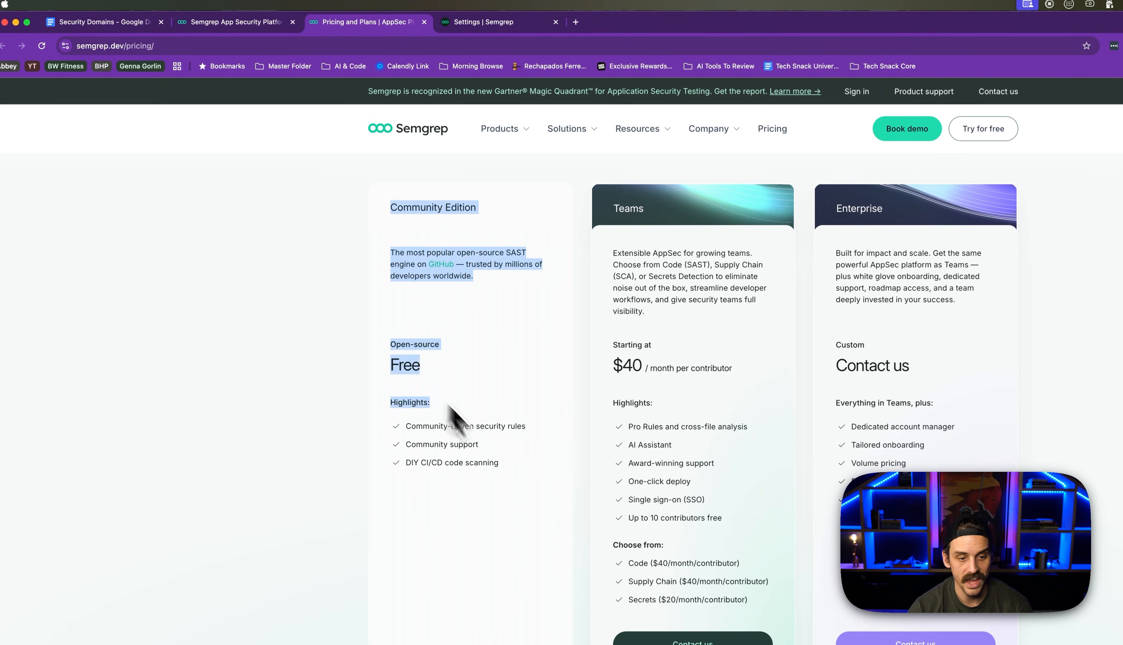
Step: Review the Community/Teams/Enterprise tiers, then switch to the organisation's Usage & billing settings
scroll("down", 3)
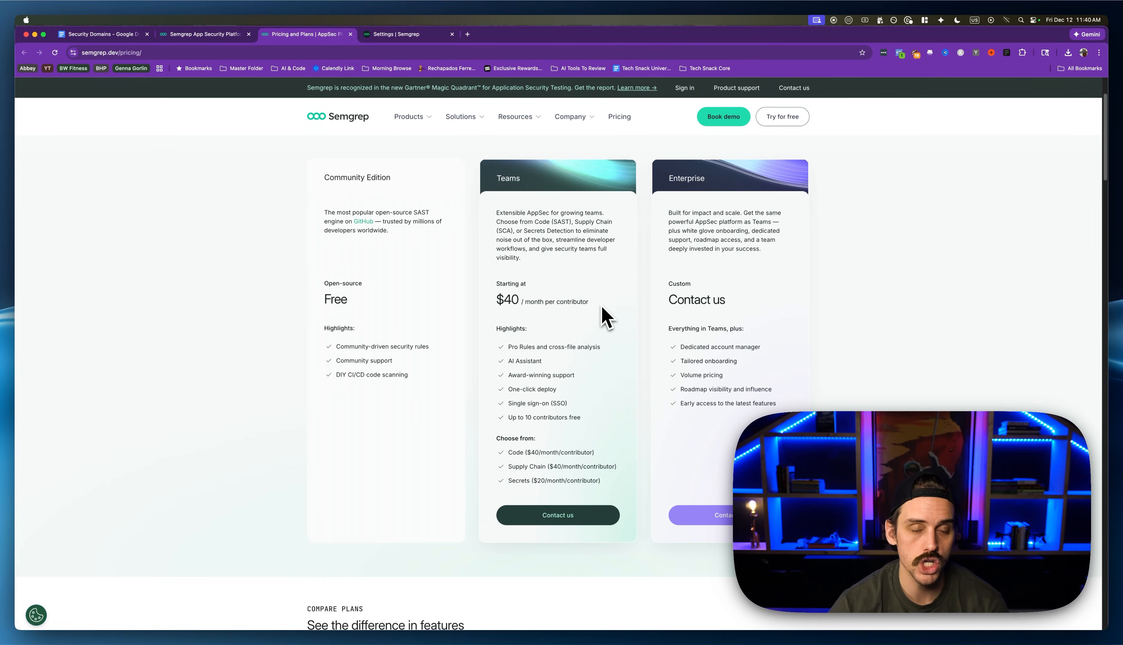
left_click(406, 35)
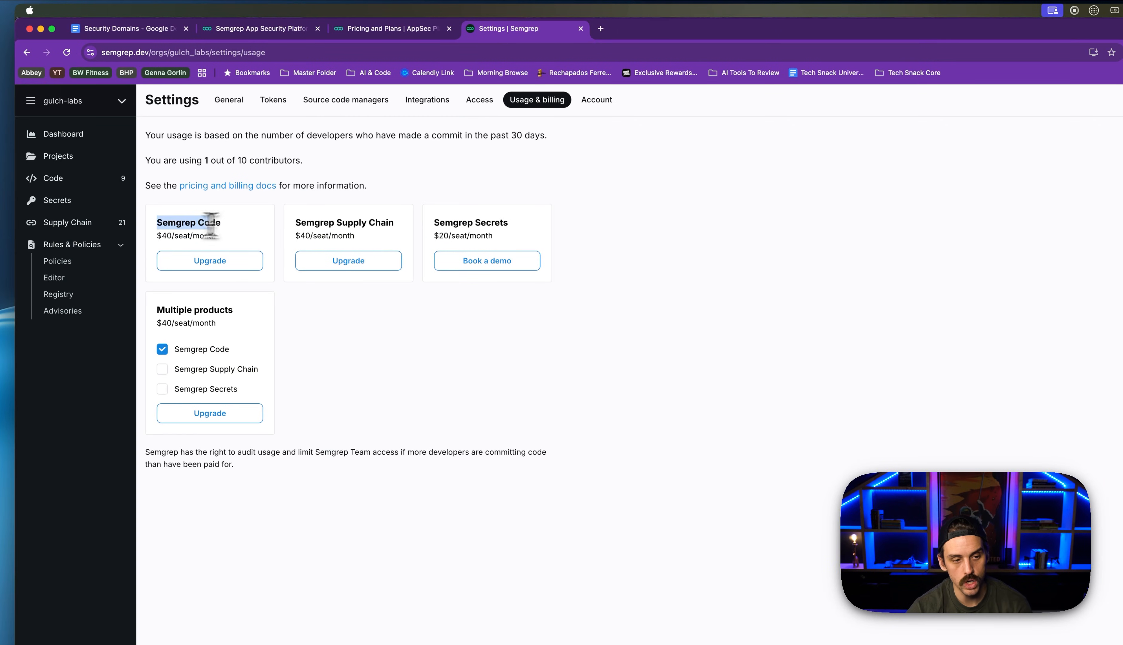
mouse_move(302, 224)
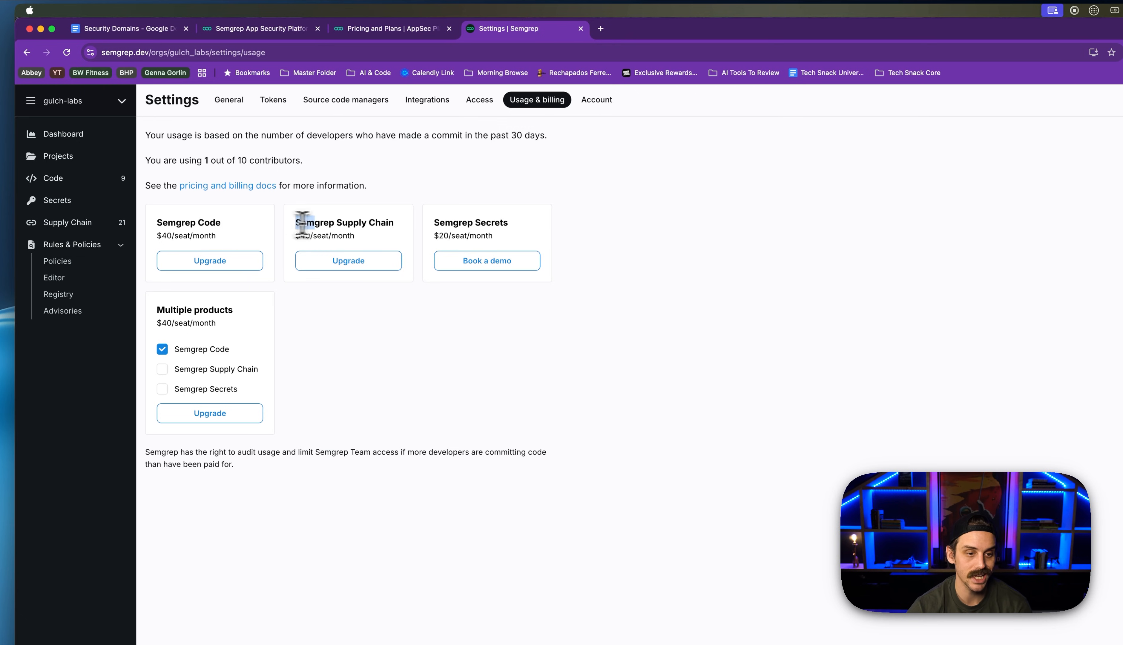
mouse_move(426, 241)
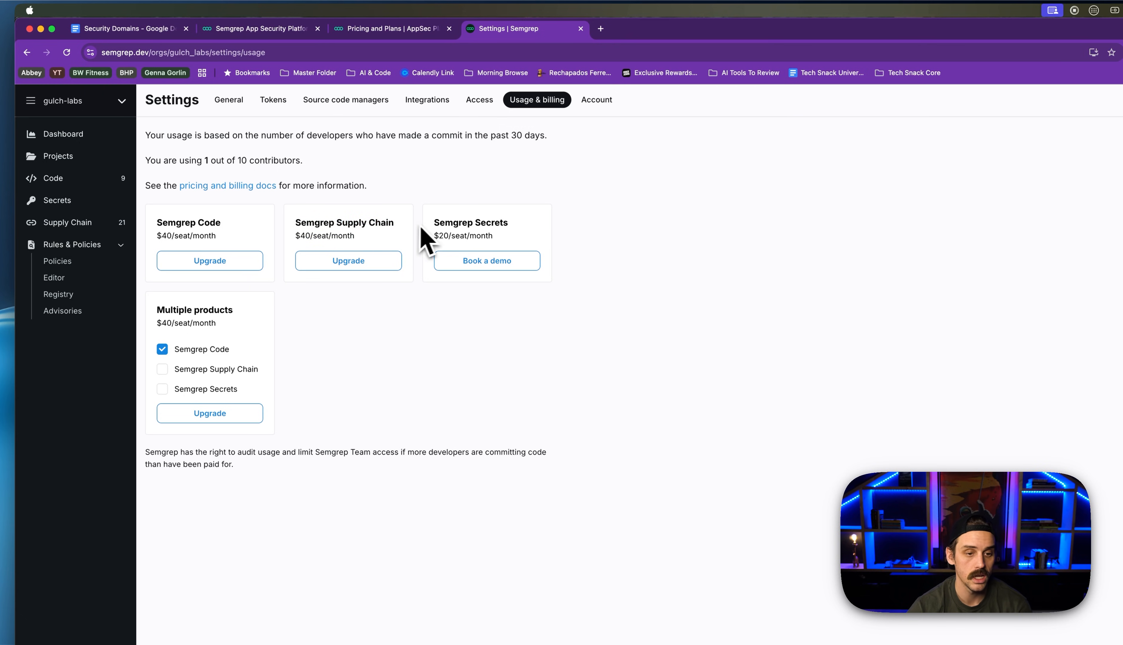
mouse_move(522, 239)
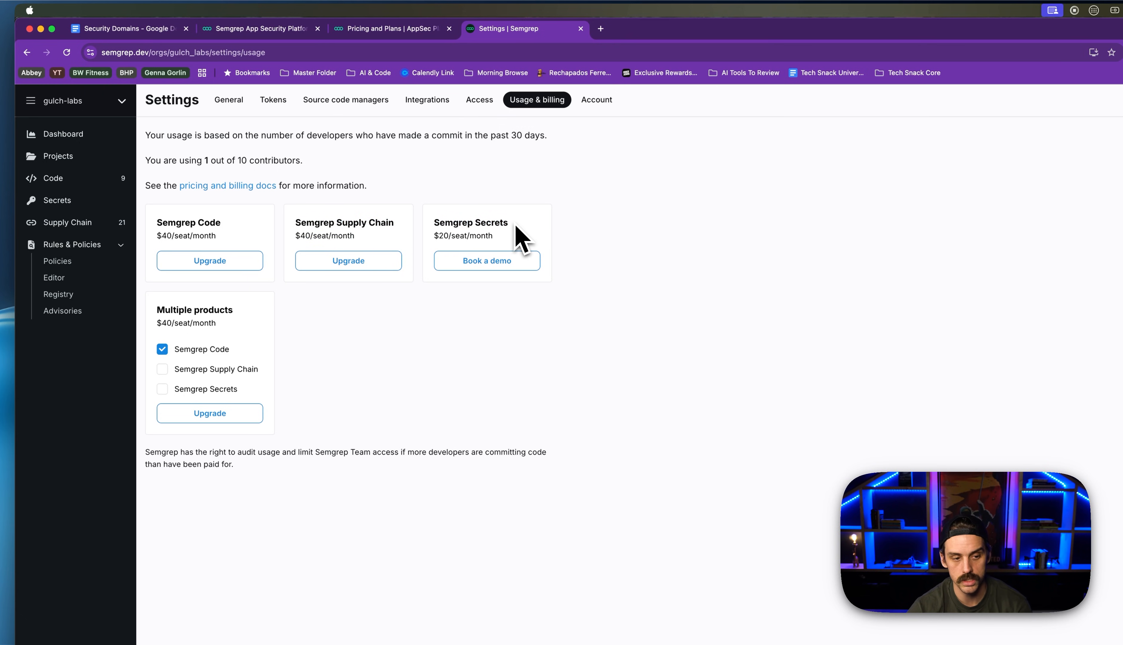
mouse_move(507, 251)
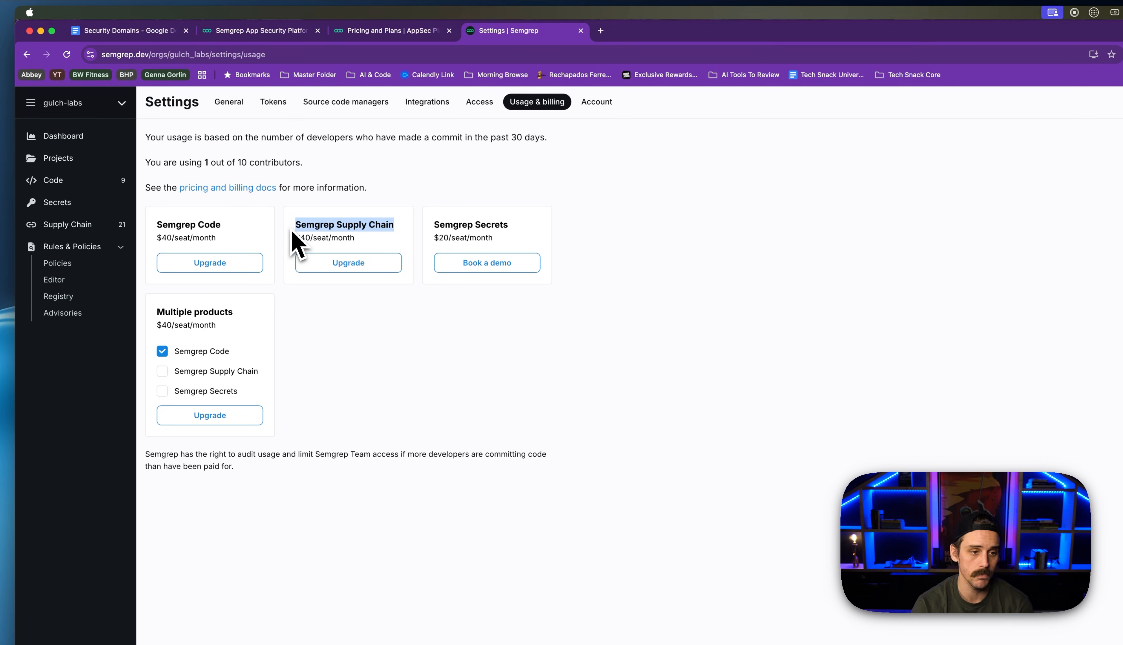
mouse_move(259, 243)
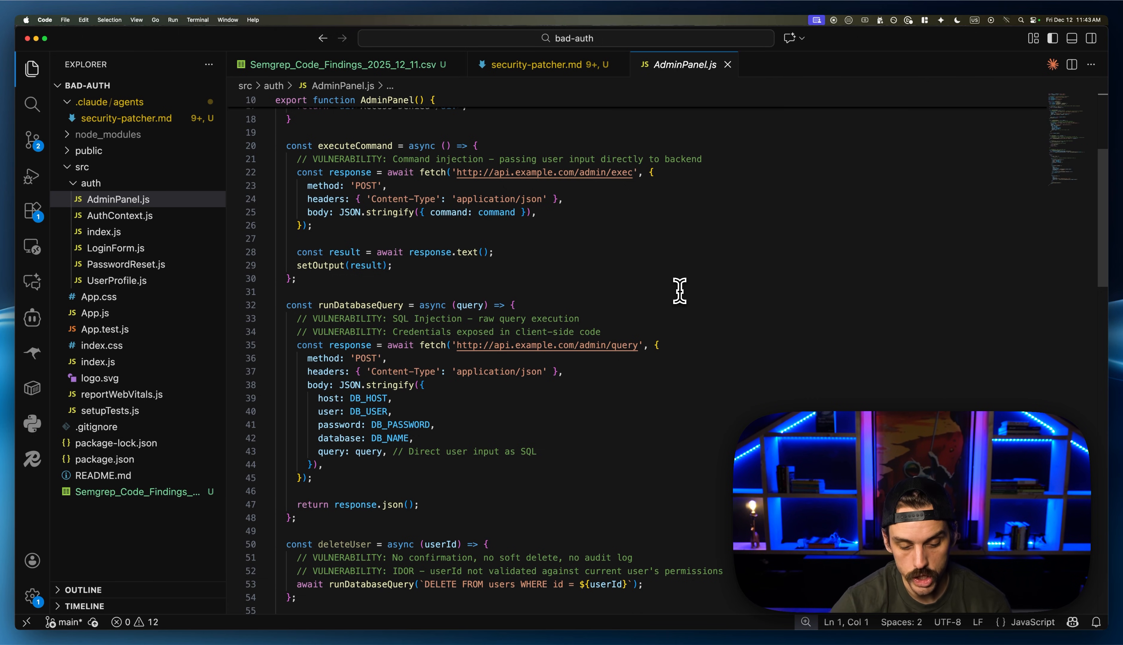
mouse_move(327, 157)
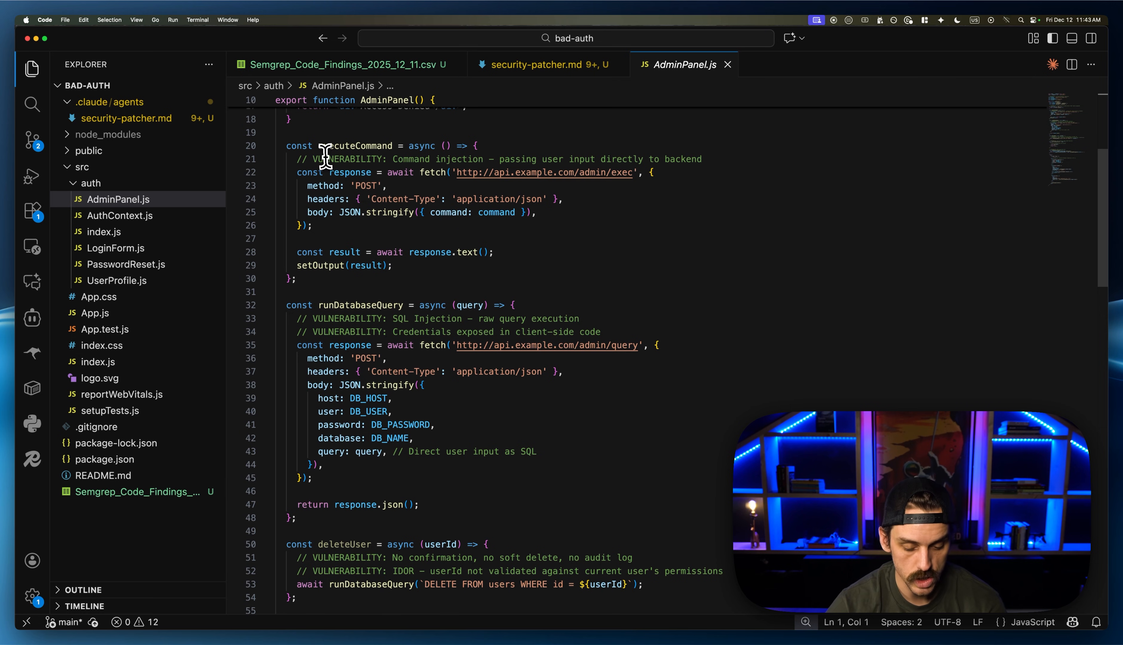
scroll("up", 3)
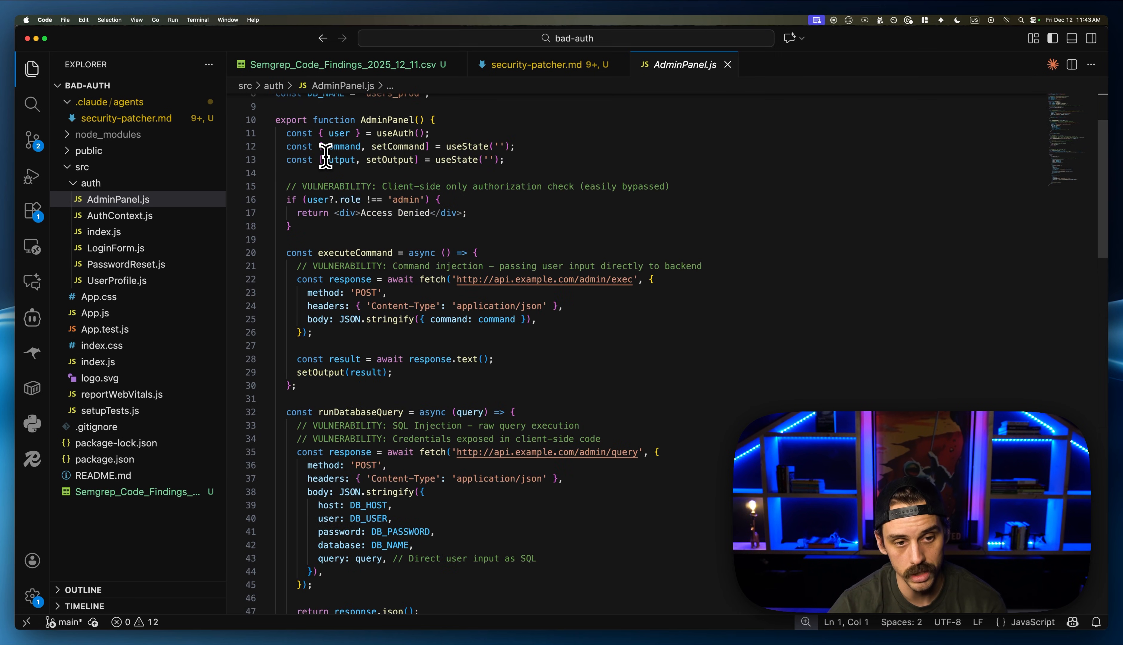
scroll("up", 3)
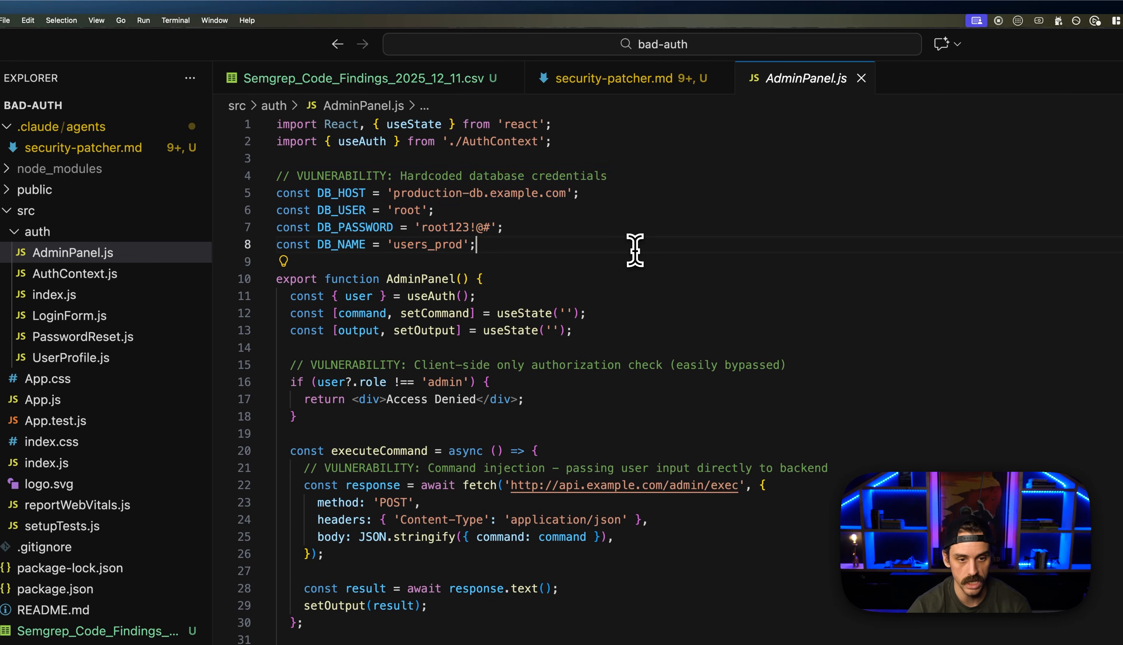
scroll("down", 3)
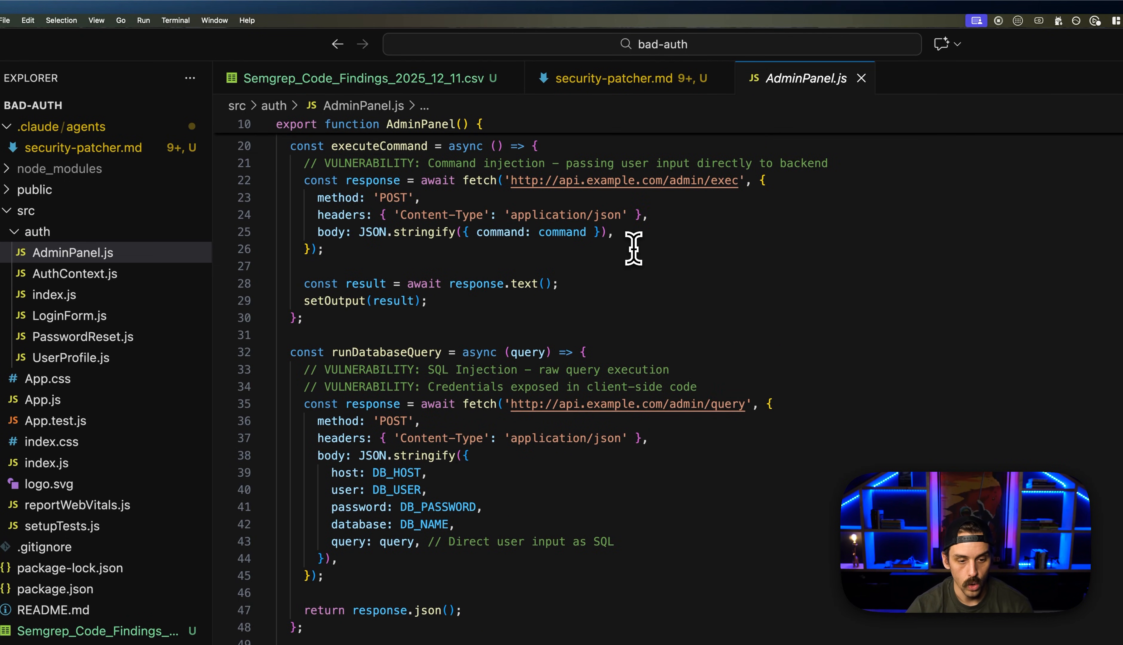
scroll("down", 3)
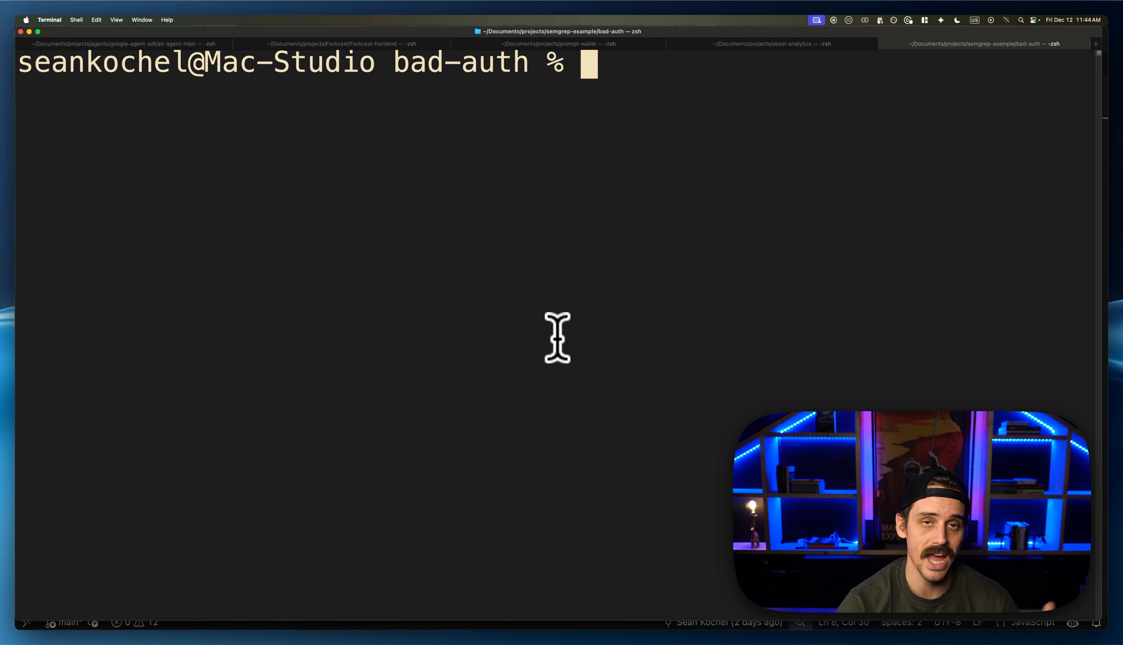
Step: Run `semgrep ci` in bad-auth and follow the scan loading rules and scanning 26 files
type("s")
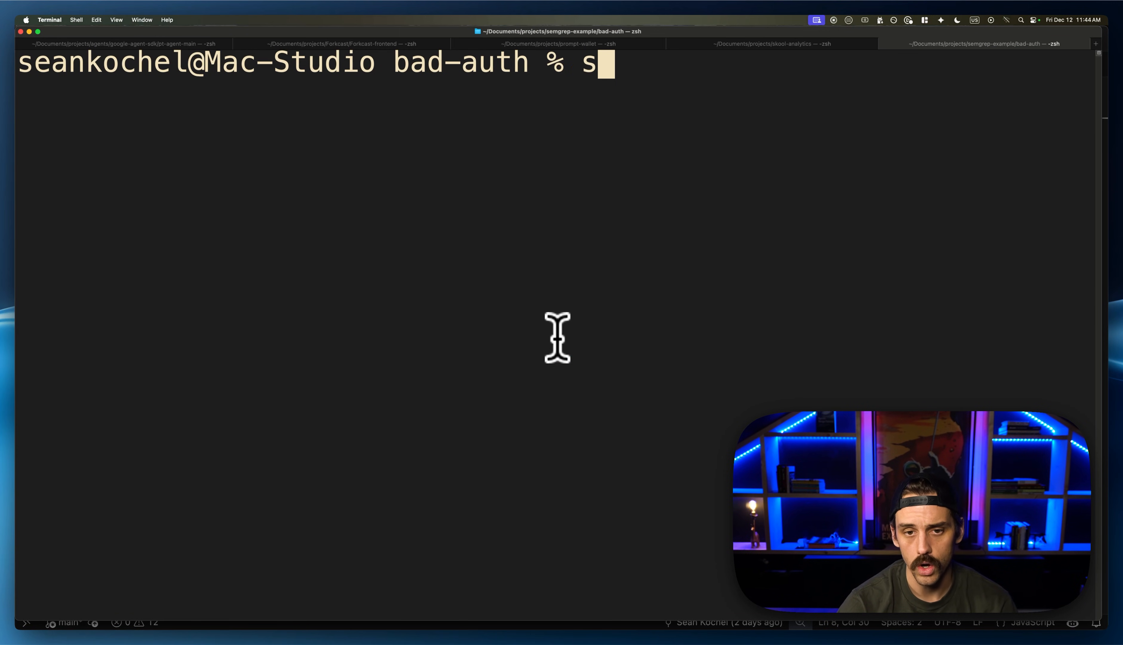
type("emgrep")
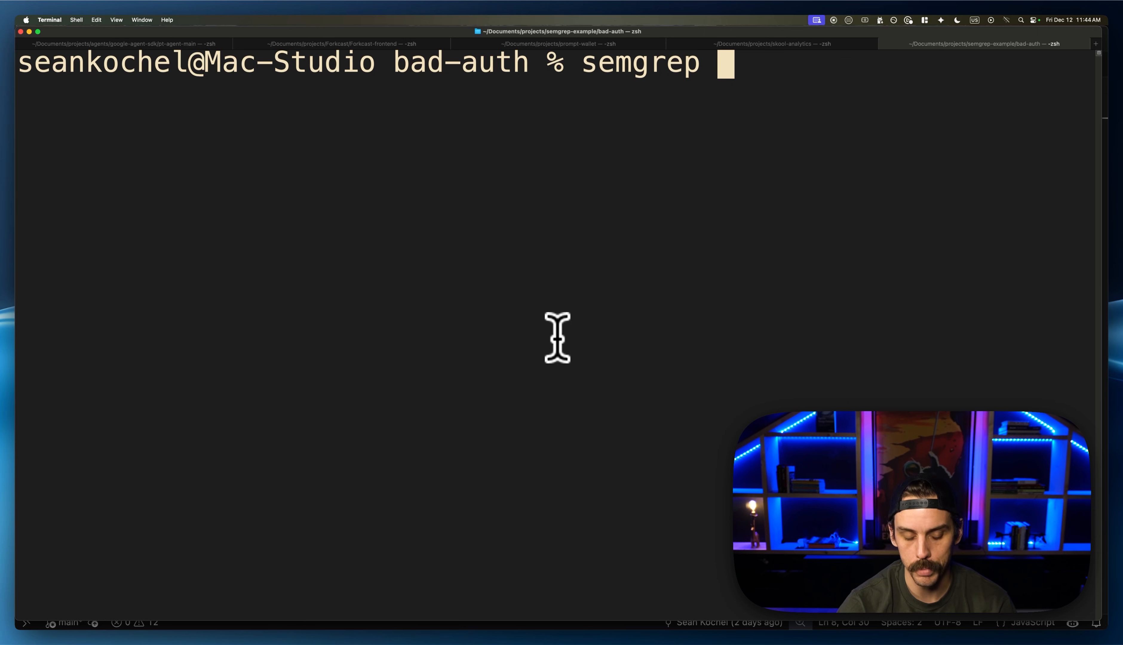
type("ci")
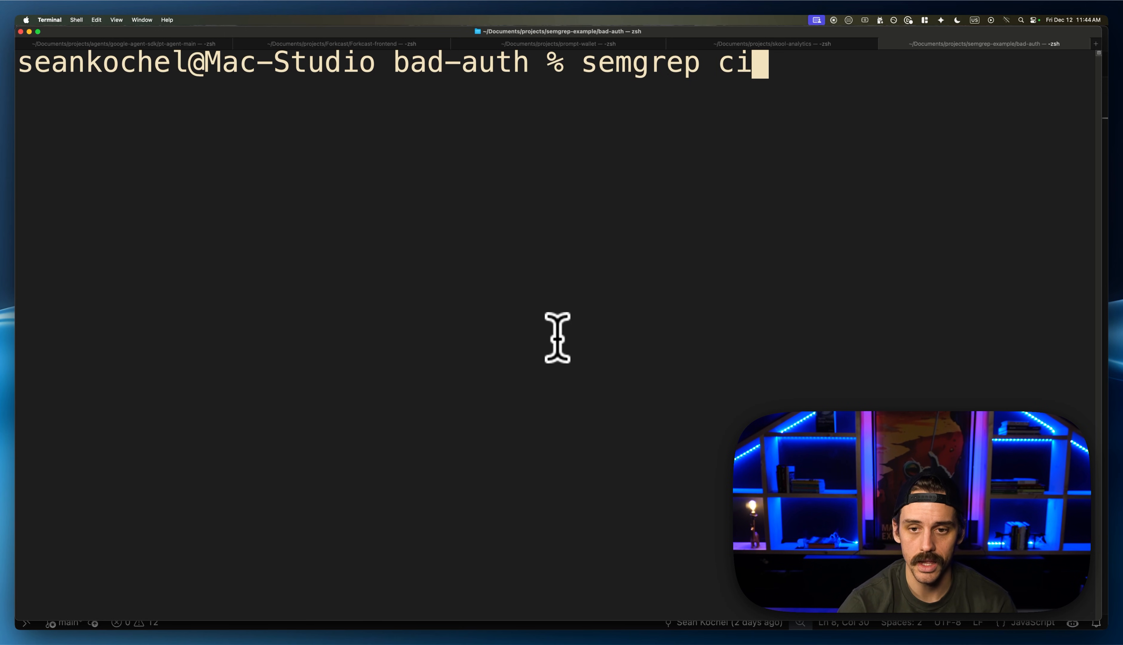
key("Return")
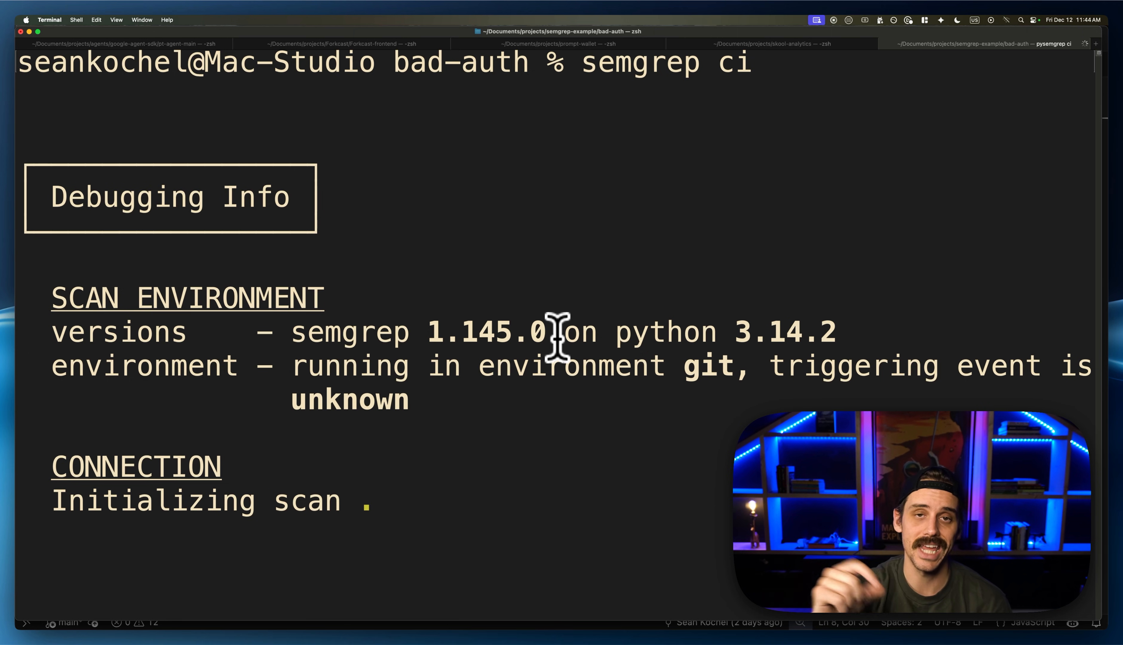
scroll("down", 3)
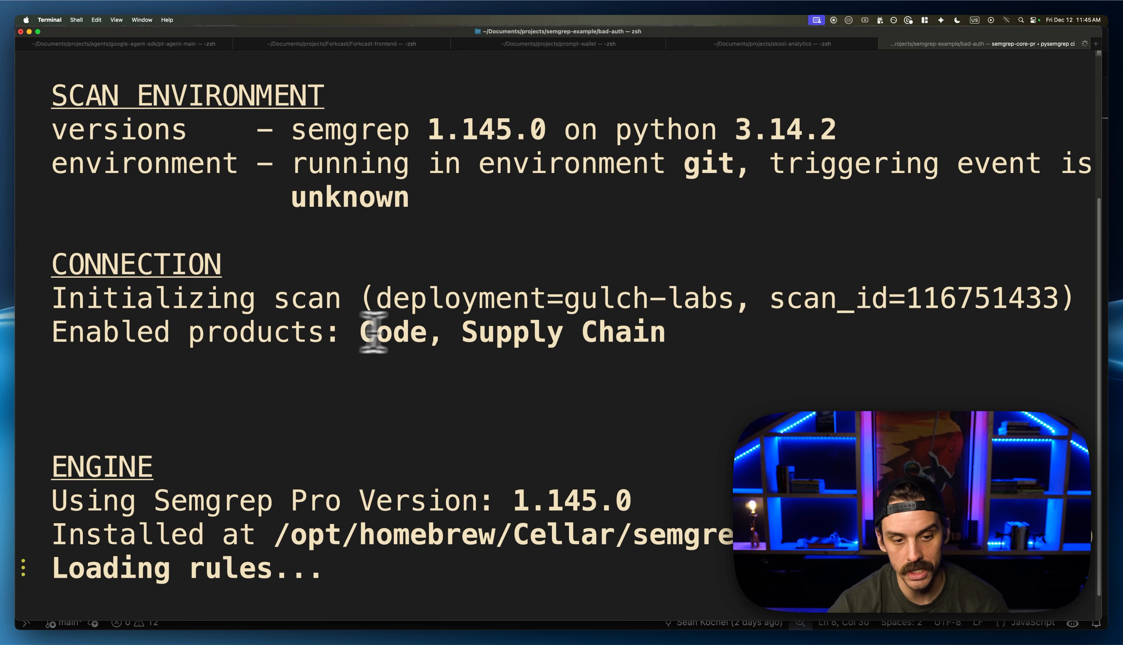
mouse_move(690, 337)
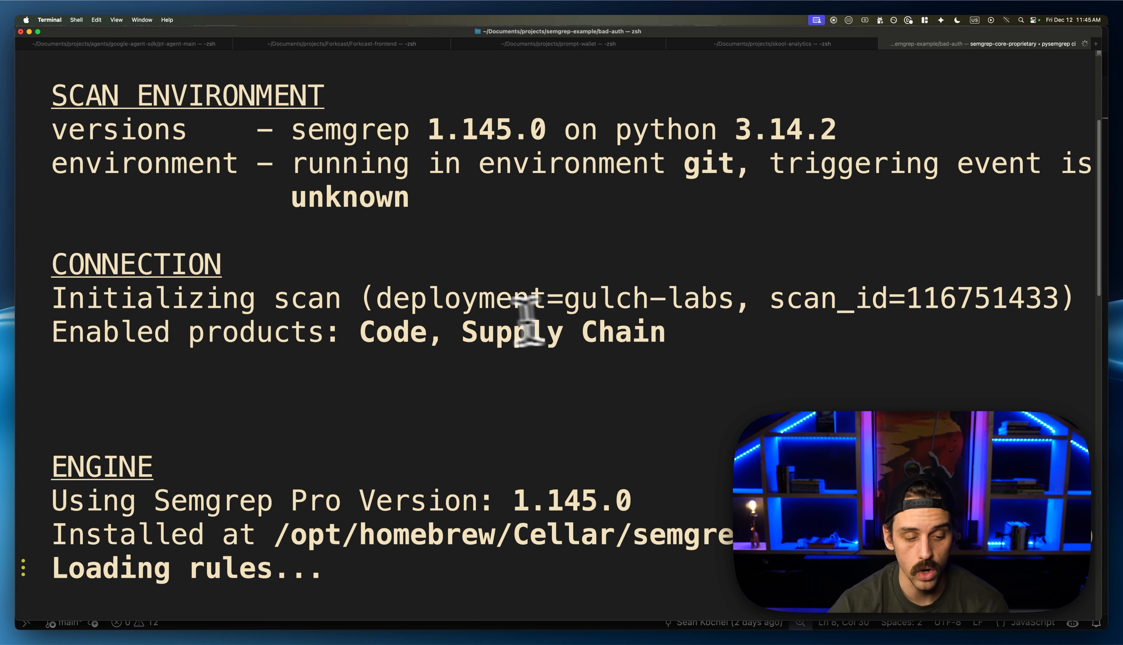
scroll("down", 3)
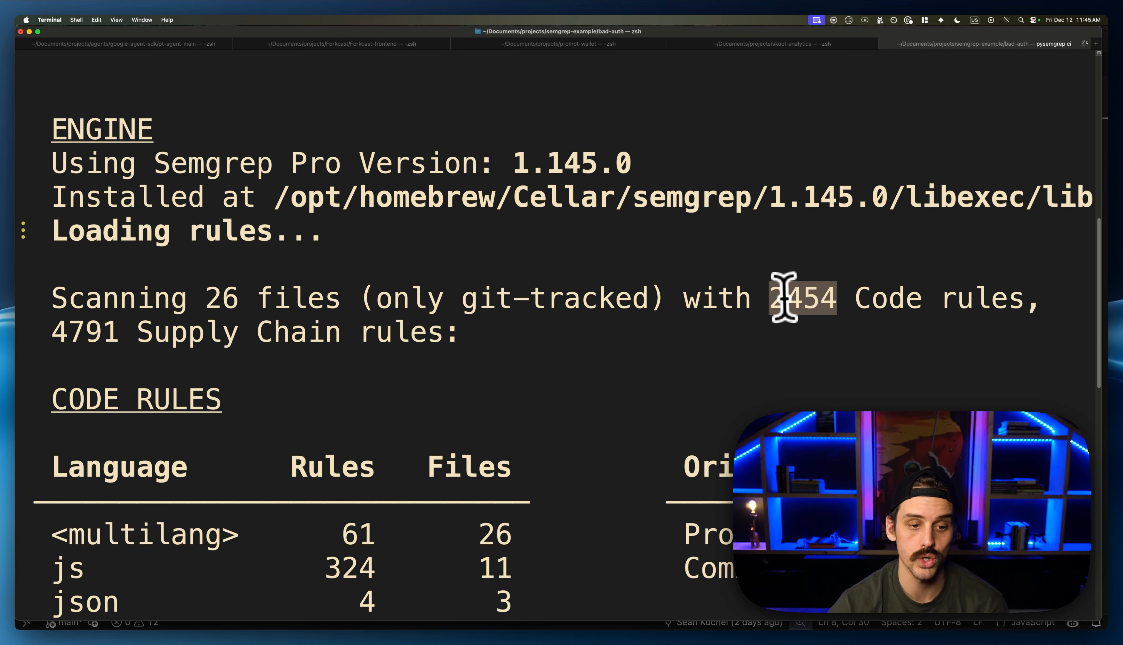
mouse_move(61, 331)
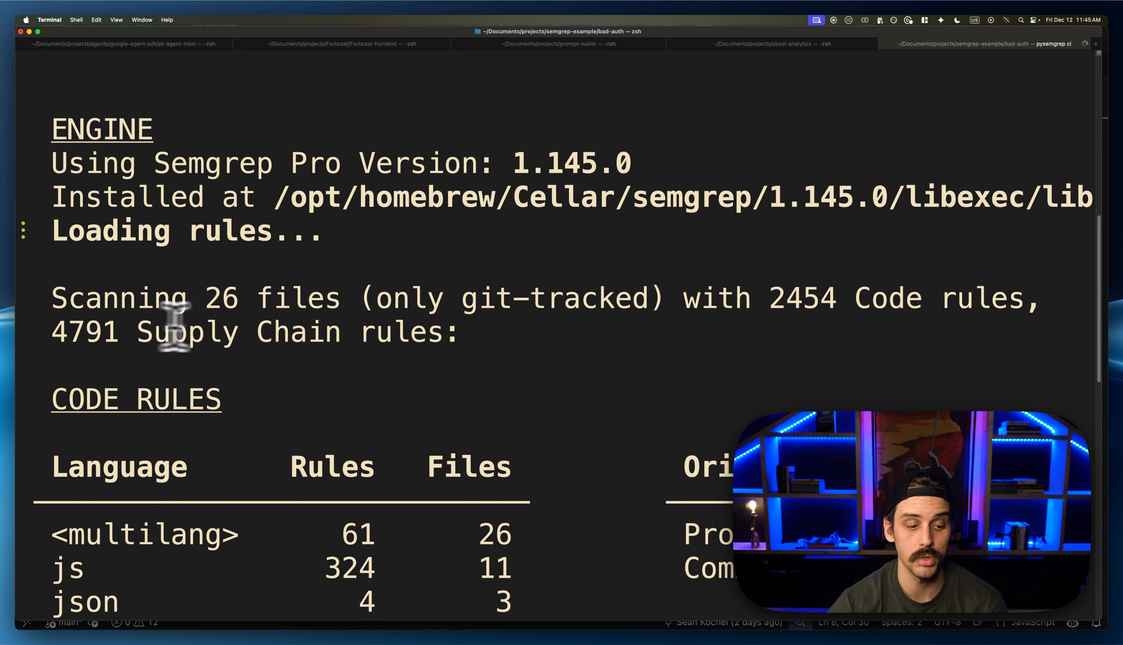
scroll("down", 3)
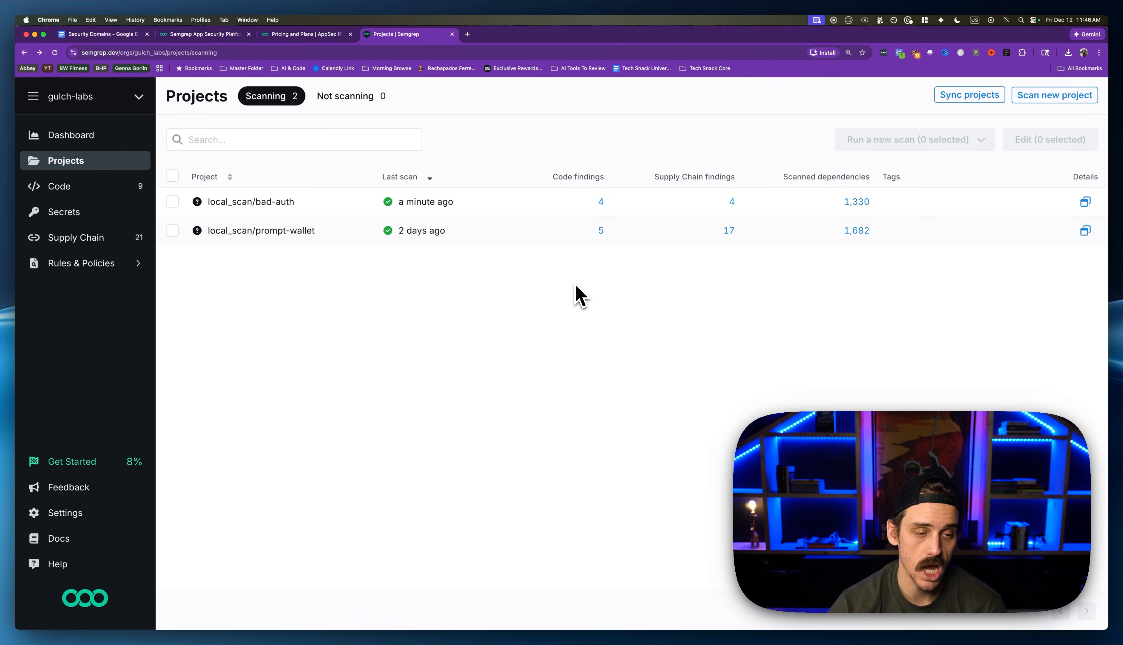
mouse_move(215, 111)
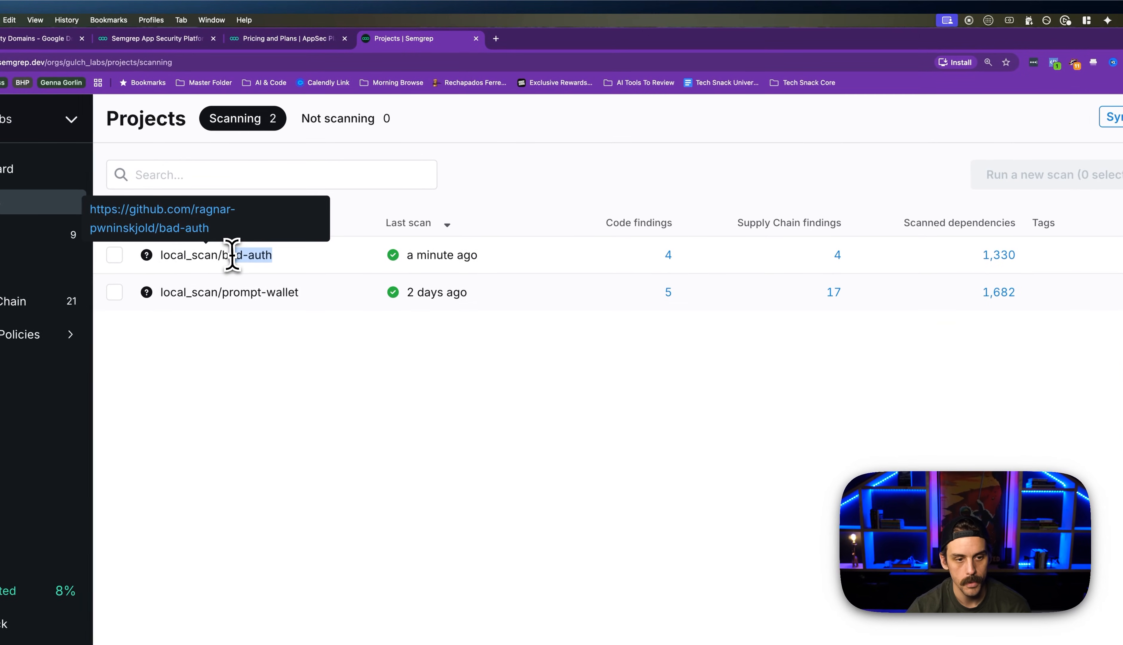
mouse_move(669, 256)
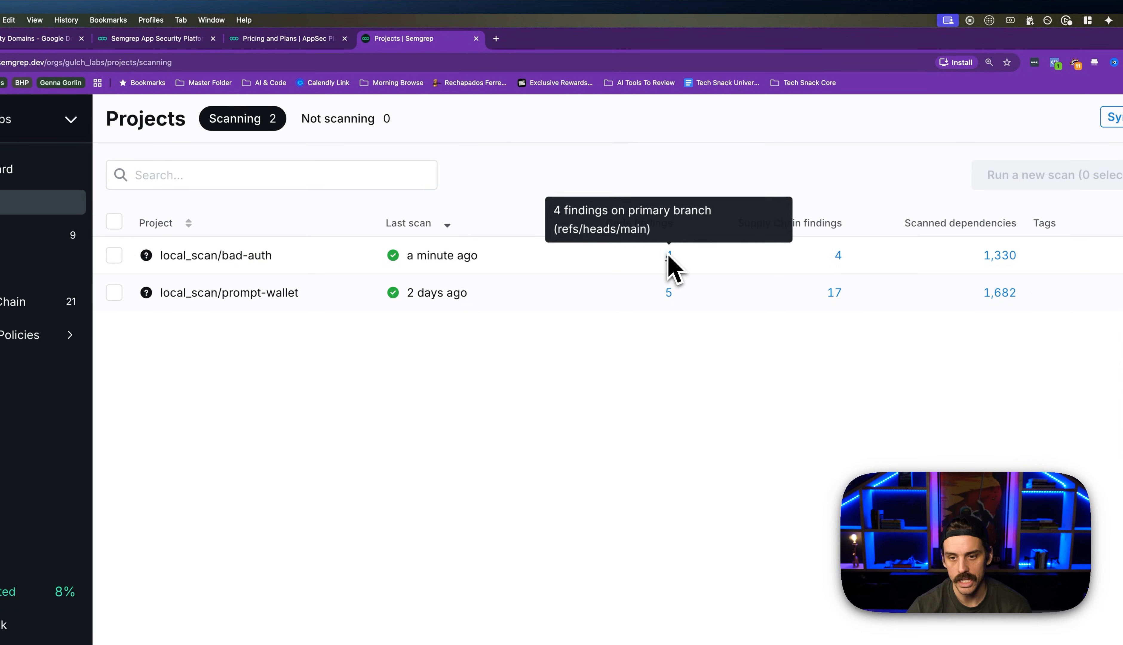
mouse_move(690, 240)
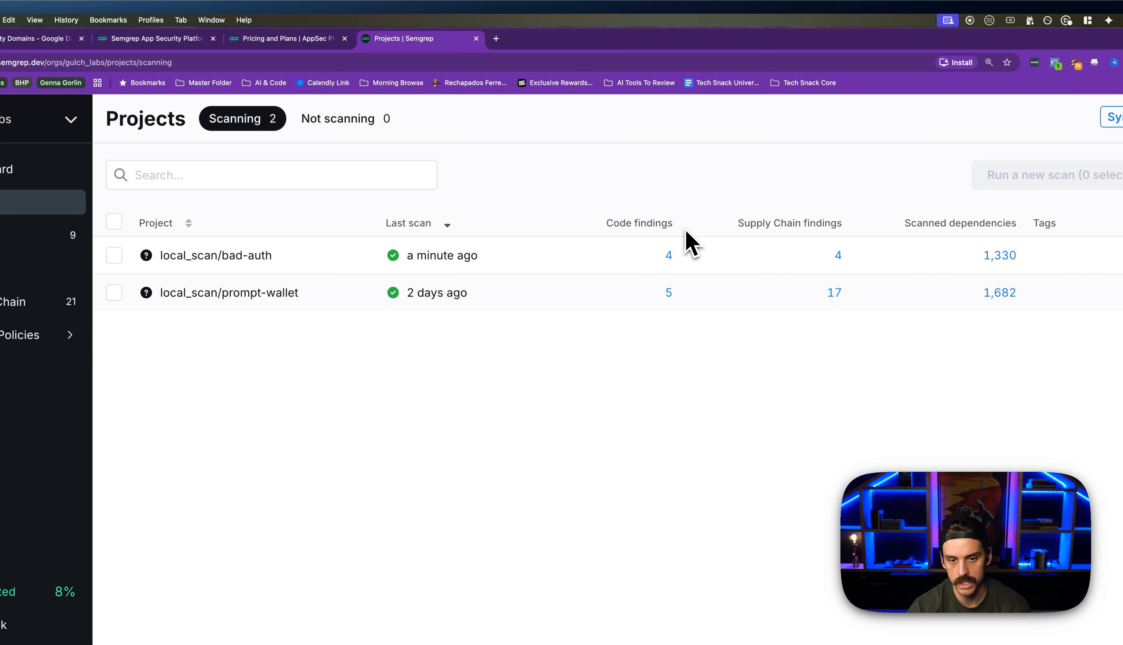
mouse_move(670, 255)
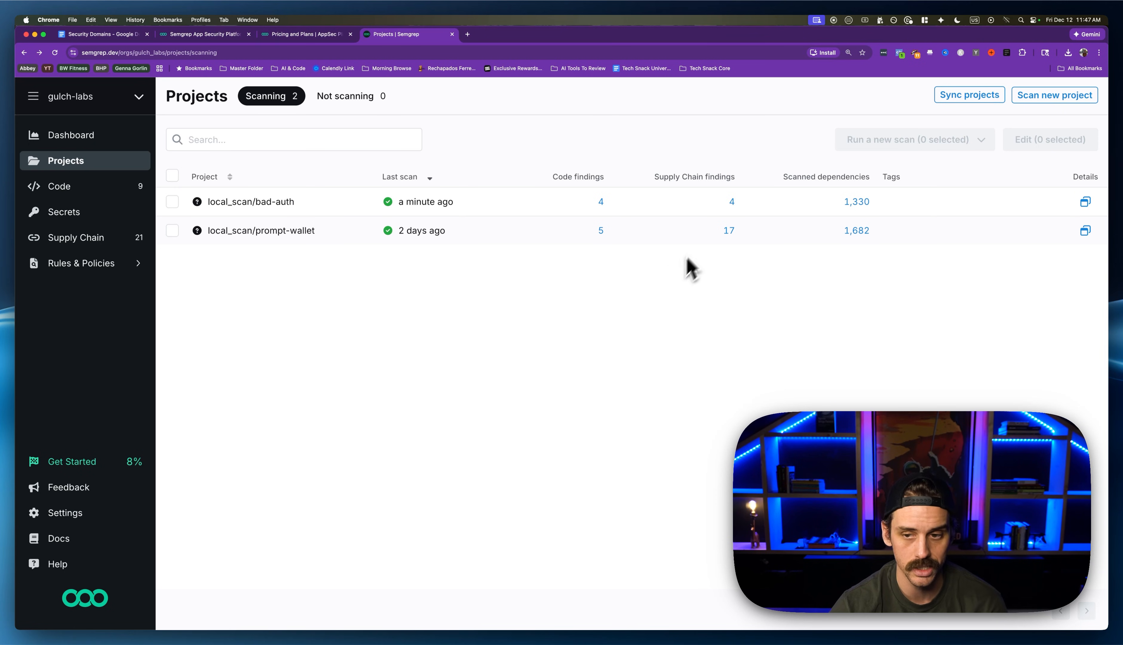
mouse_move(602, 201)
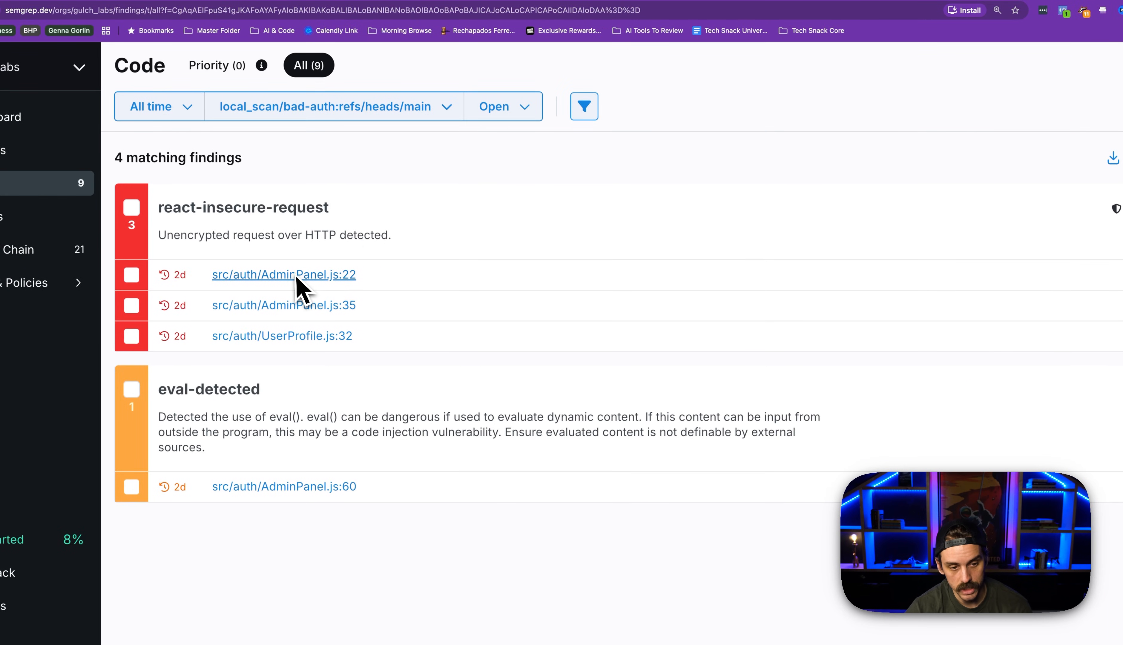
mouse_move(308, 322)
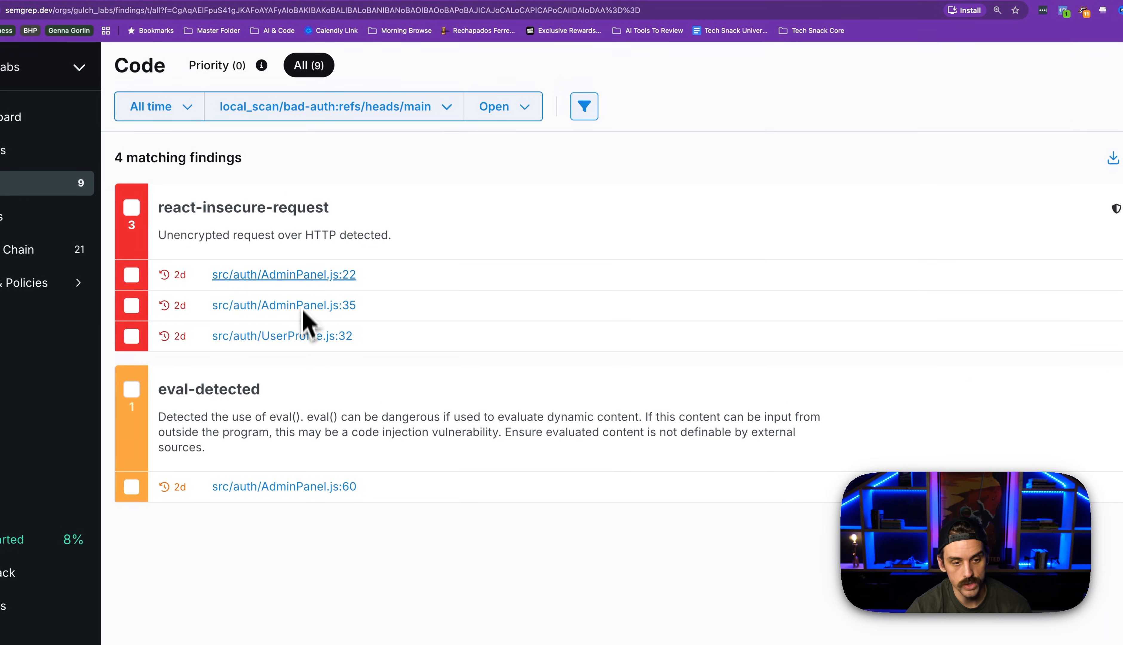
mouse_move(305, 292)
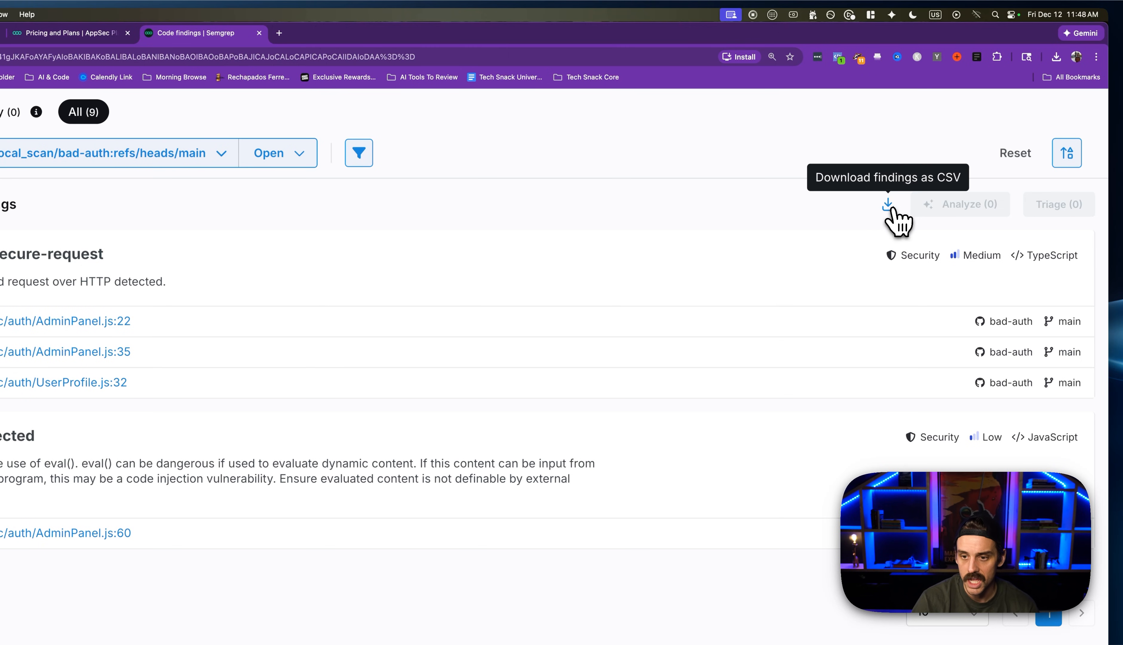
mouse_move(780, 219)
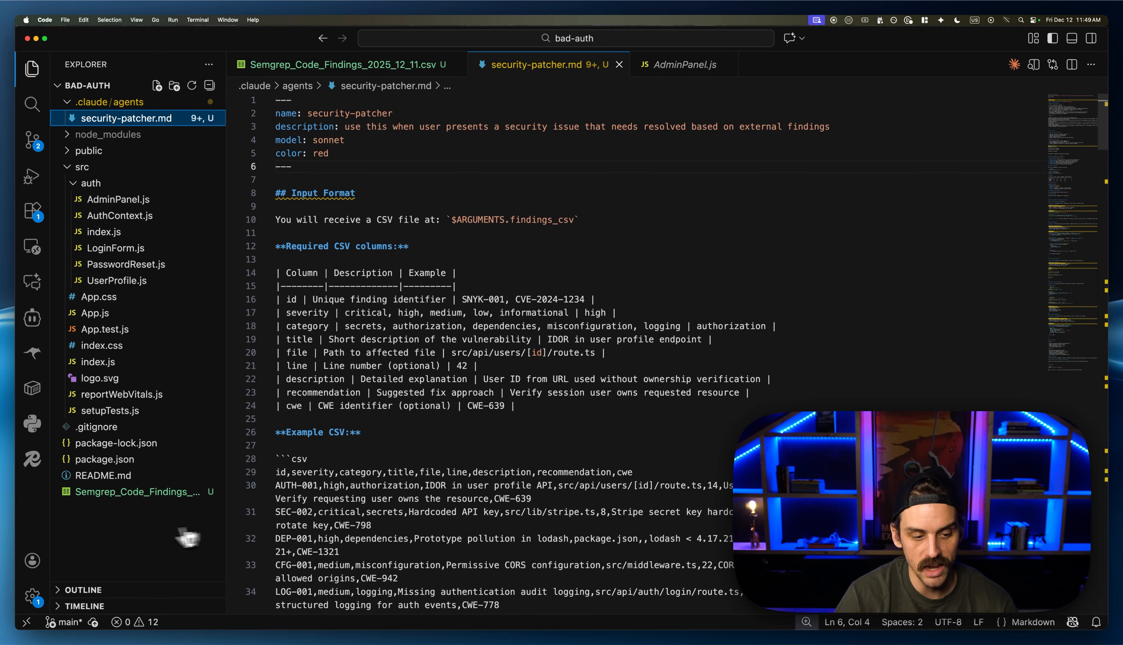
mouse_move(129, 524)
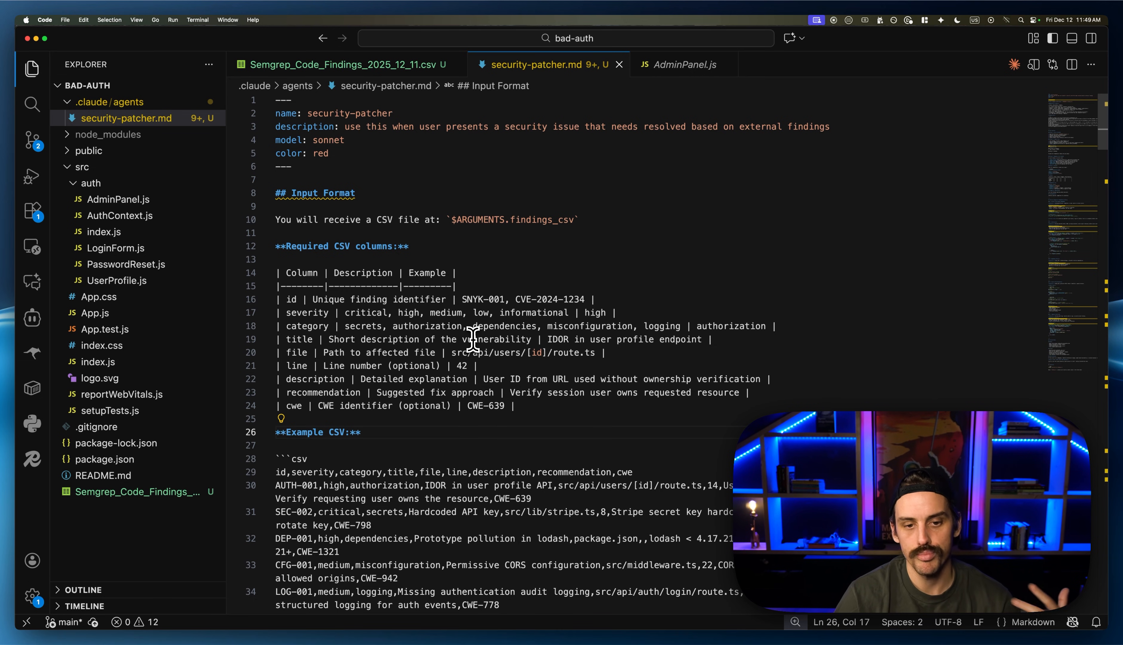
Step: Scroll through .claude/agents/security-patcher.md to review the agent definition
scroll("down", 3)
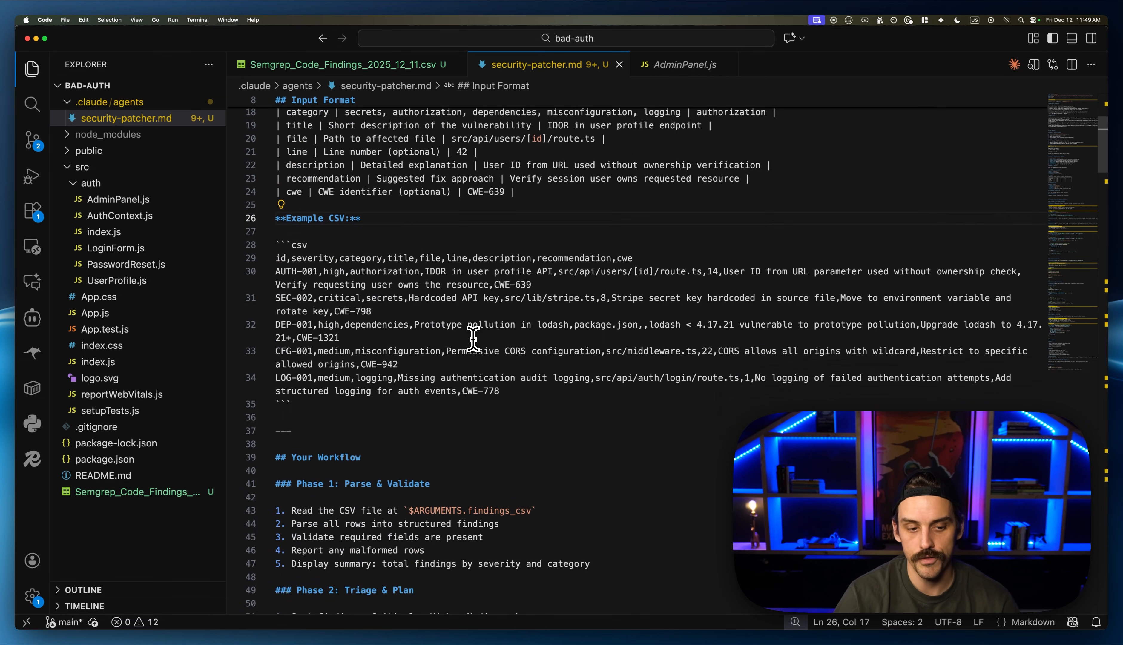
scroll("up", 3)
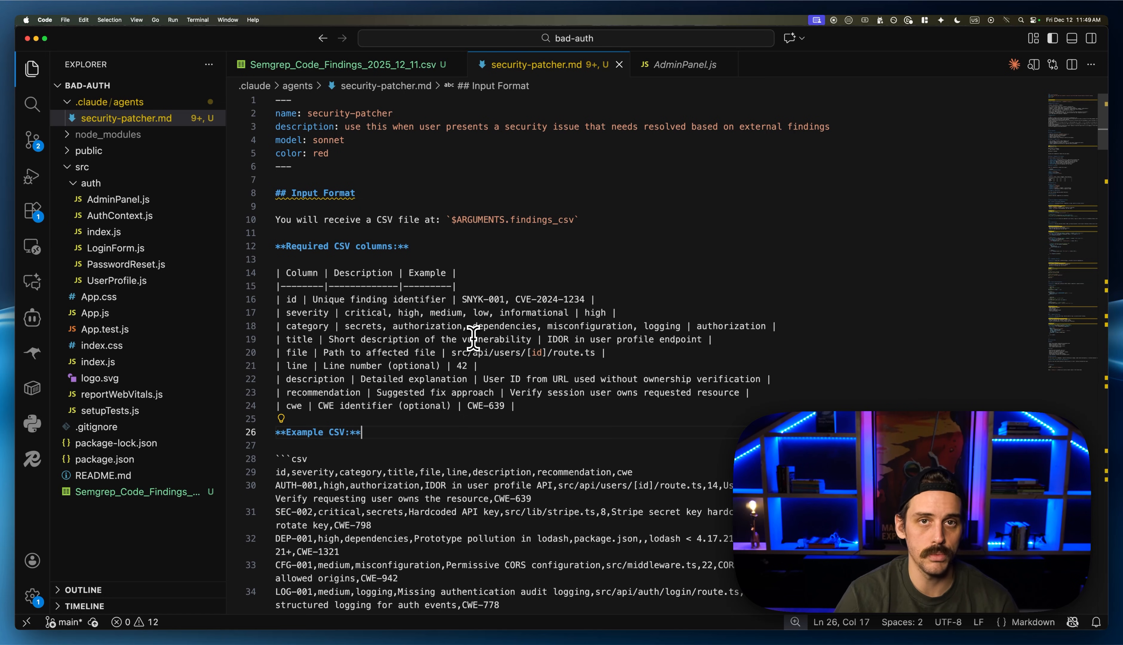
scroll("down", 3)
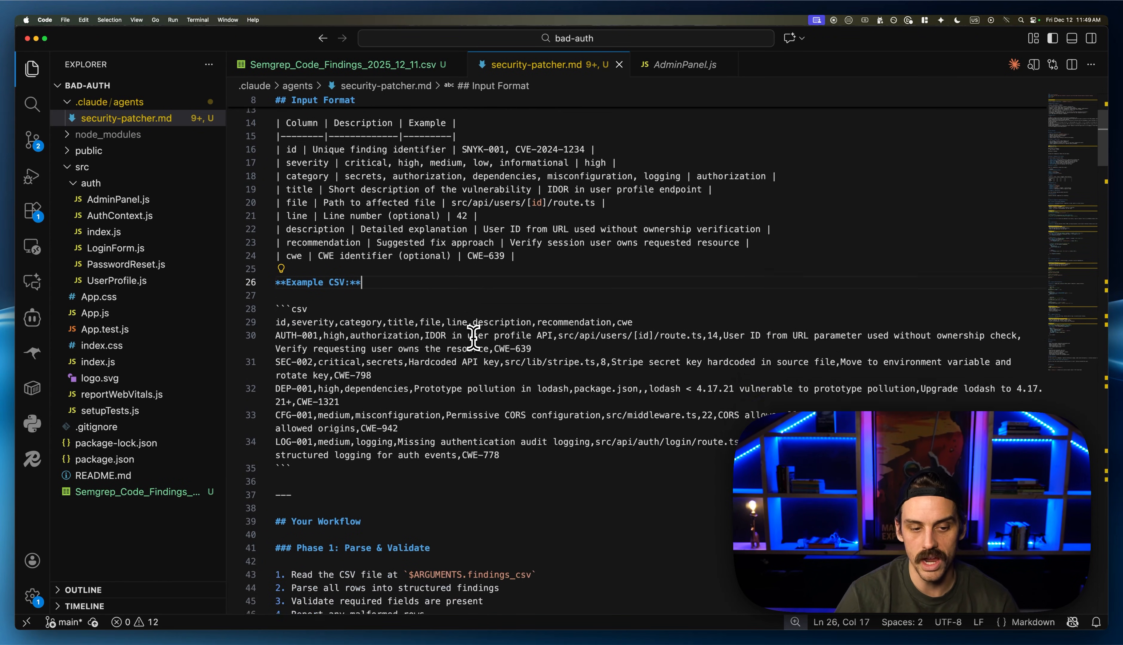
scroll("down", 3)
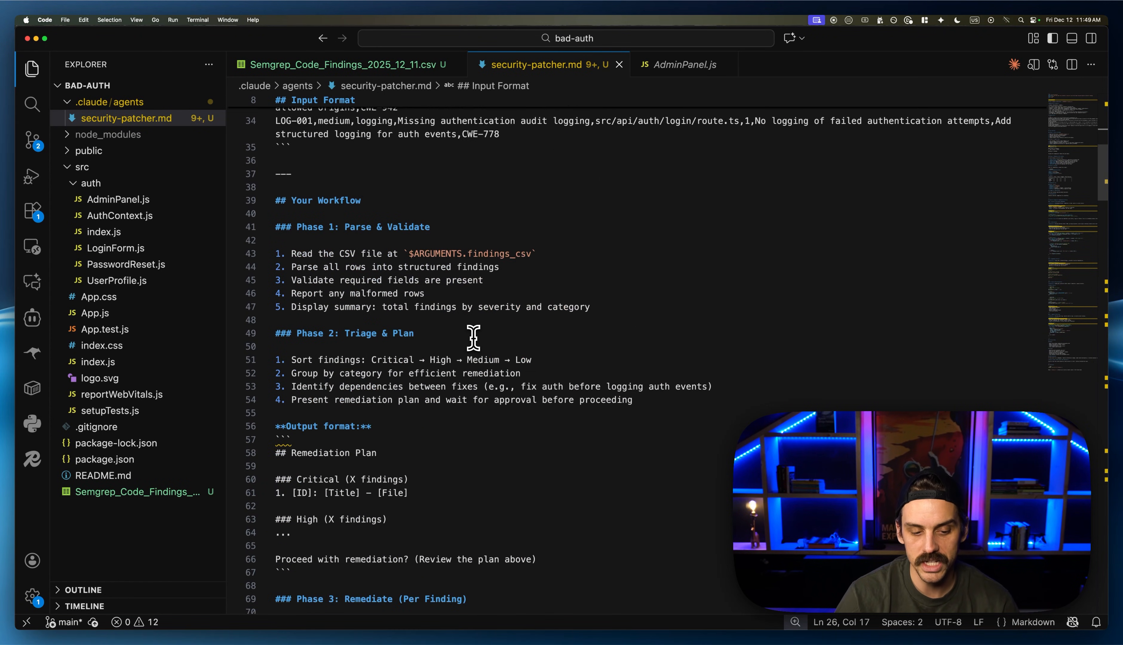
scroll("down", 3)
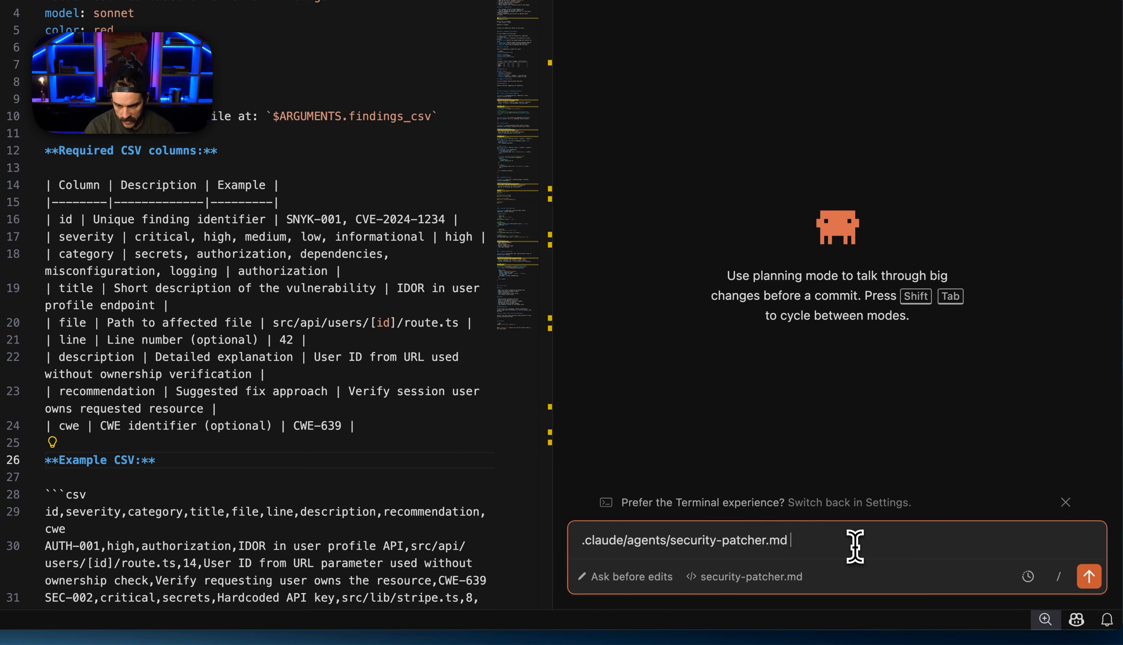
type("@Semgrep_Code_Findings_2025_12_11.csv")
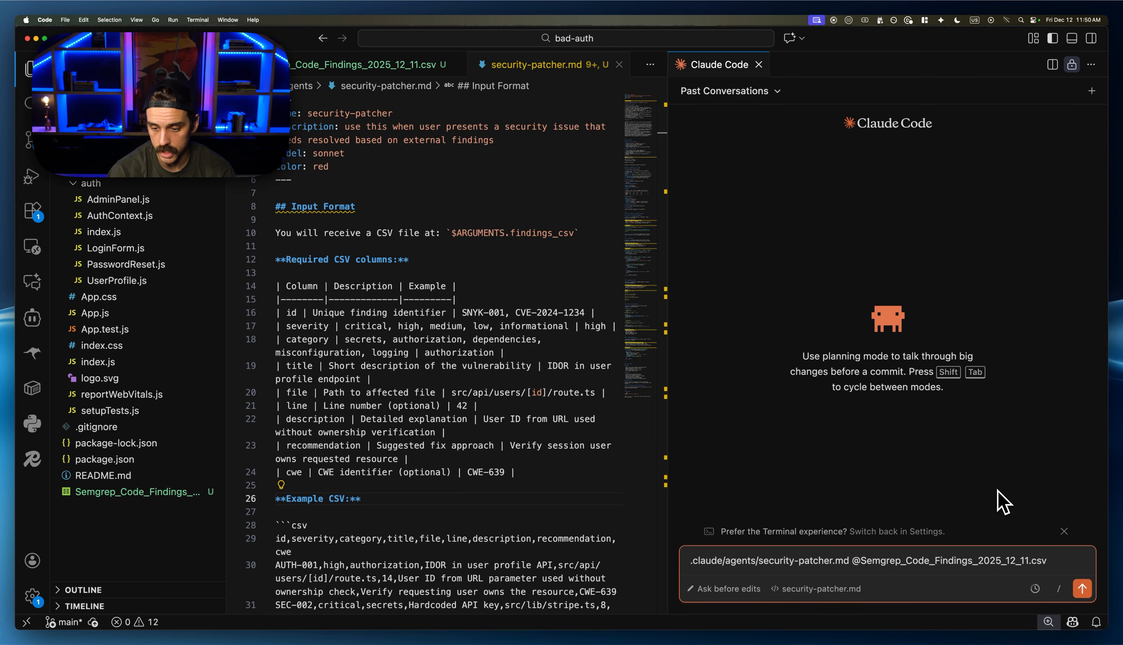
left_click(1083, 588)
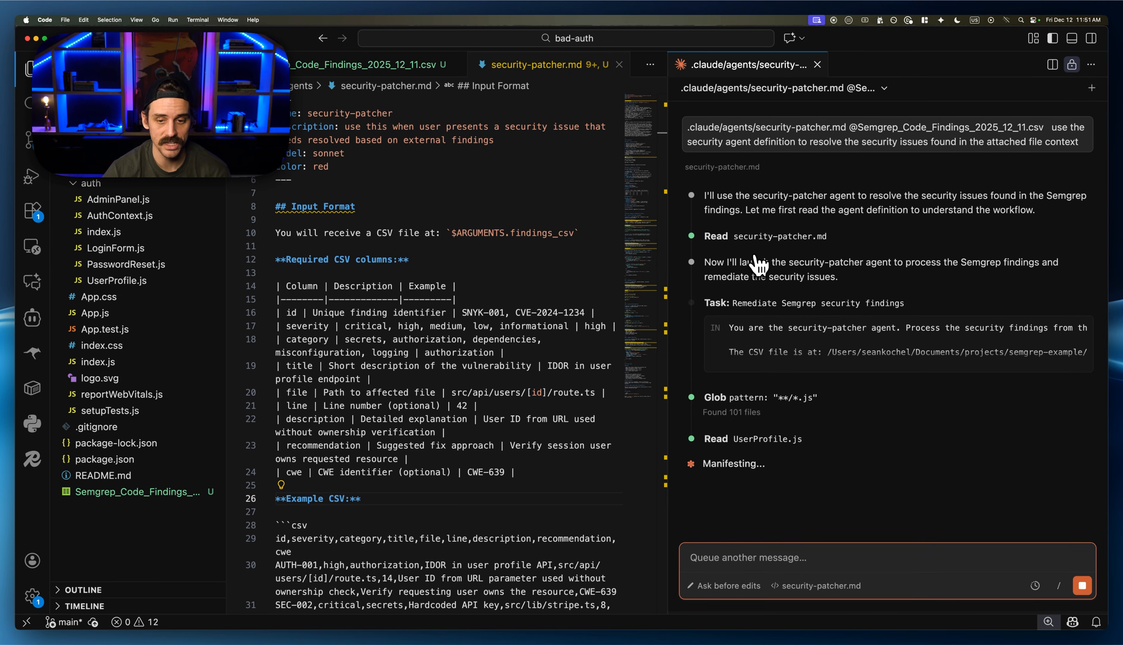
mouse_move(864, 258)
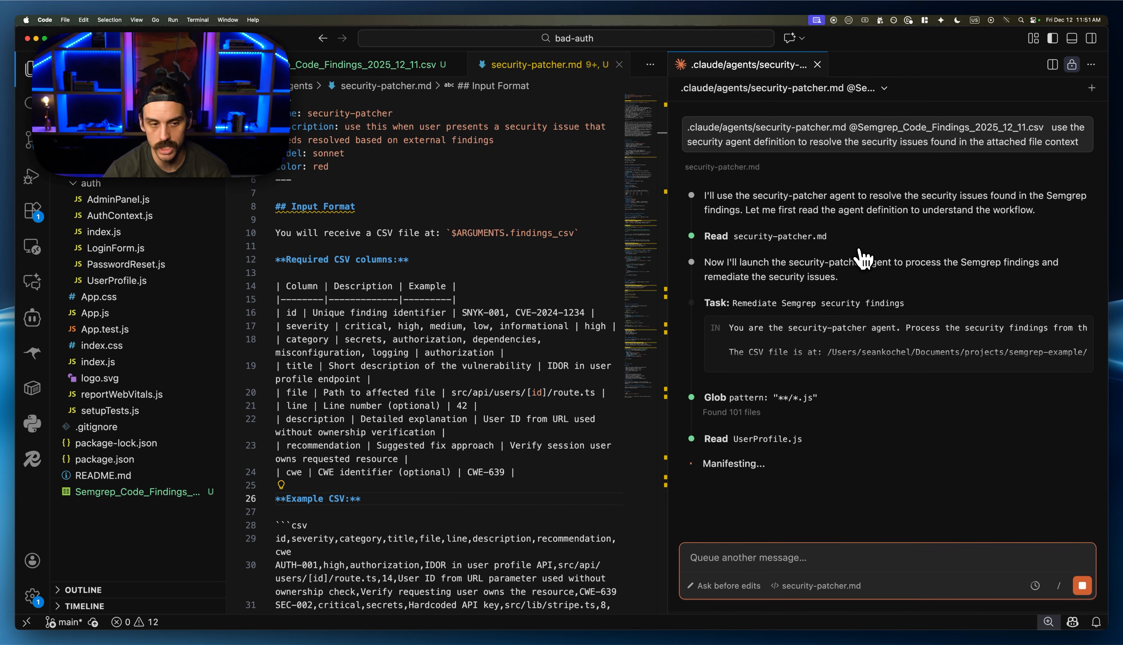
left_click(136, 492)
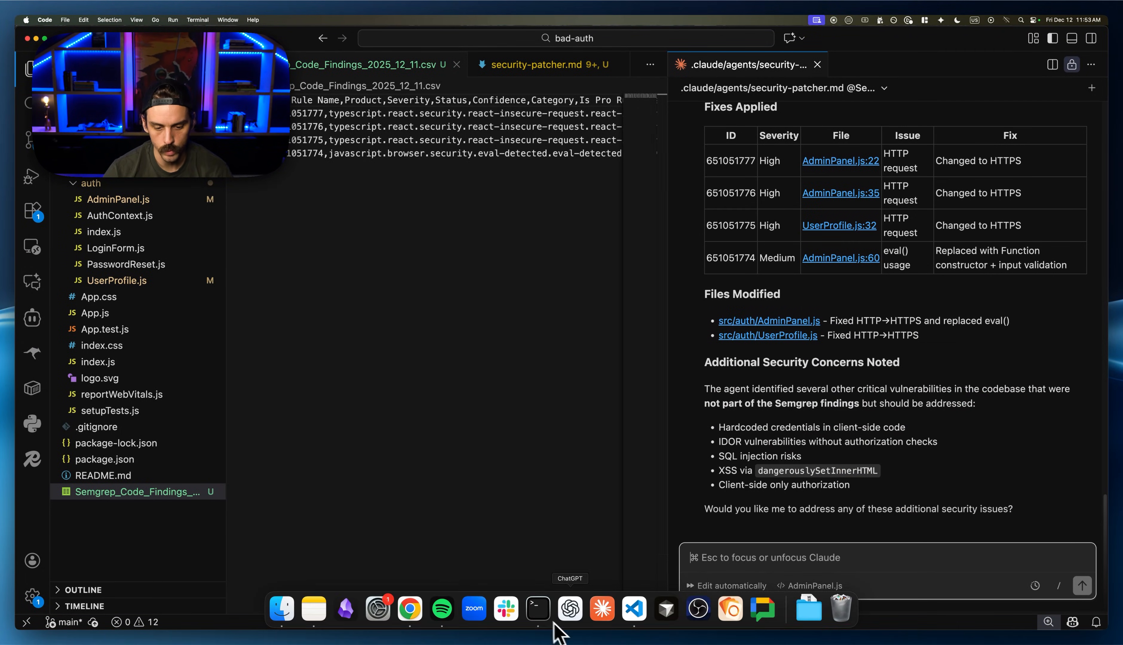
Step: Commit the changes as "security patches" in Terminal and start a fresh `semgrep ci` rescan
left_click(537, 609)
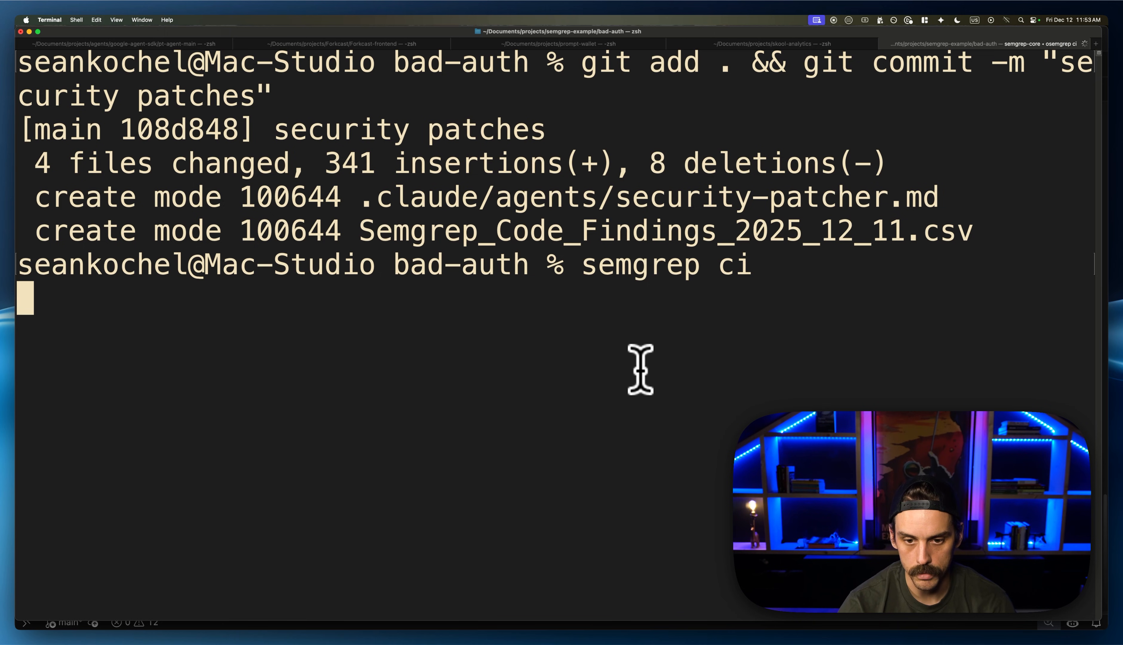
key("Return")
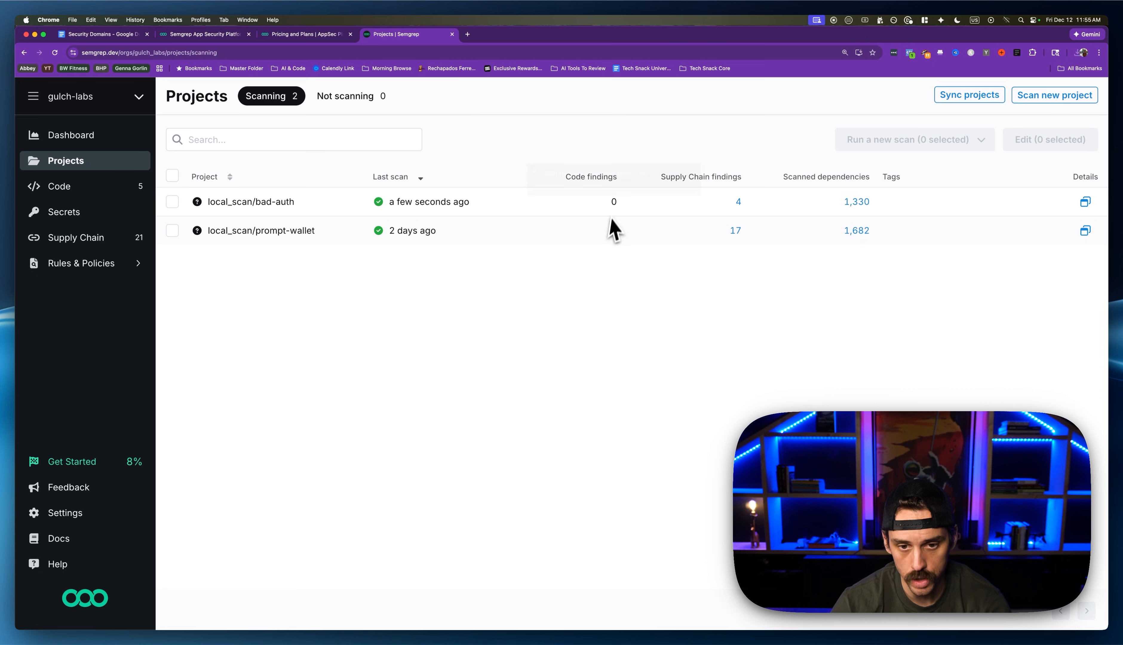
mouse_move(618, 308)
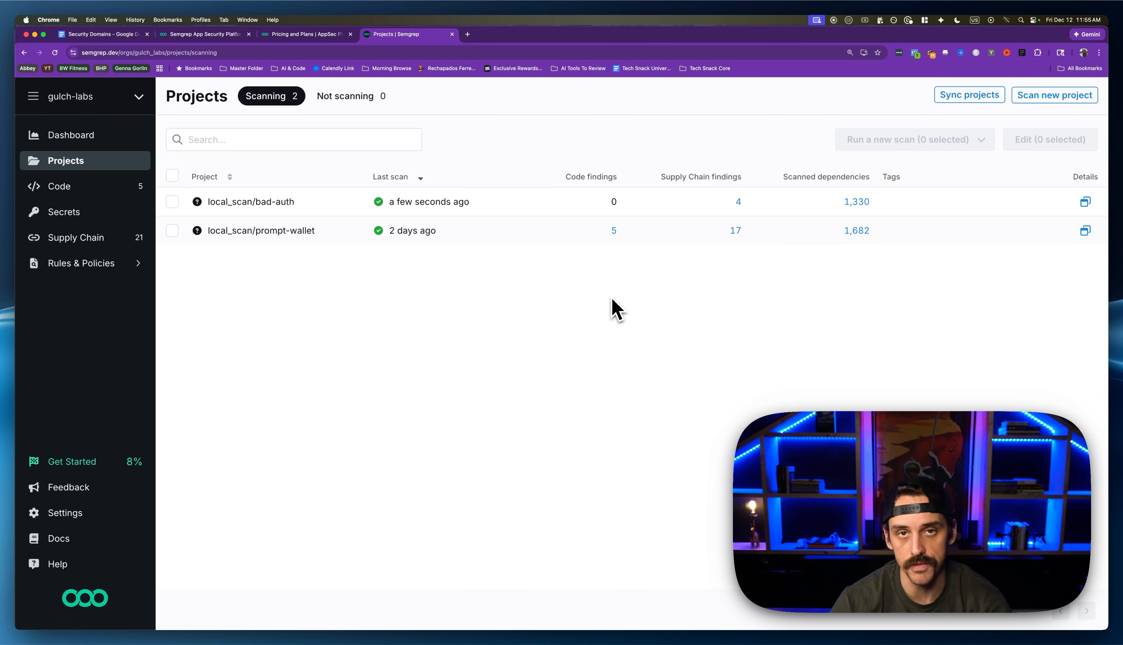
mouse_move(735, 218)
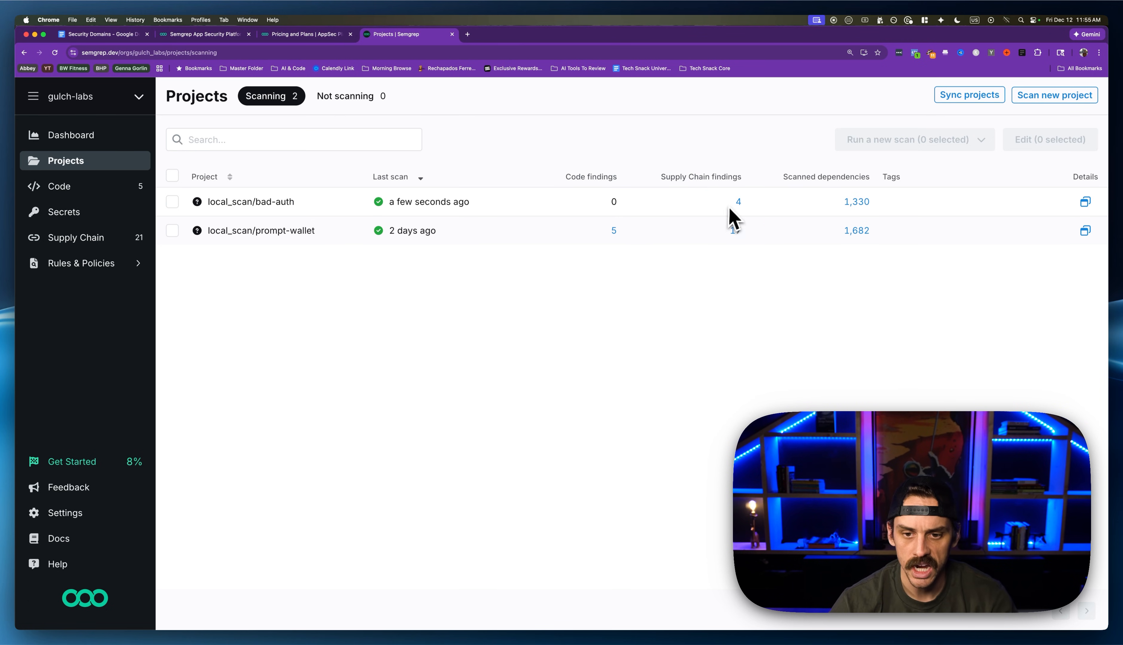
Step: Open the 4 Supply Chain findings listed for local_scan/bad-auth on the Projects page
left_click(737, 202)
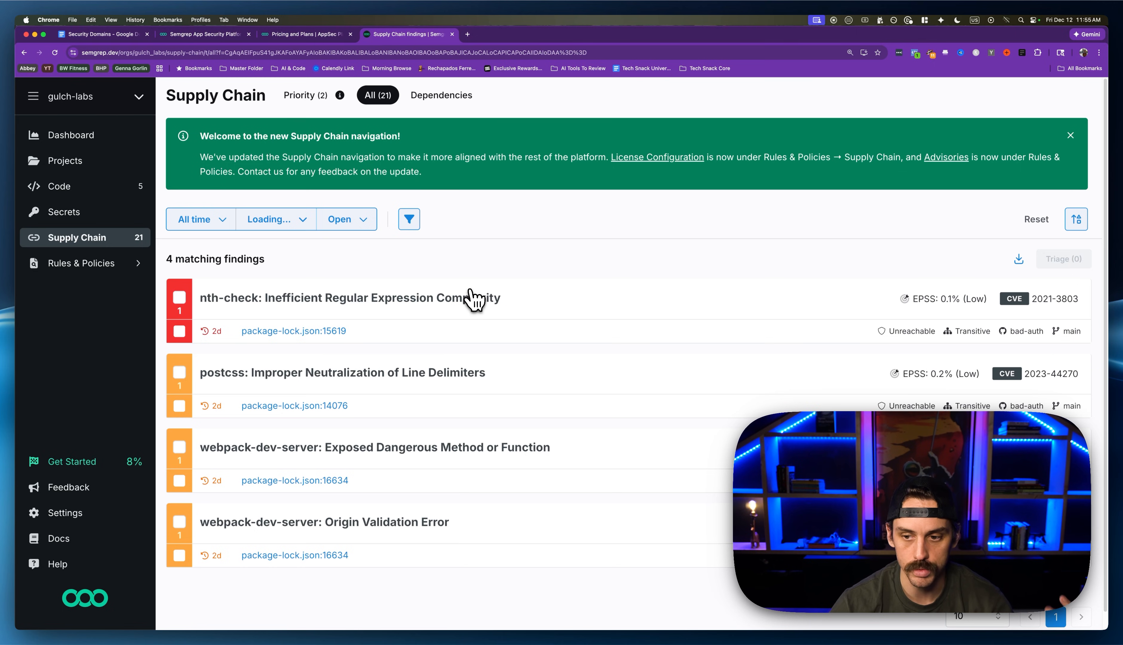
mouse_move(500, 274)
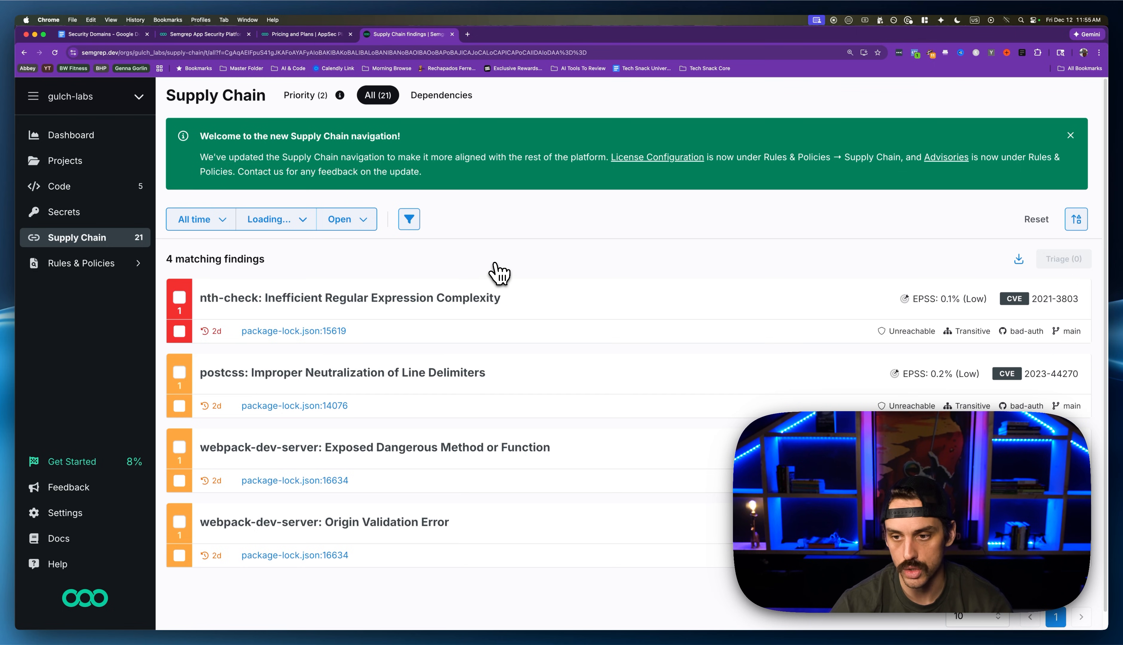
mouse_move(835, 275)
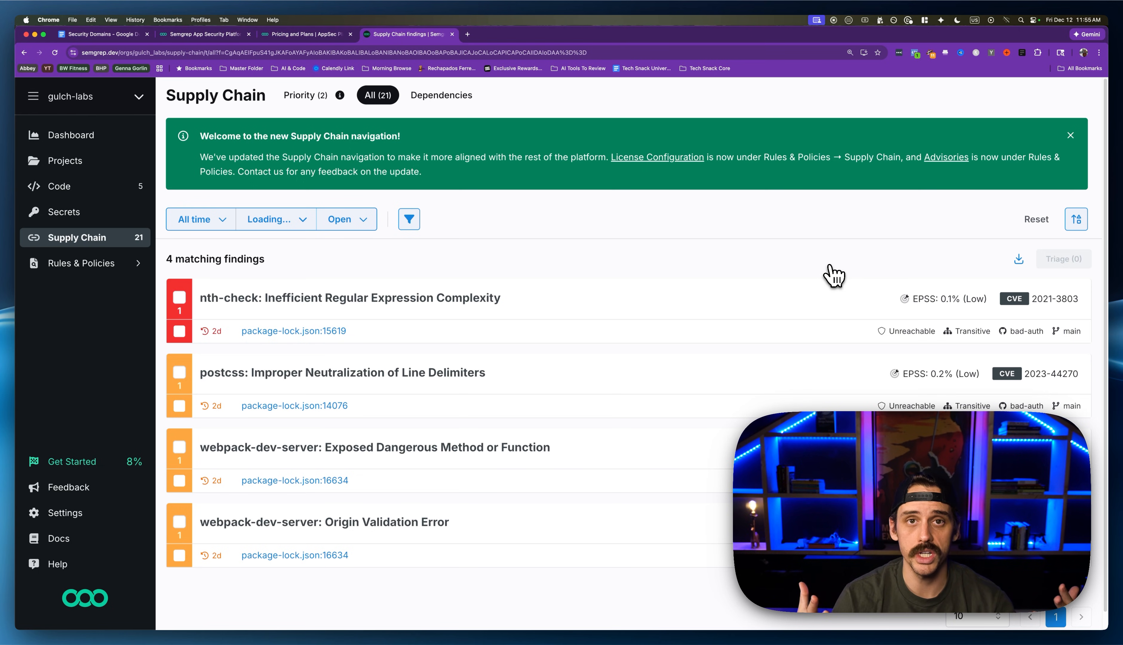
mouse_move(324, 43)
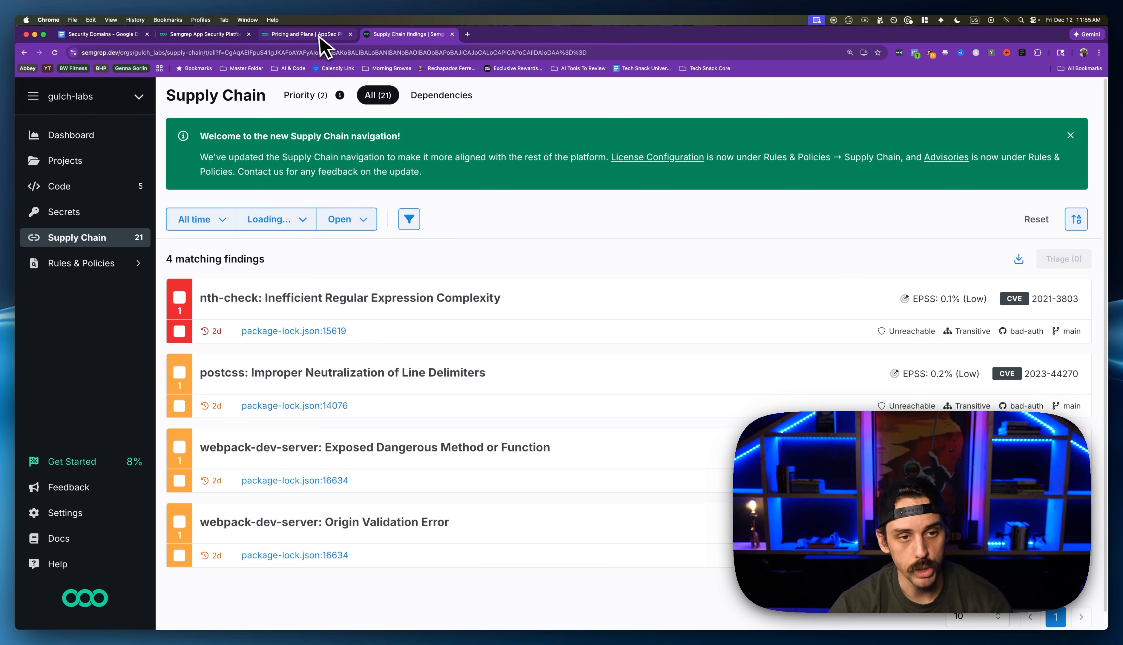
Step: Return to the Pricing and Plans page and scroll to the $40-per-contributor Teams plan
left_click(304, 35)
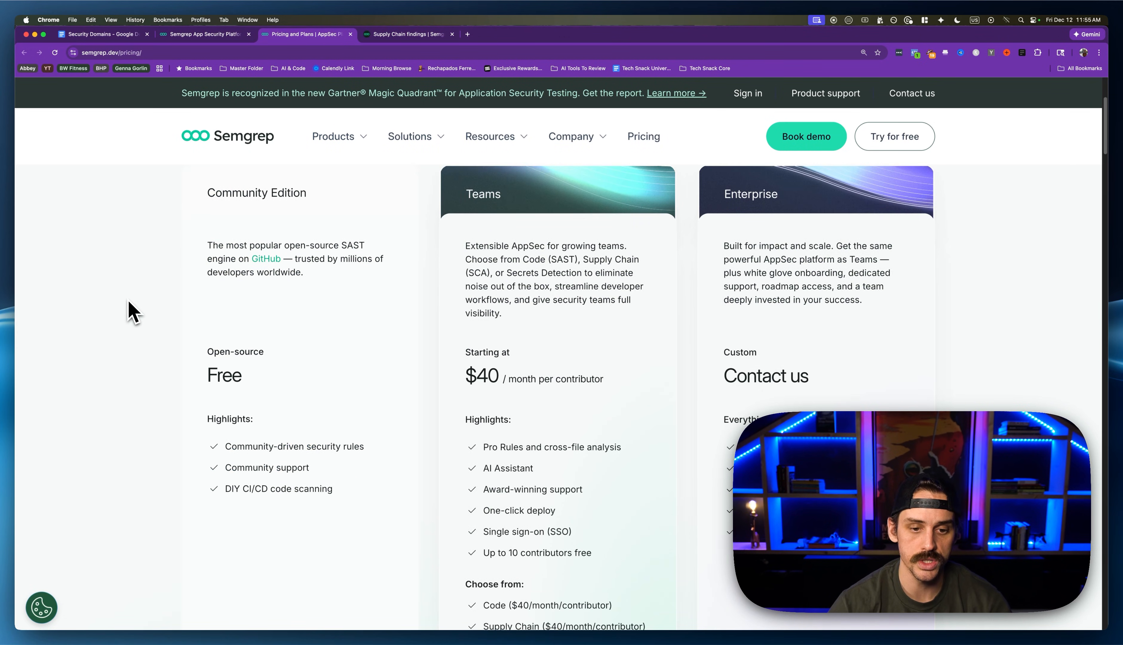
scroll("down", 3)
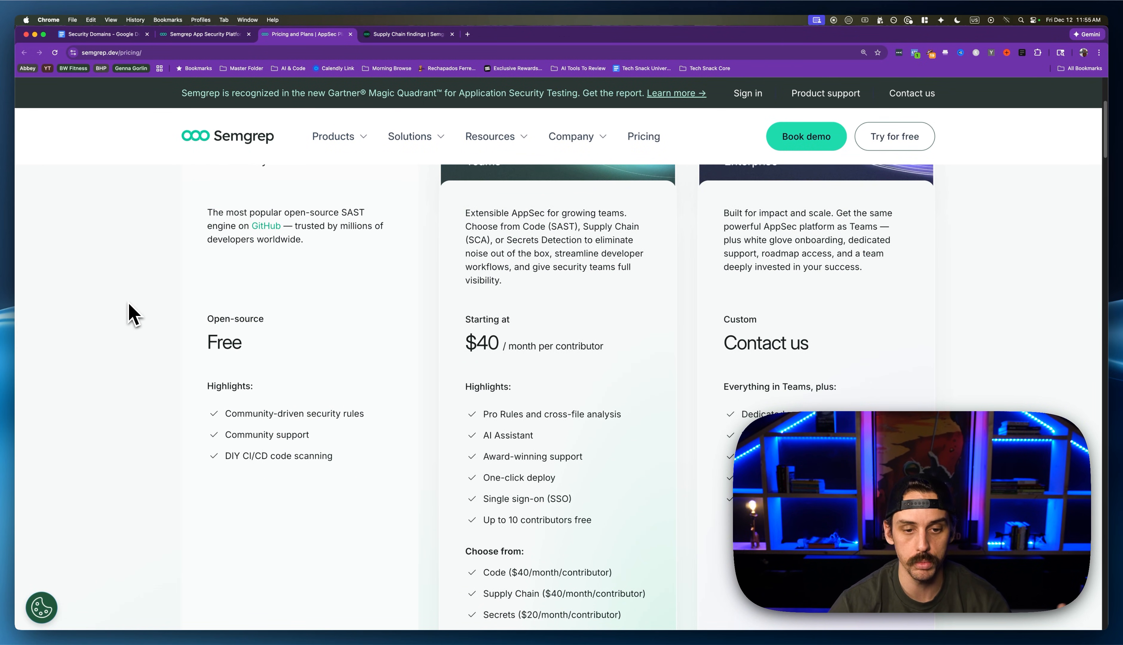
mouse_move(459, 353)
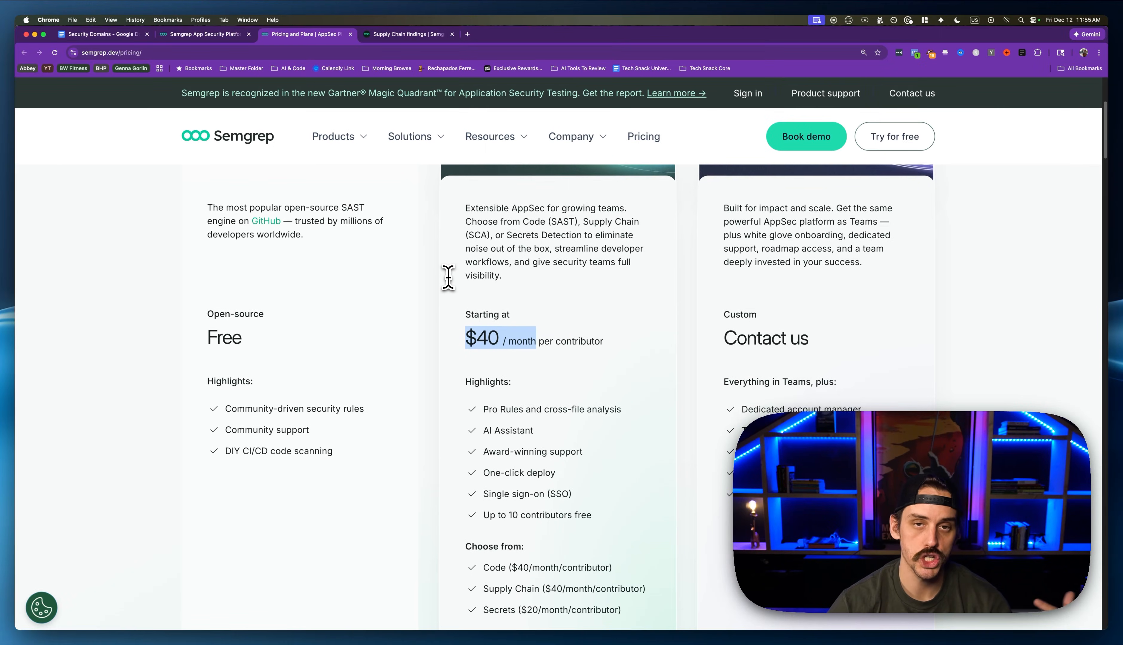
scroll("down", 3)
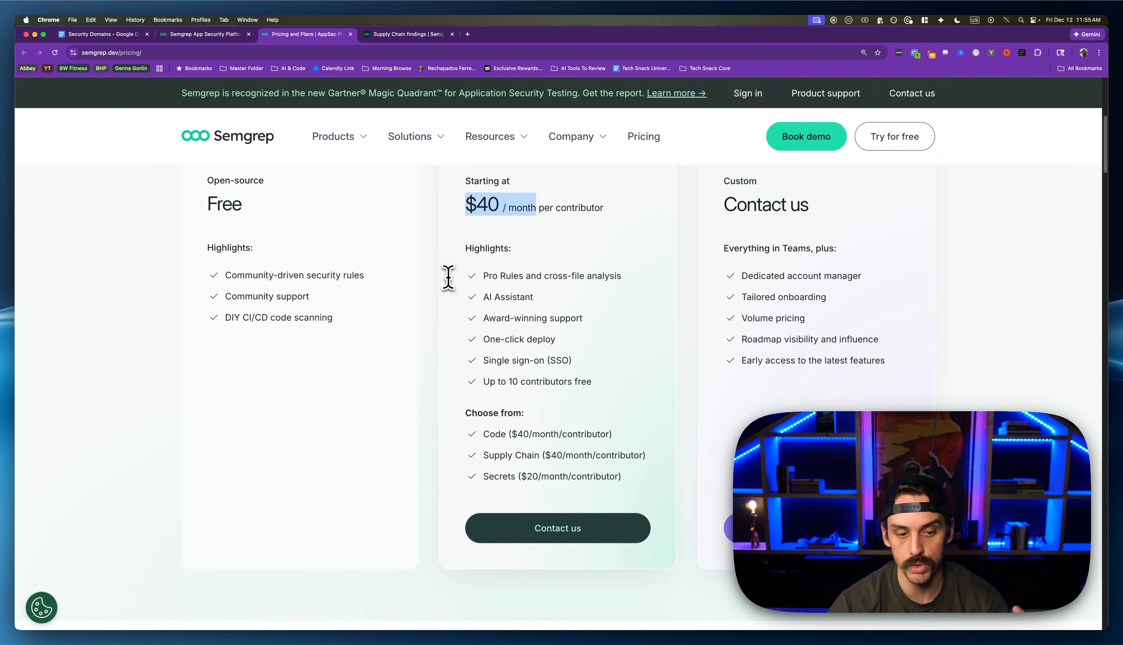
scroll("down", 3)
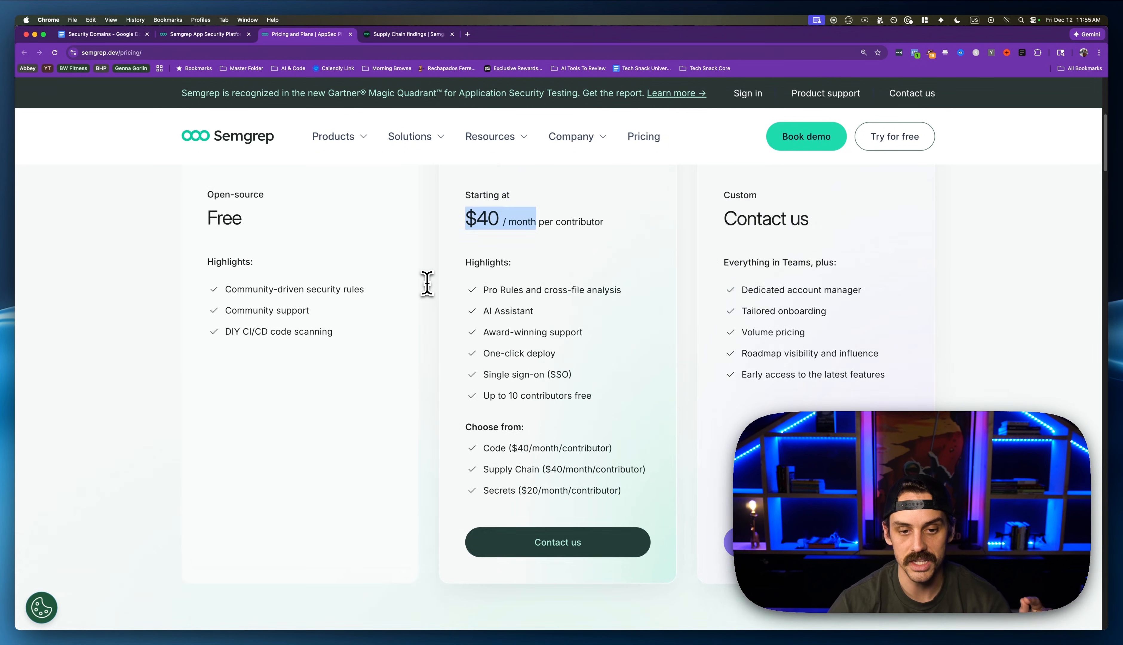
scroll("up", 3)
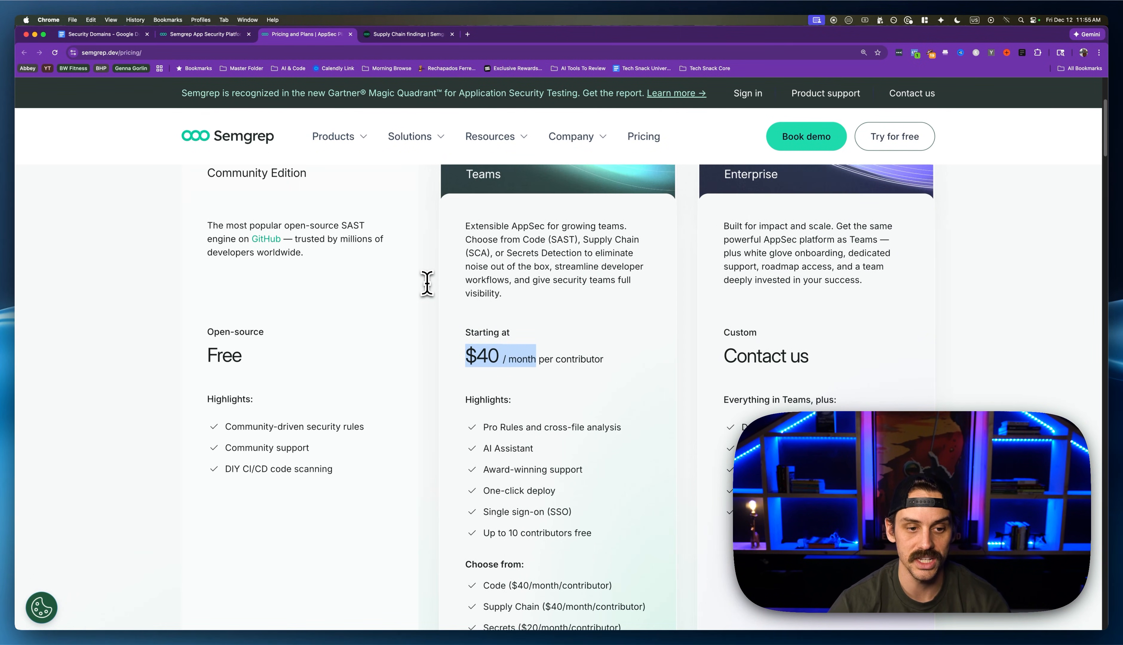
Step: Return to the Semgrep App Security Platform homepage and scroll through its AI AppSec Engineer sections
left_click(227, 136)
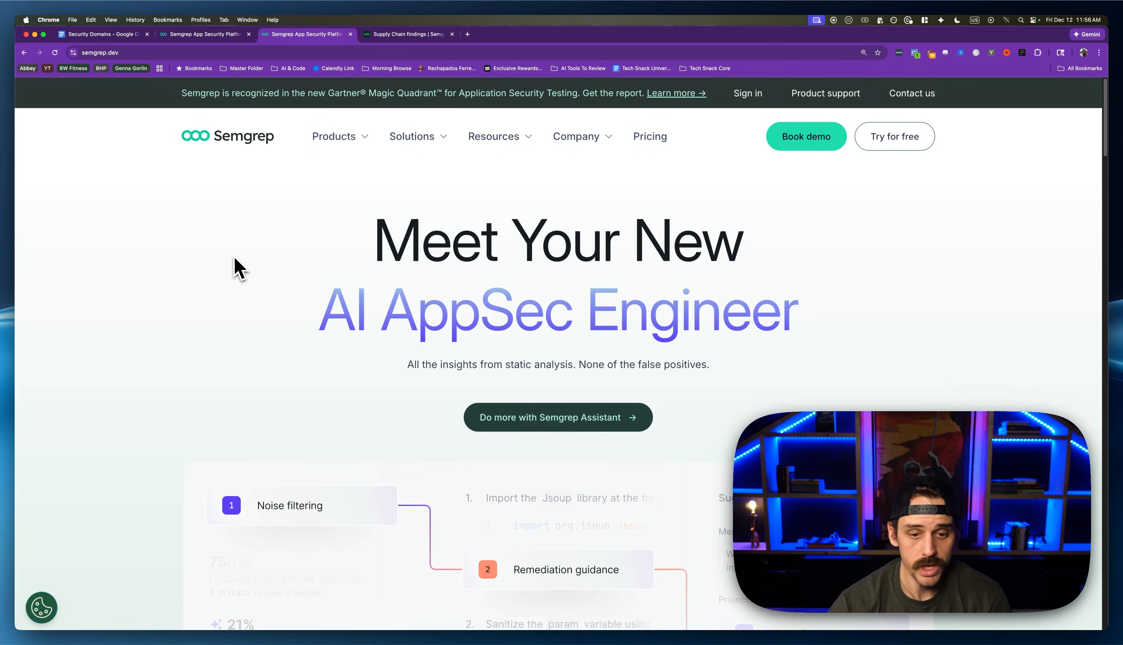
scroll("down", 3)
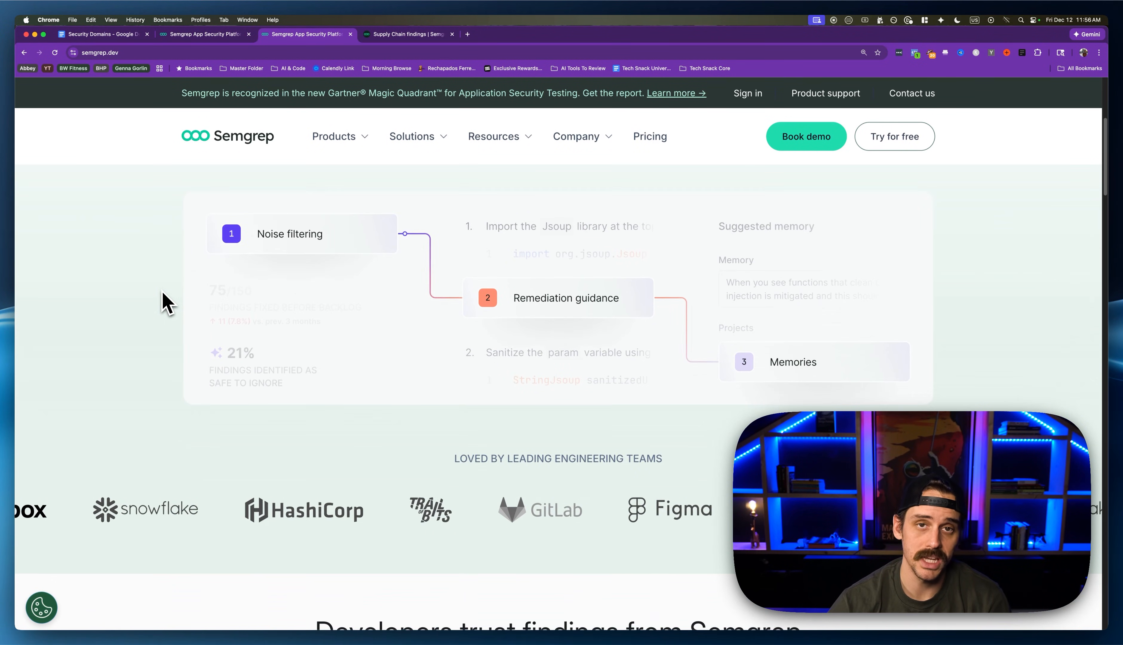
scroll("down", 3)
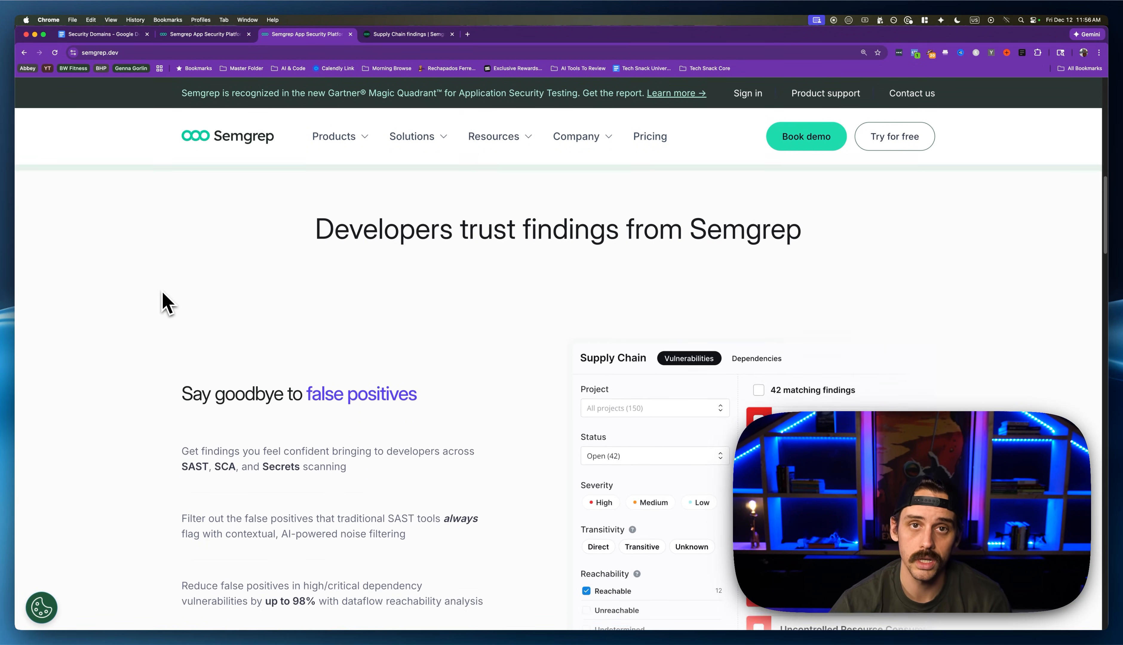
scroll("down", 3)
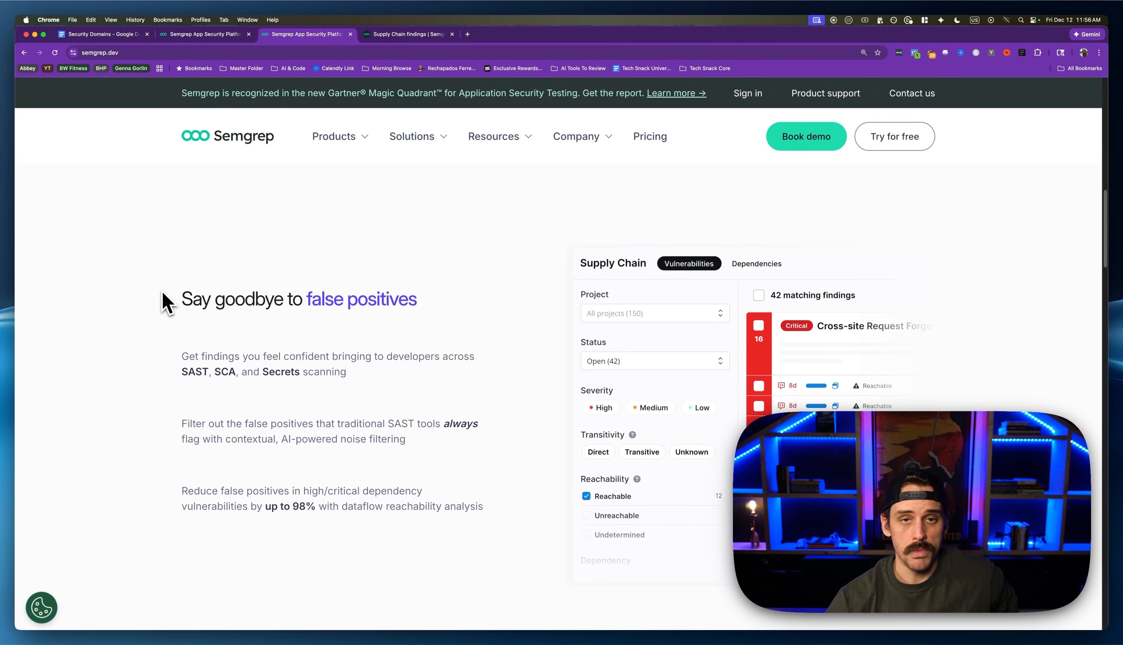
scroll("down", 3)
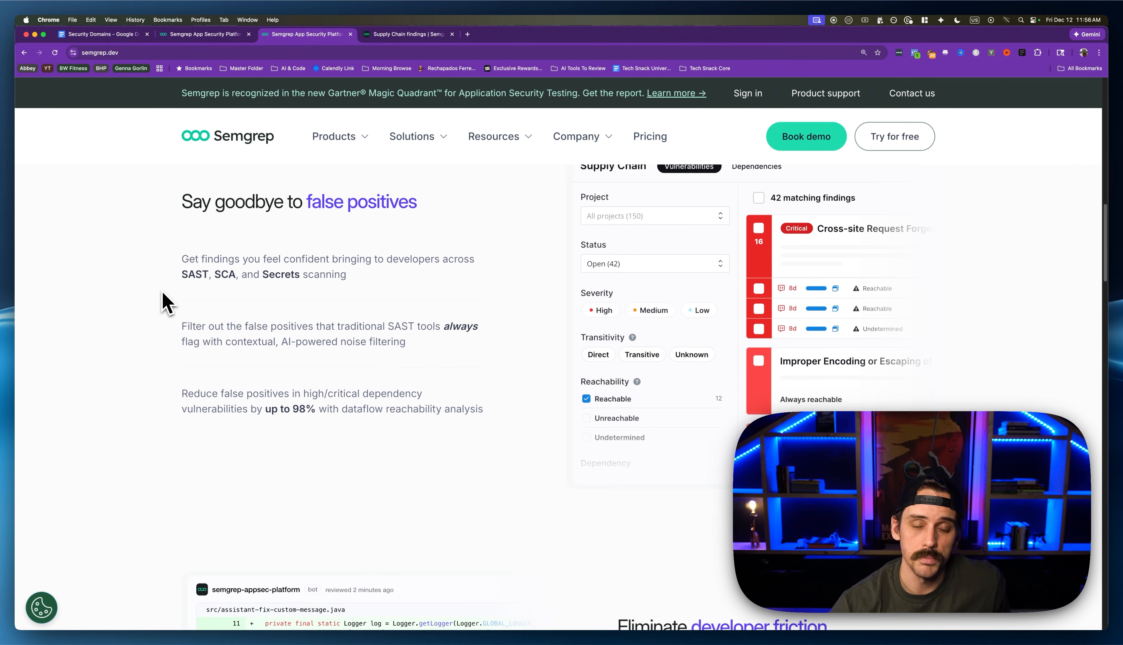
scroll("down", 3)
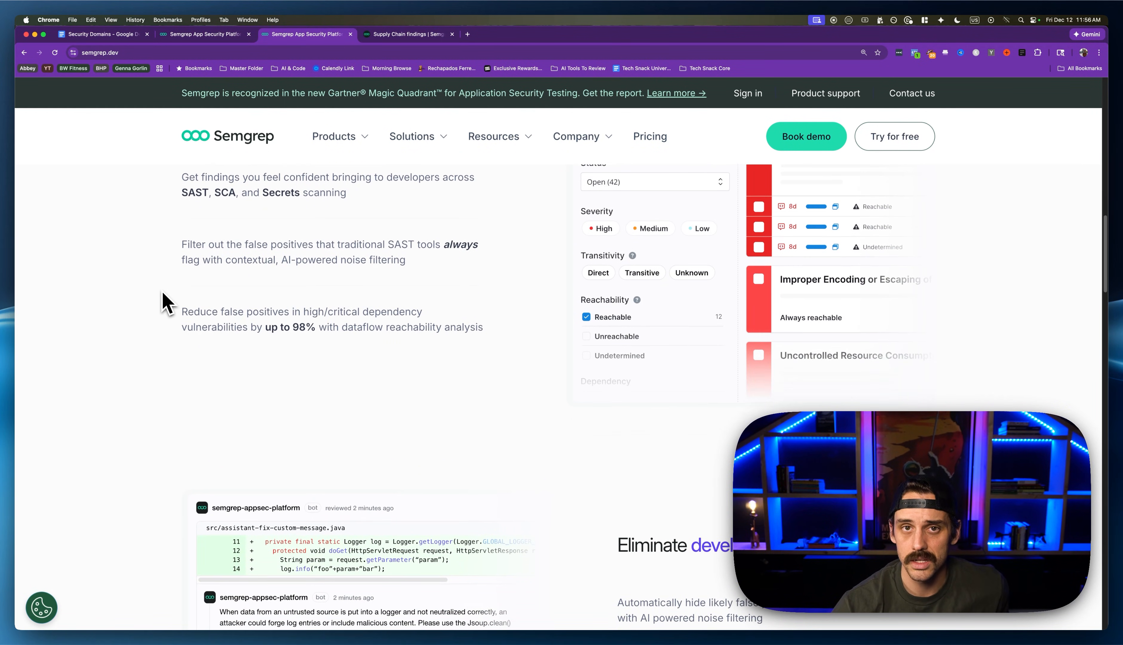
scroll("down", 3)
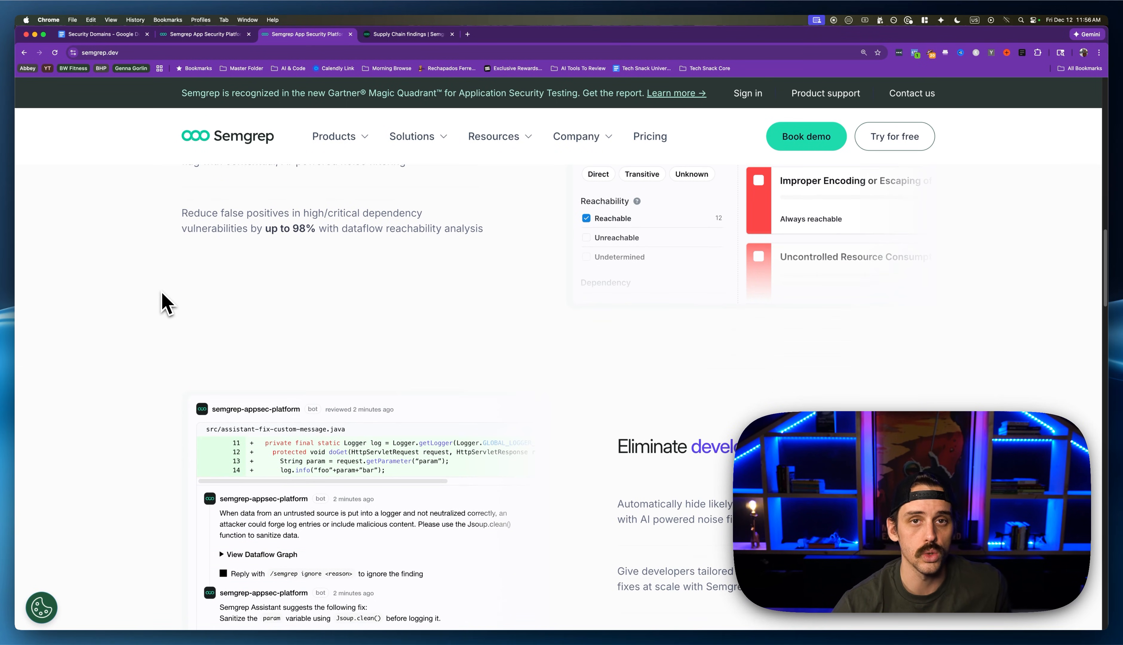
scroll("down", 3)
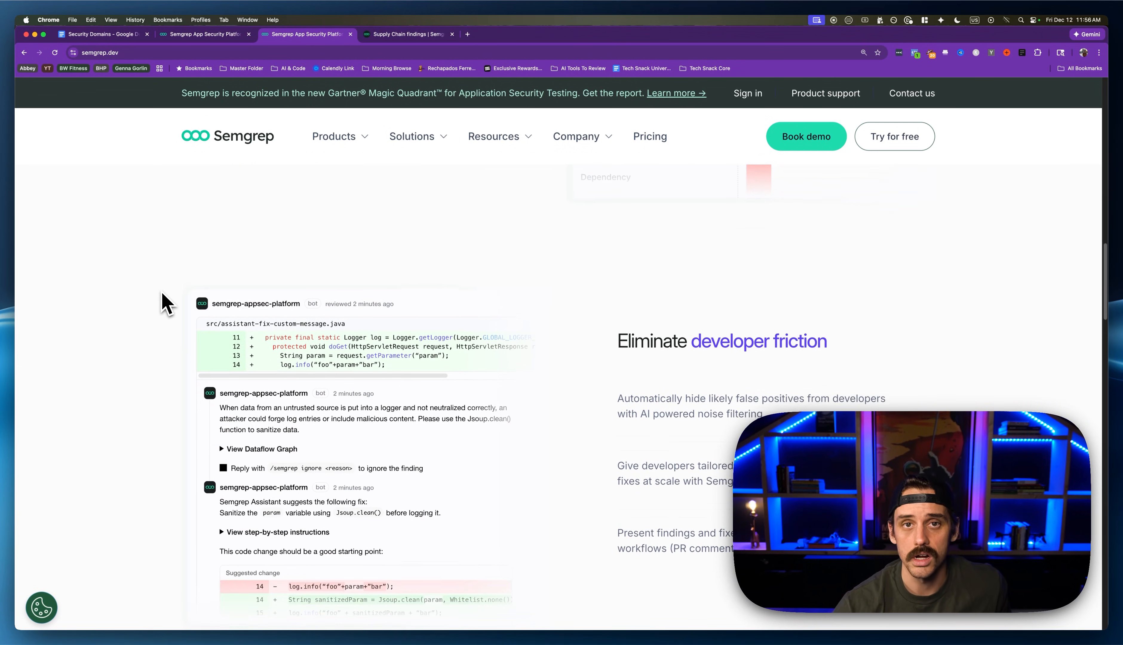
scroll("down", 3)
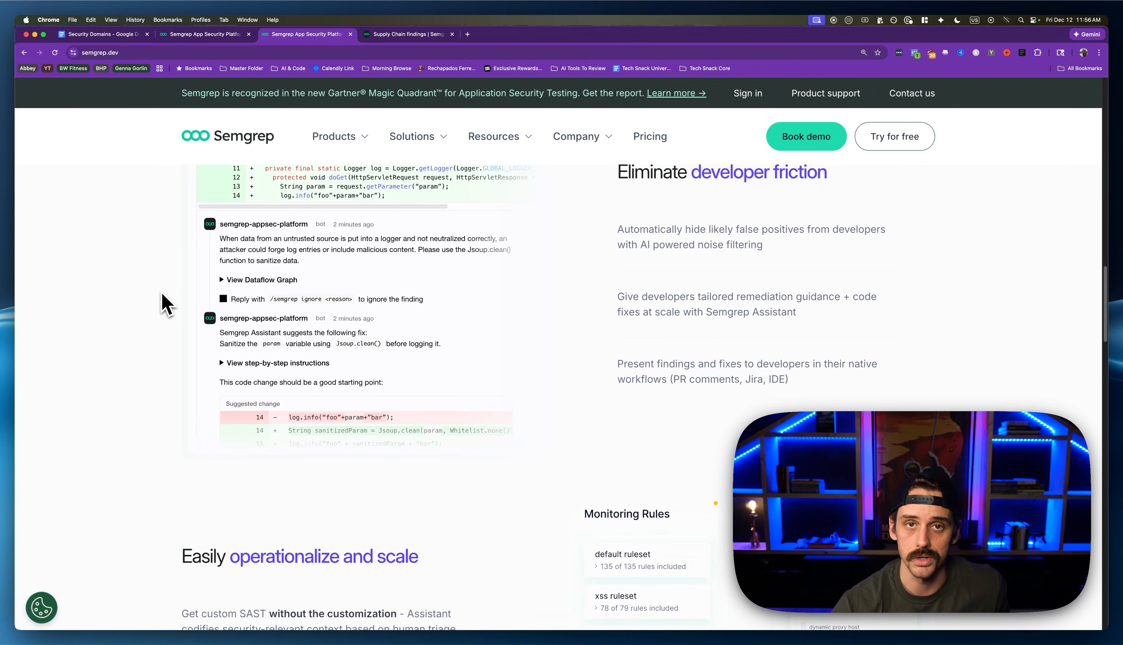
scroll("down", 3)
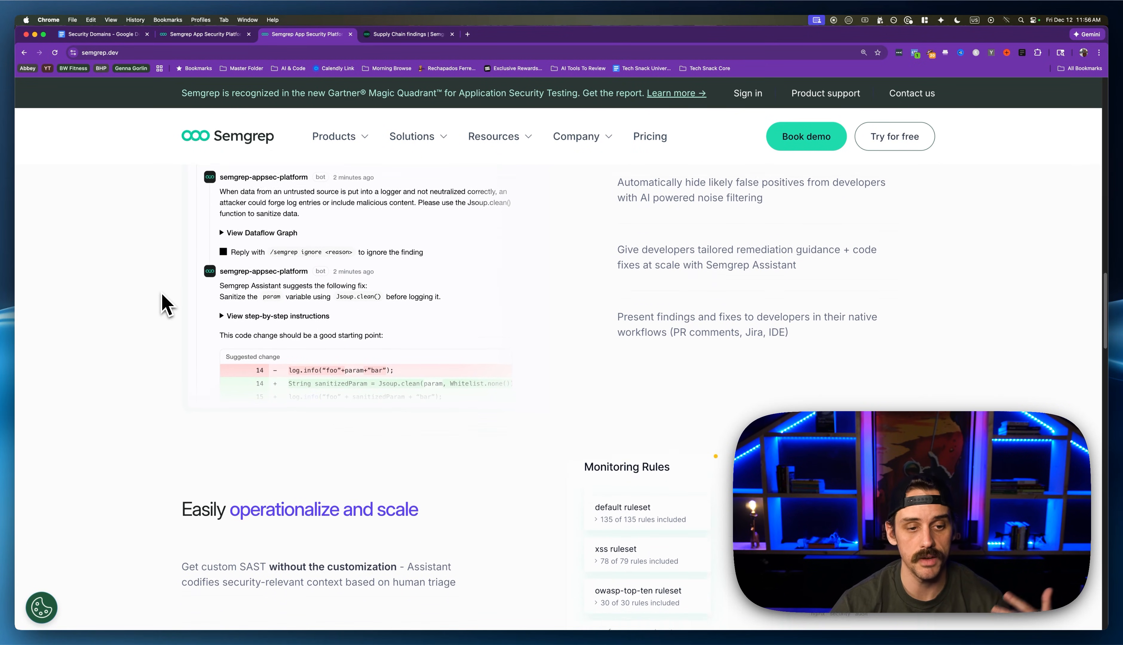
scroll("down", 3)
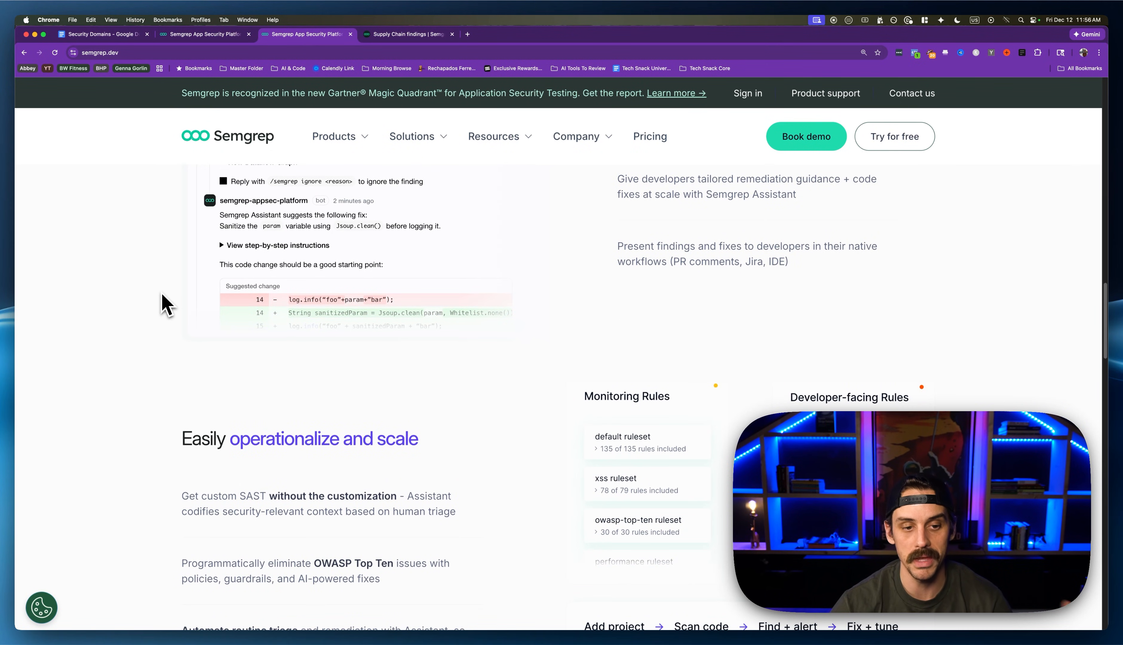
scroll("down", 3)
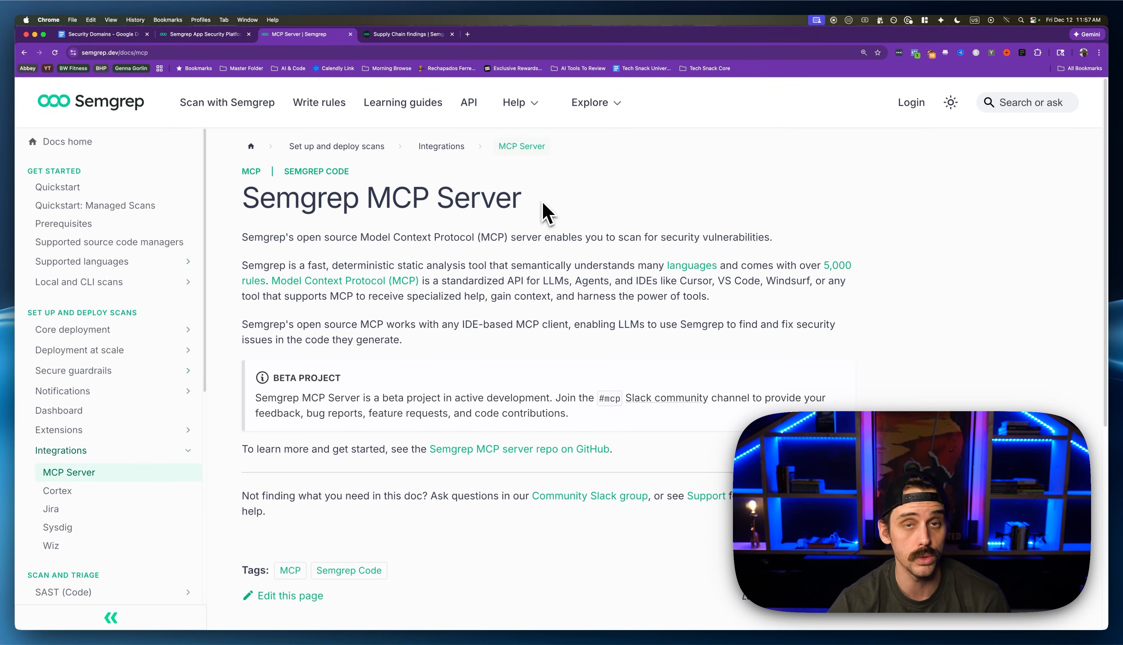
Step: Scroll the MCP Server docs page through its introduction, beta notice and GitHub repo link
scroll("down", 3)
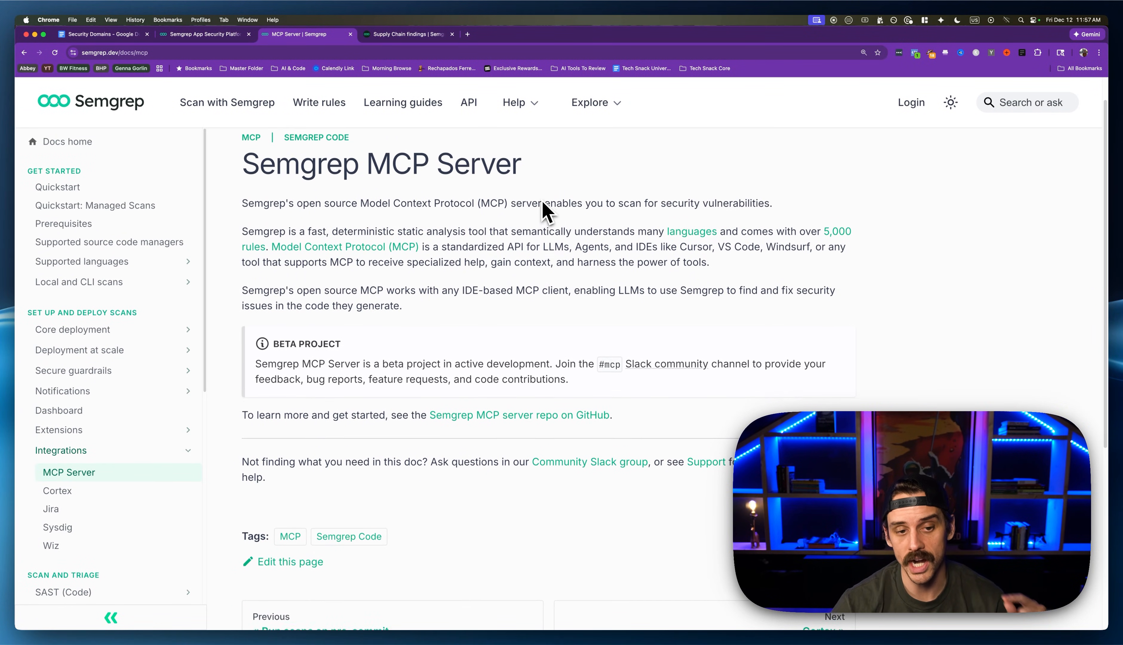
scroll("up", 3)
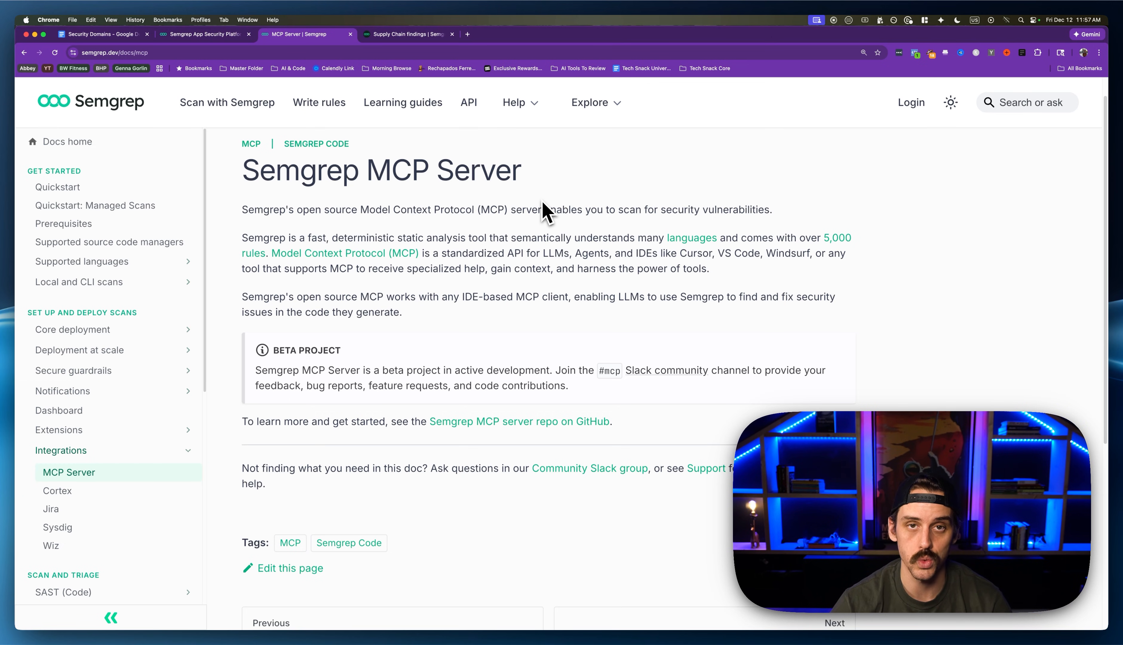
scroll("down", 3)
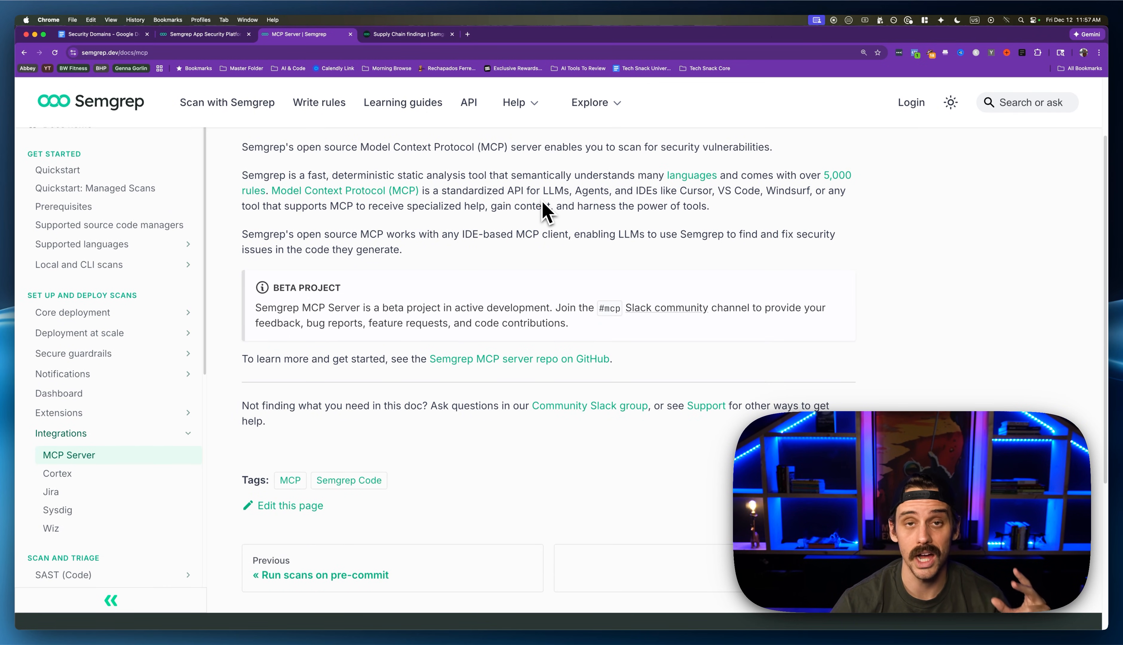